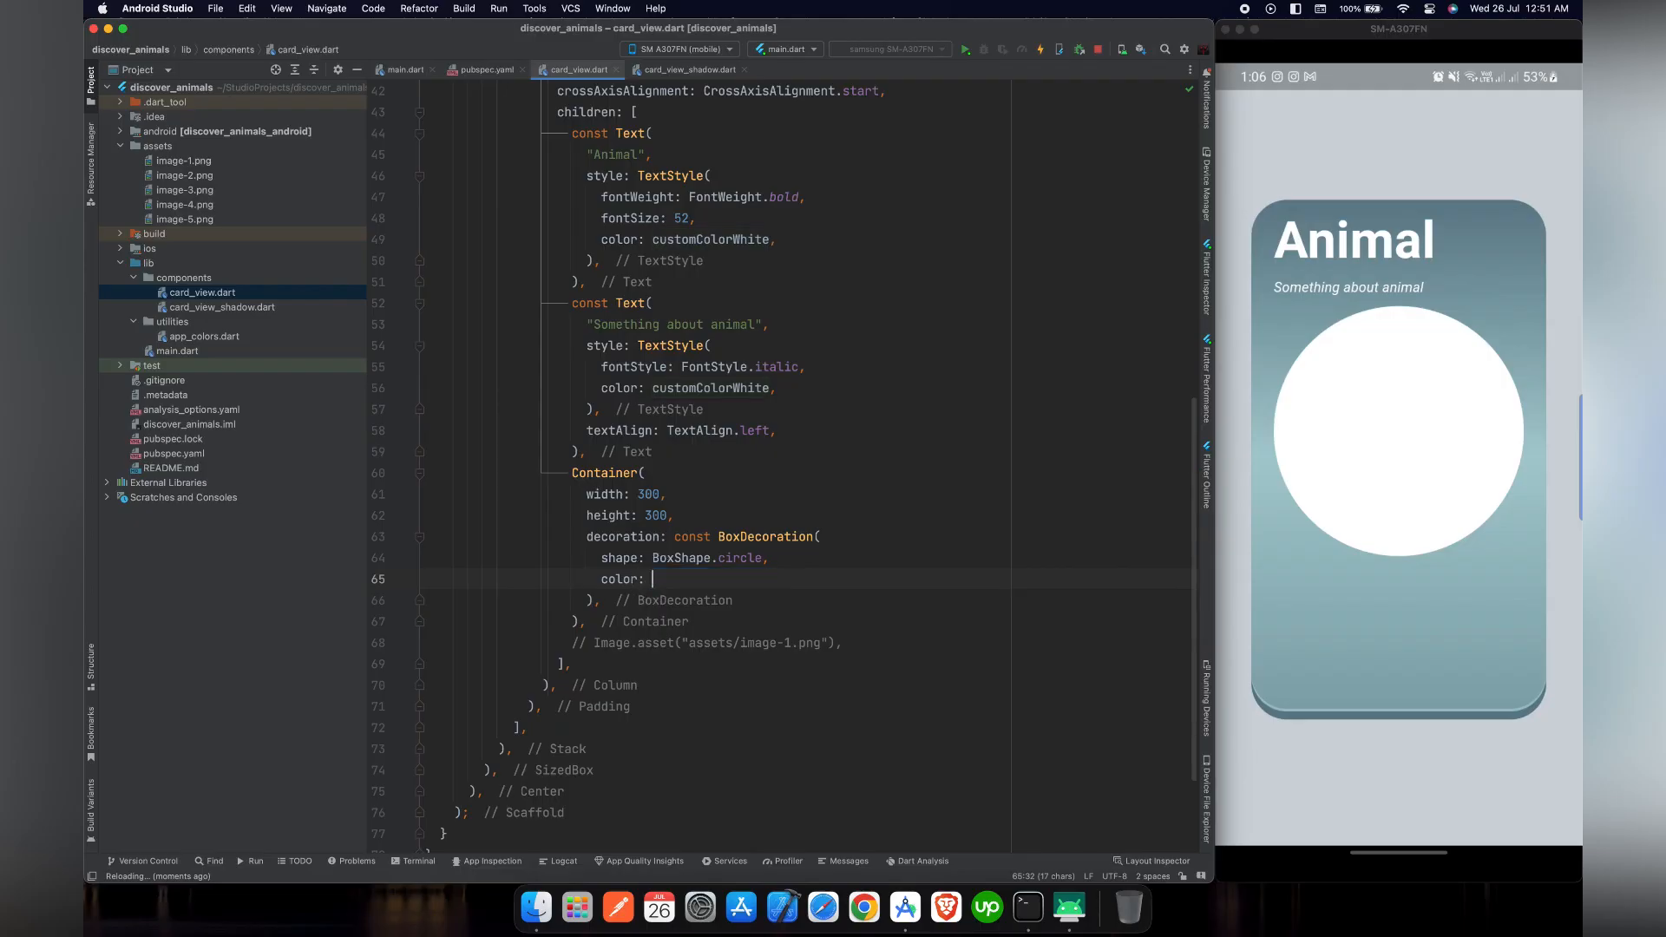
# Replace the container color with a LinearGradient from Colors.blue[500] to Colors.purple[300]
pyautogui.write('L')
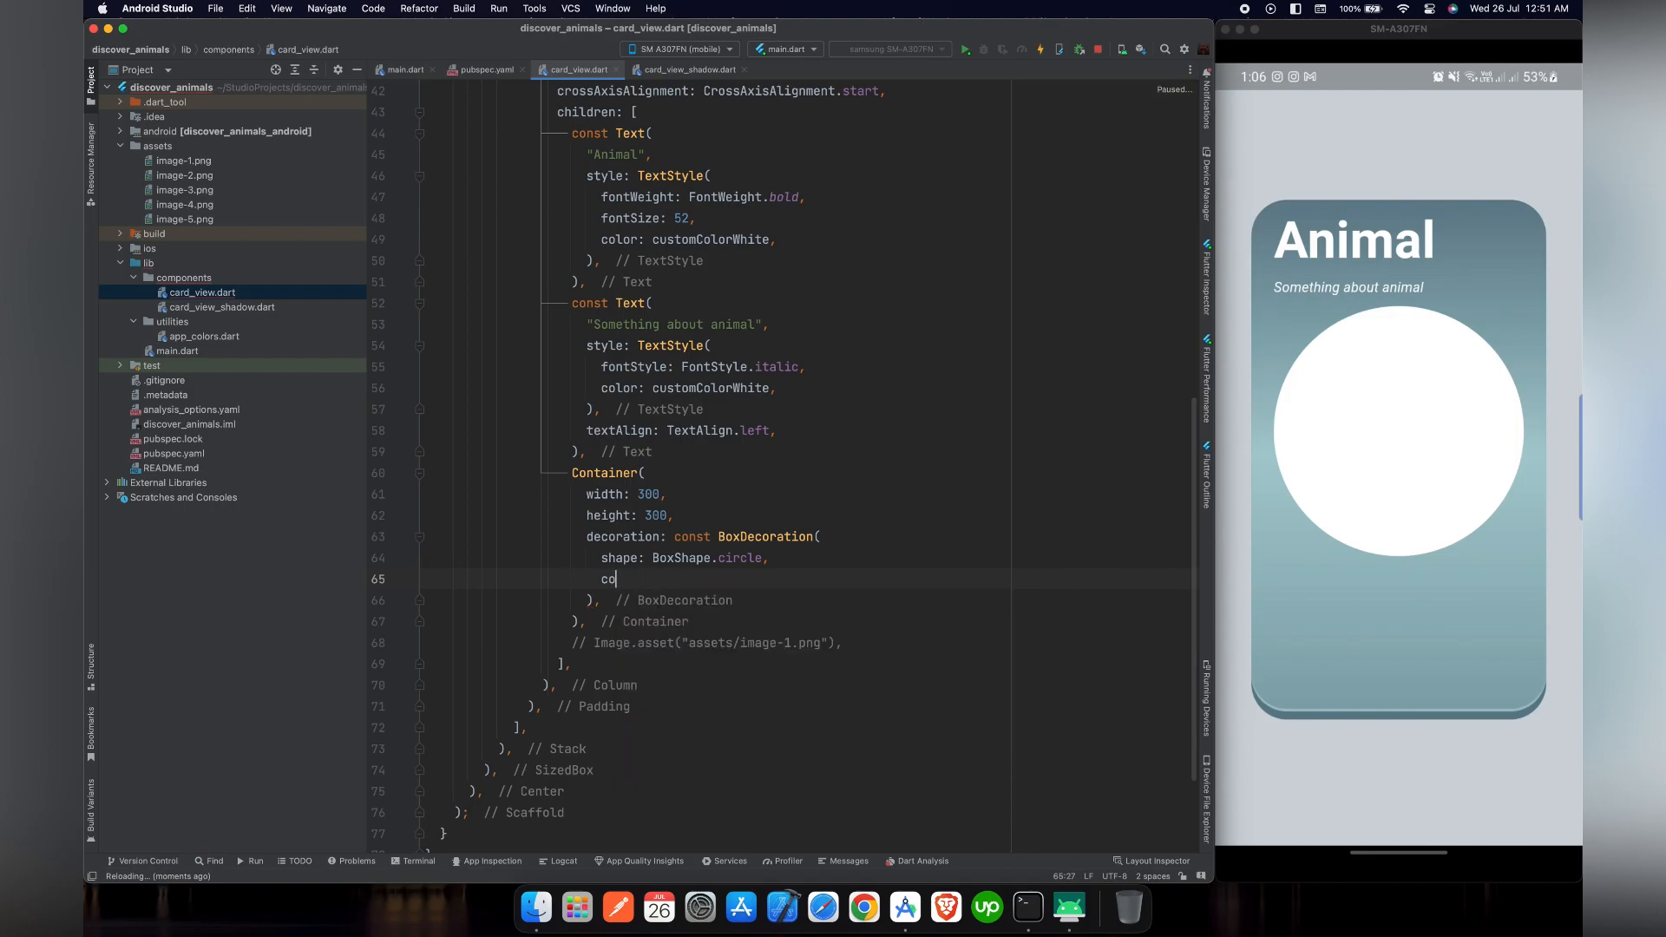
pyautogui.write('gradient: LK')
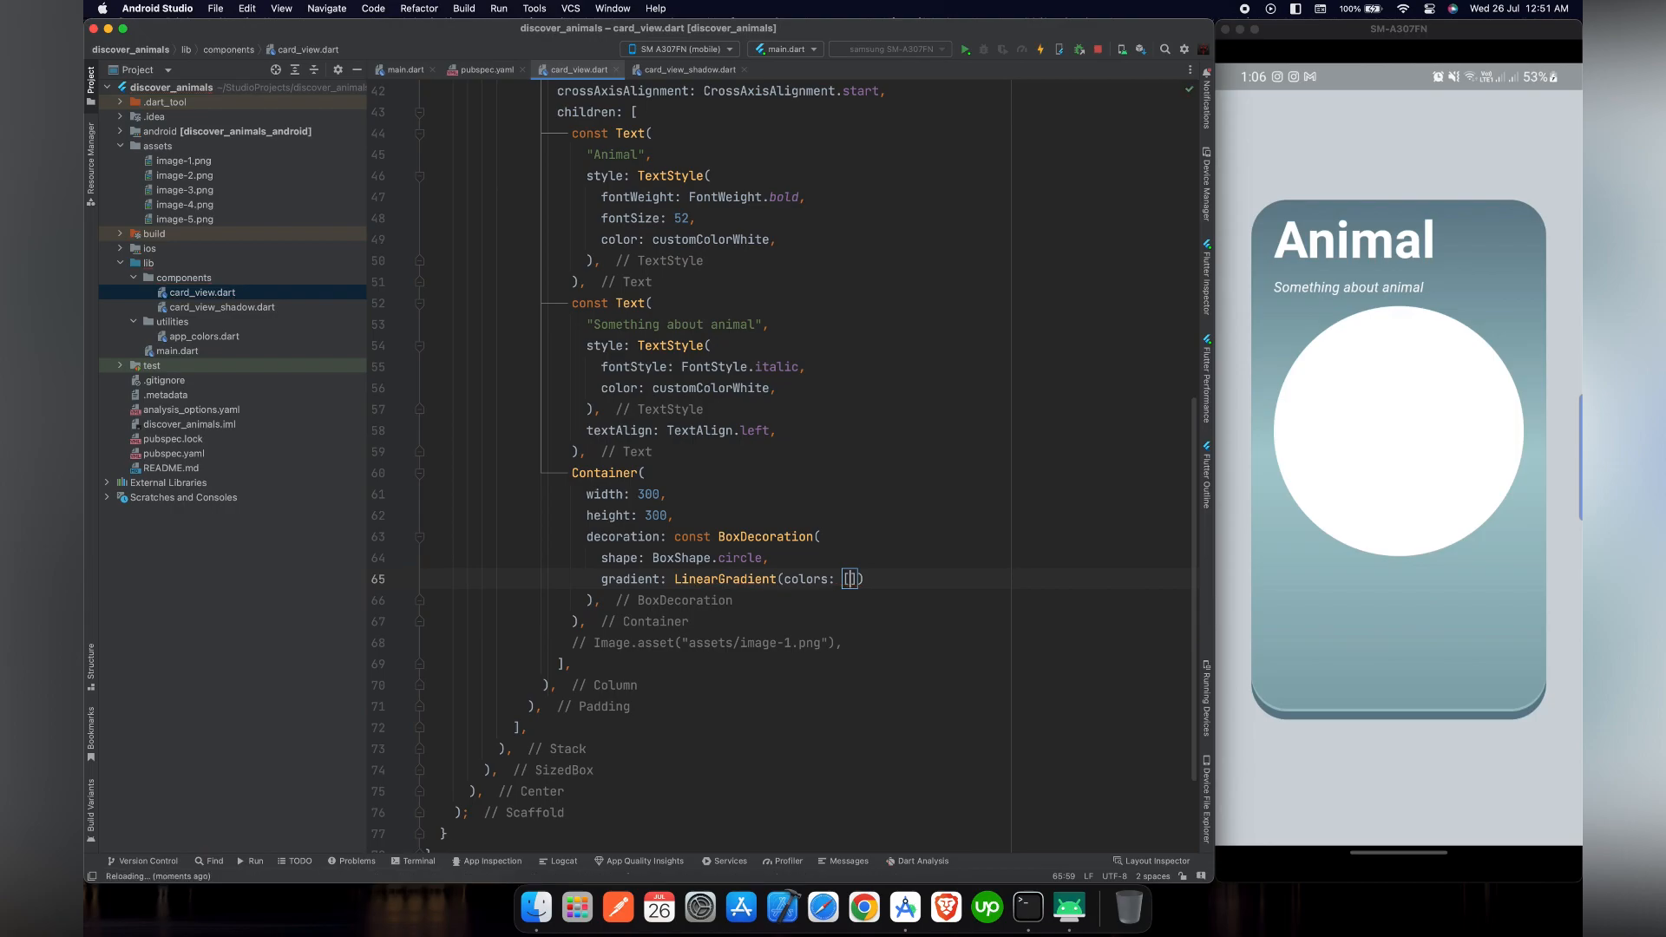
pyautogui.write('Colors.blue')
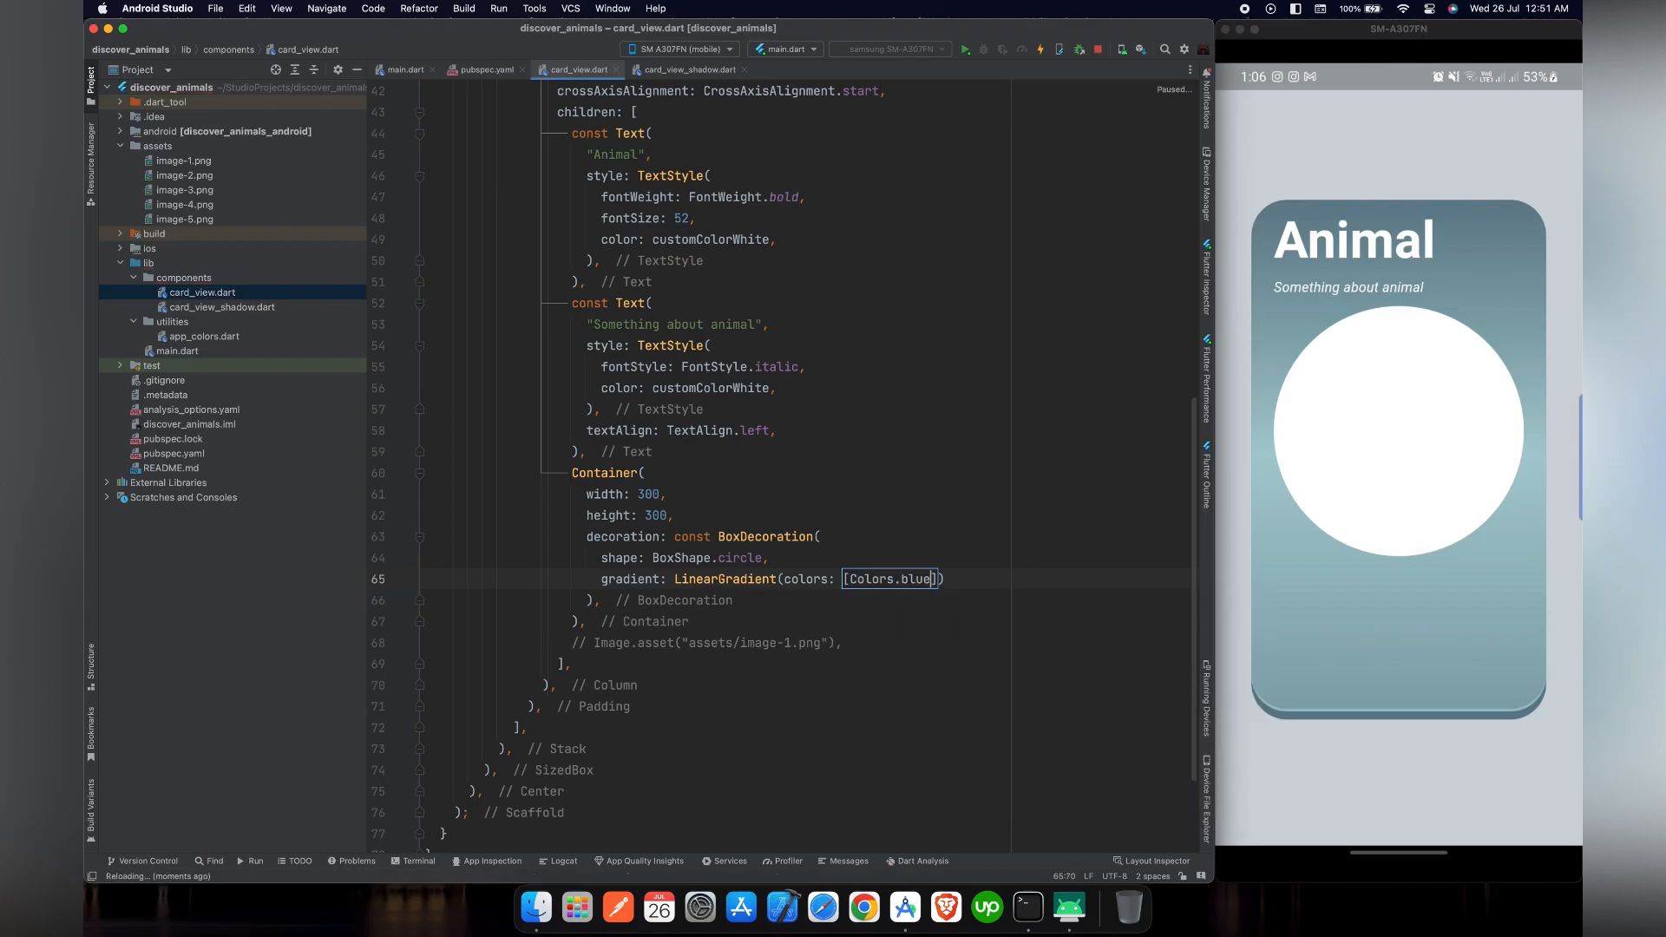
pyautogui.write('[500]!')
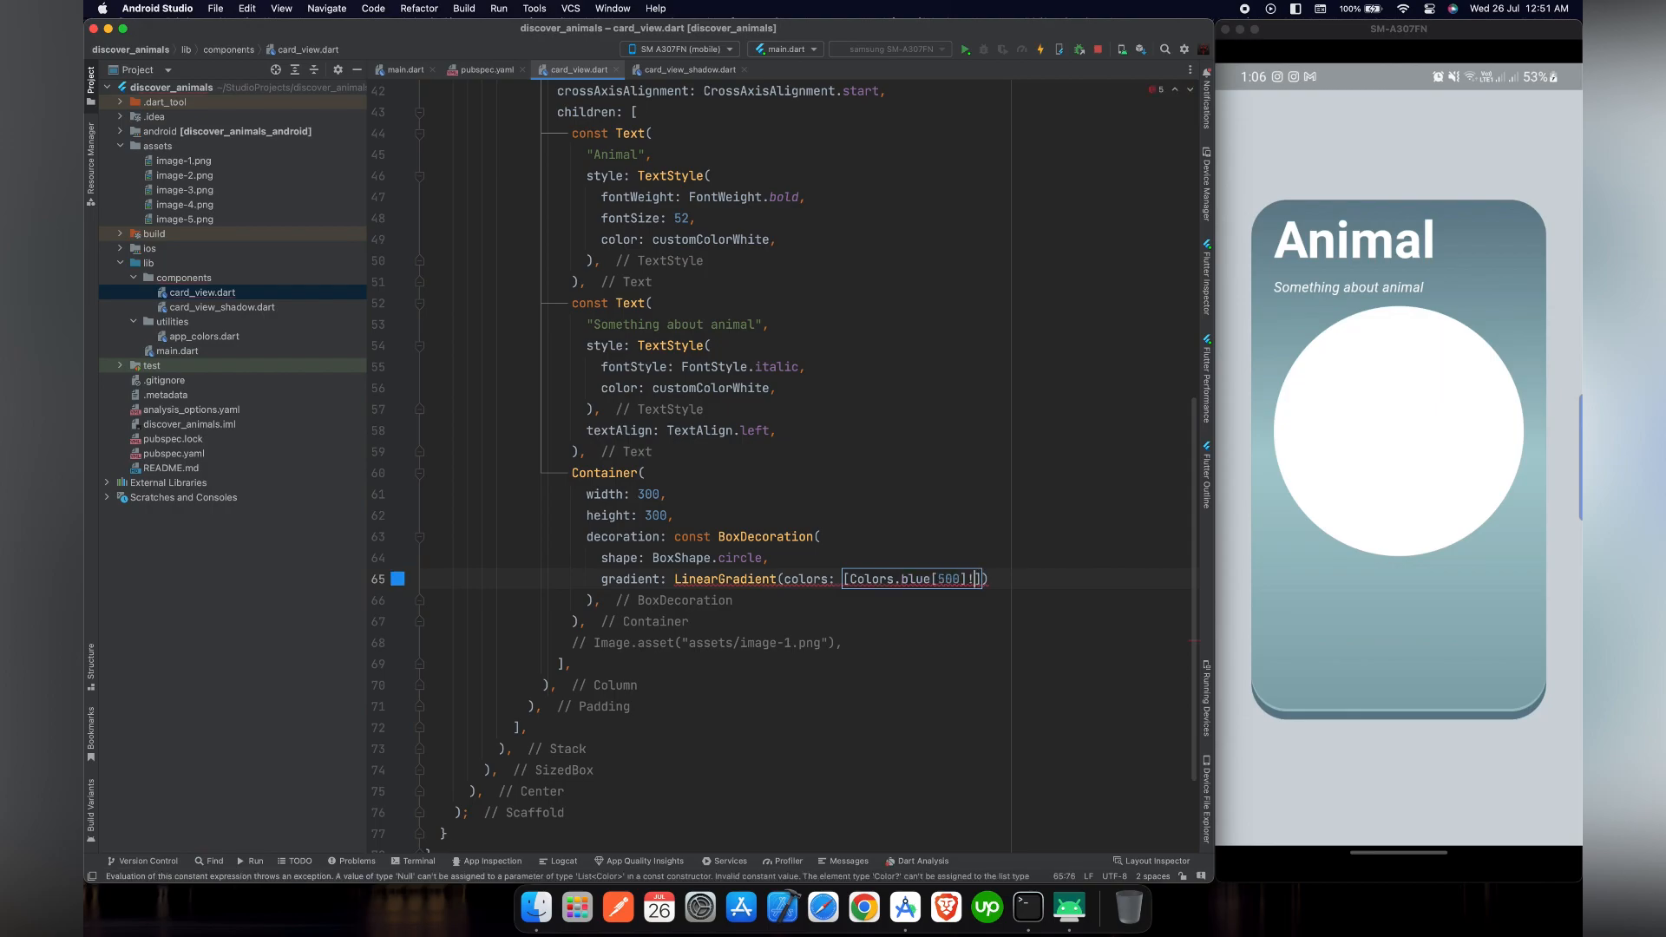
pyautogui.write(',Co')
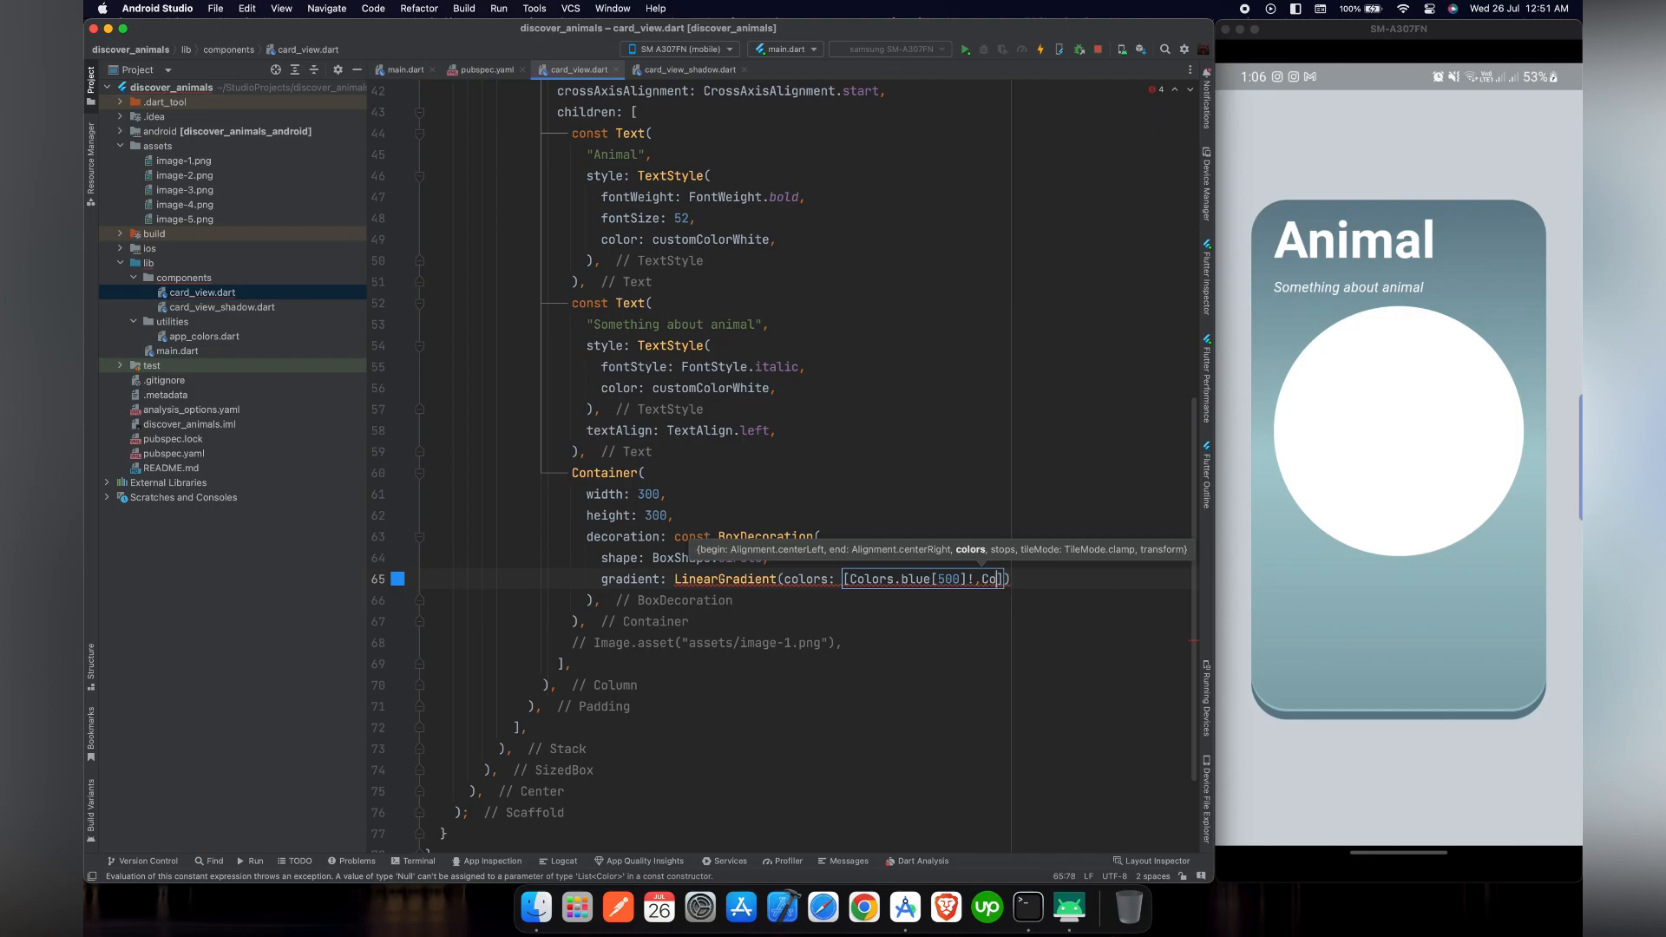
pyautogui.write(',Colors.purple')
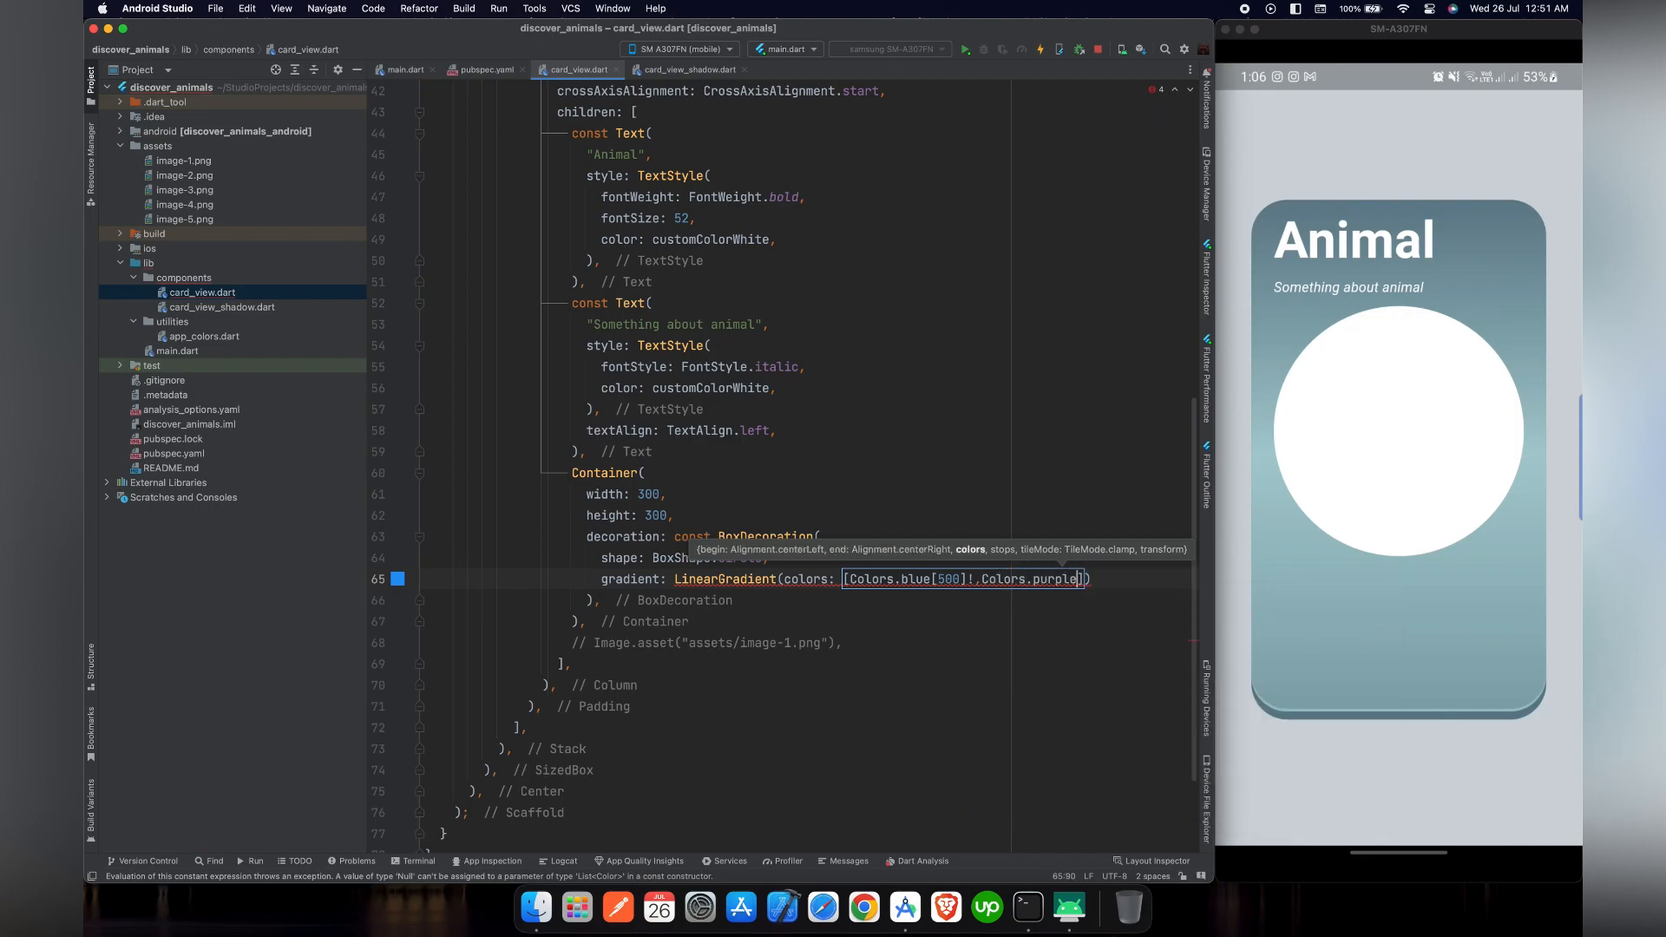
pyautogui.write('[300]!,')
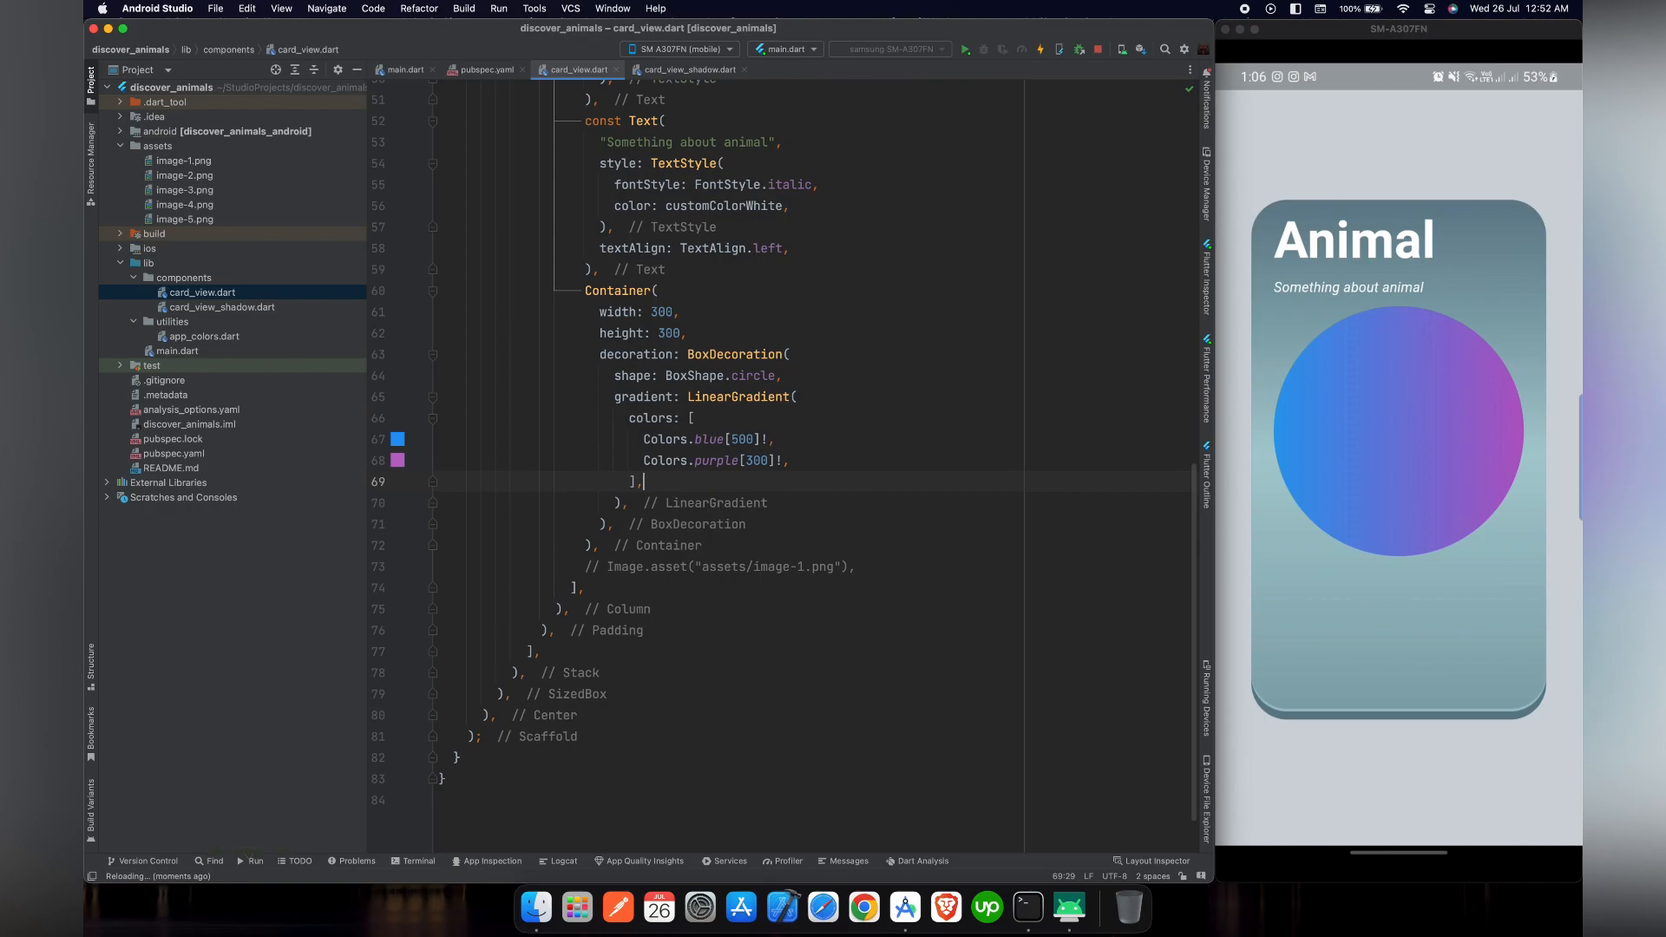
# Wrap the circle container in a Stack and begin adding a Positioned.fill elephant image
pyautogui.click(622, 290)
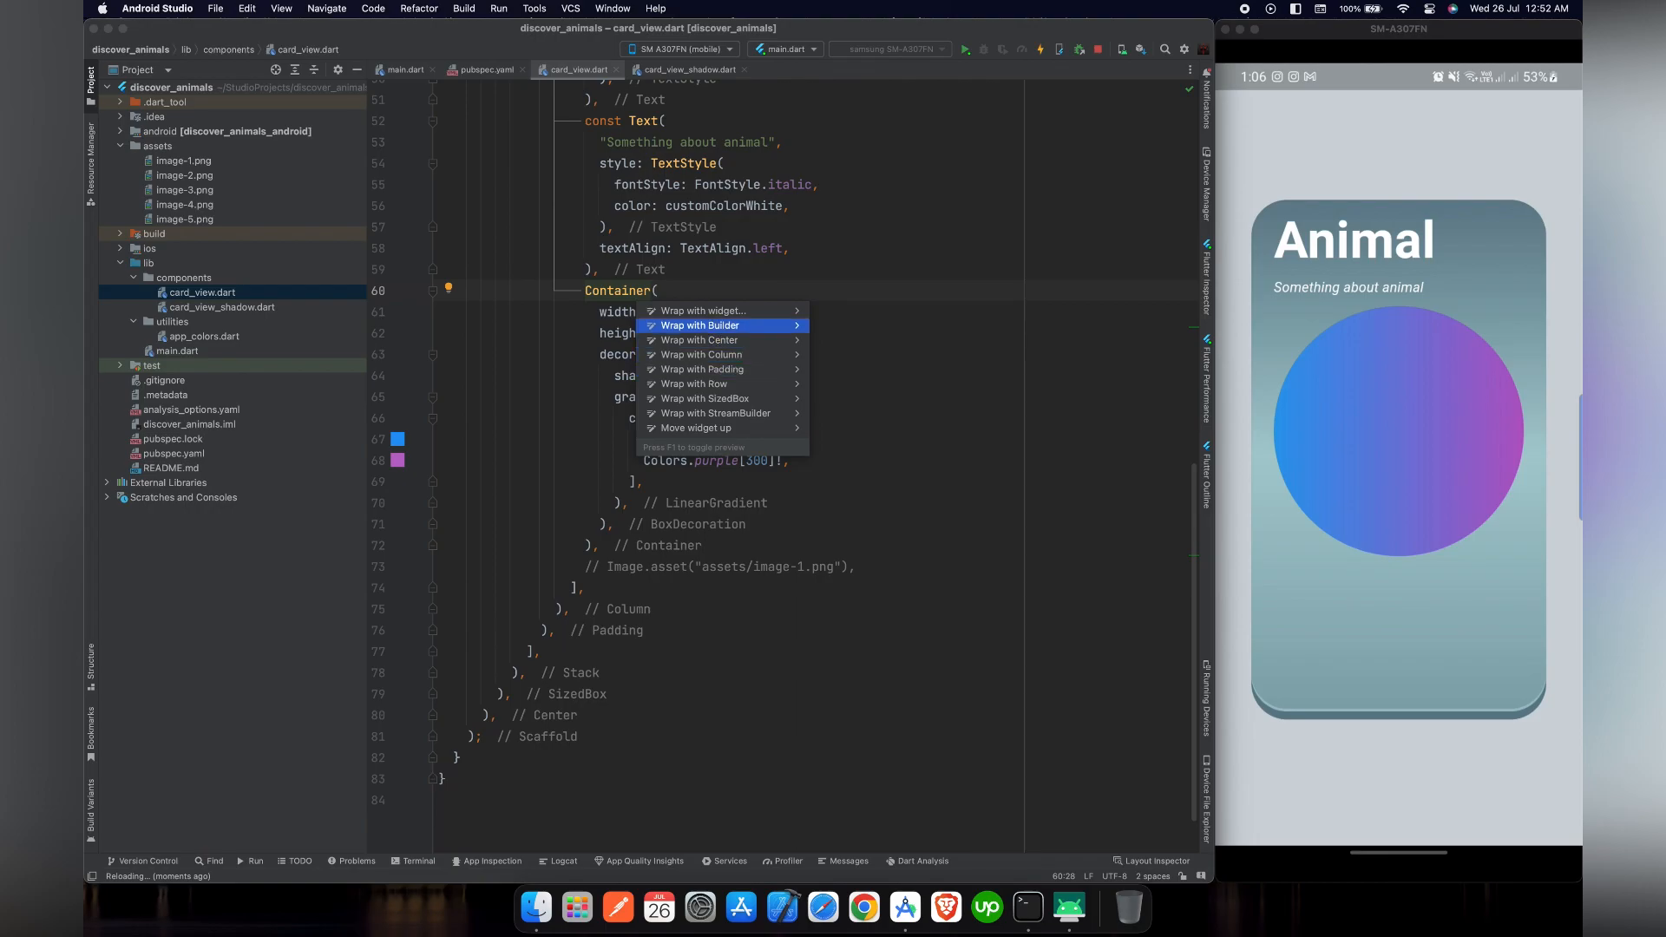
pyautogui.click(701, 354)
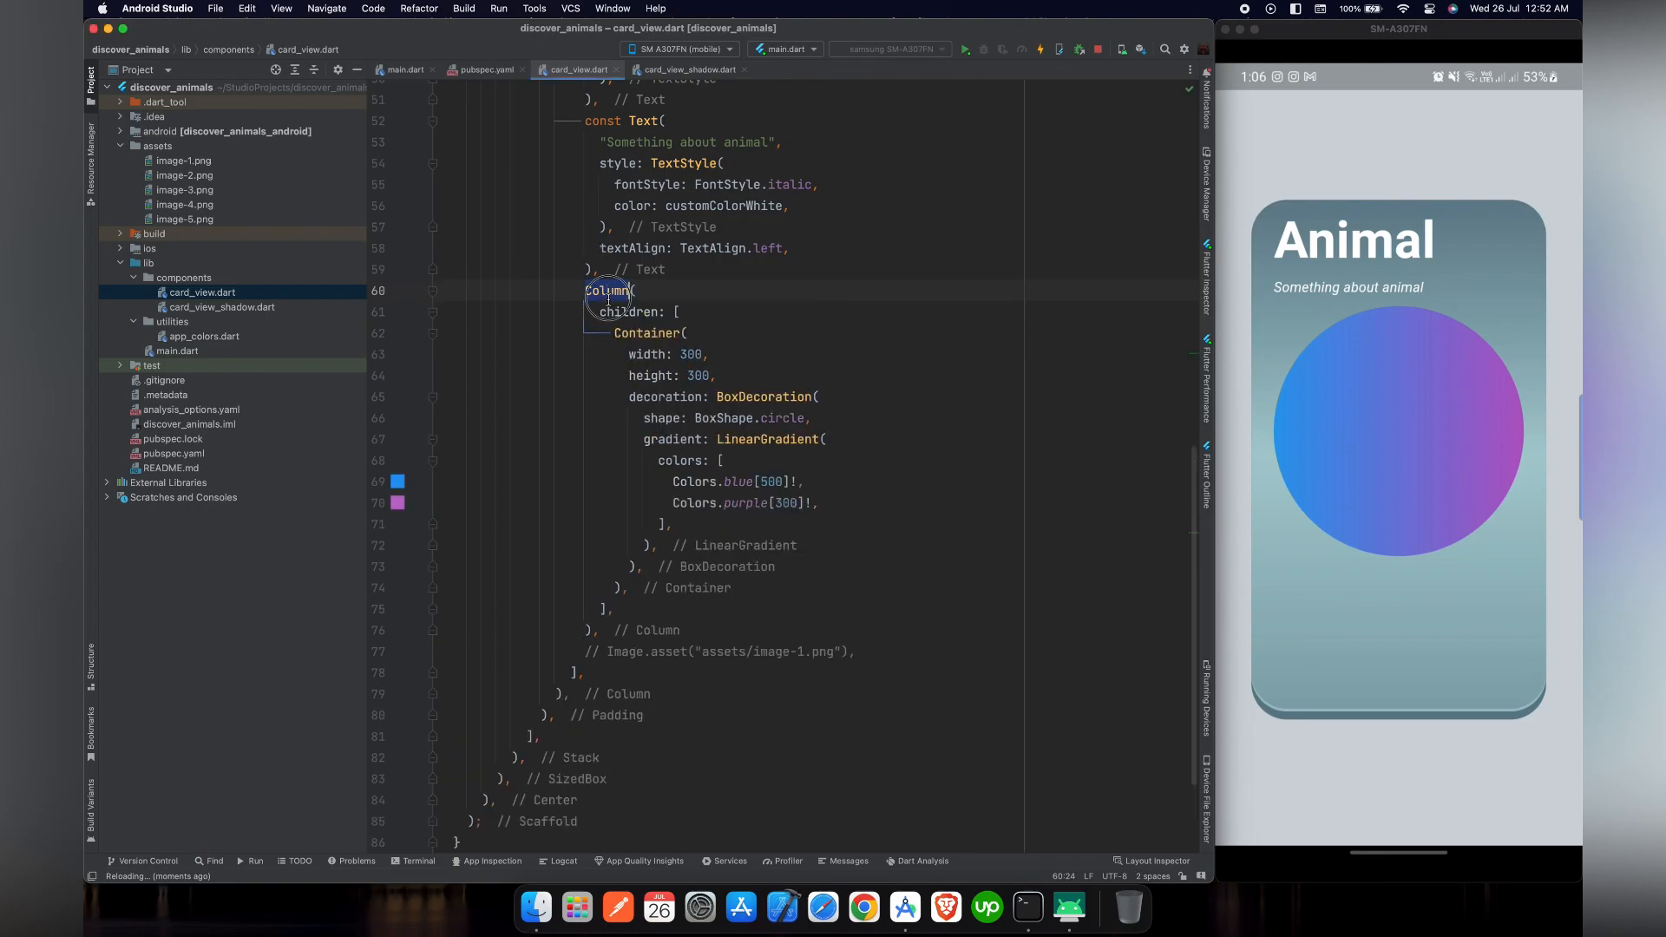
pyautogui.write('Stack(')
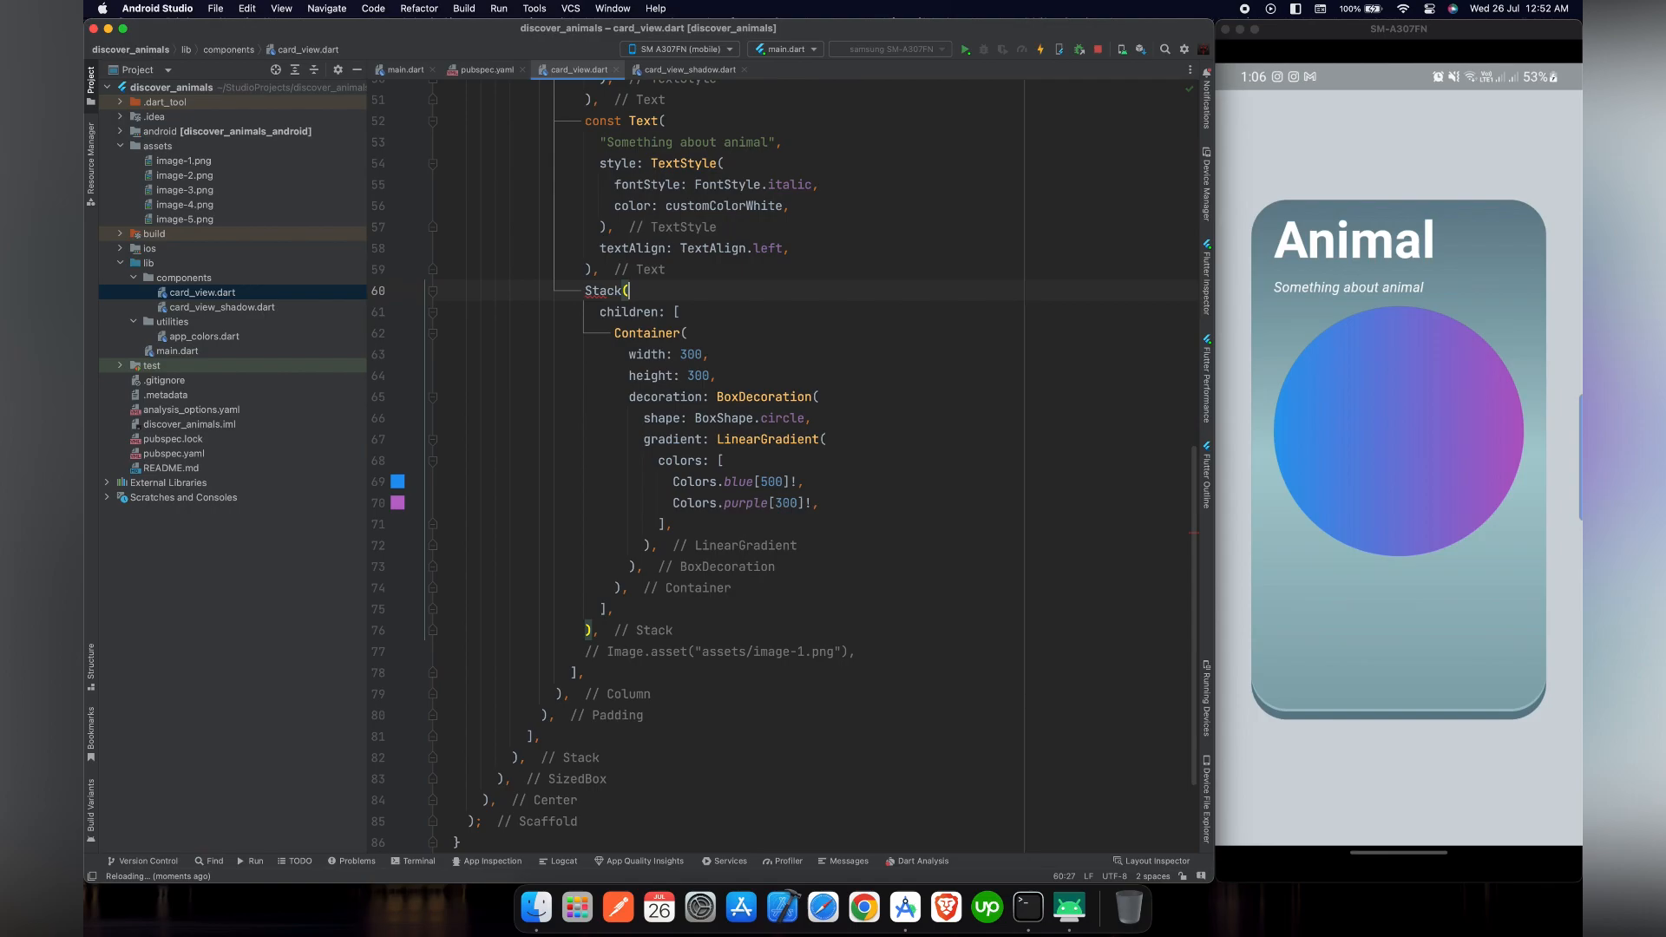
pyautogui.click(432, 354)
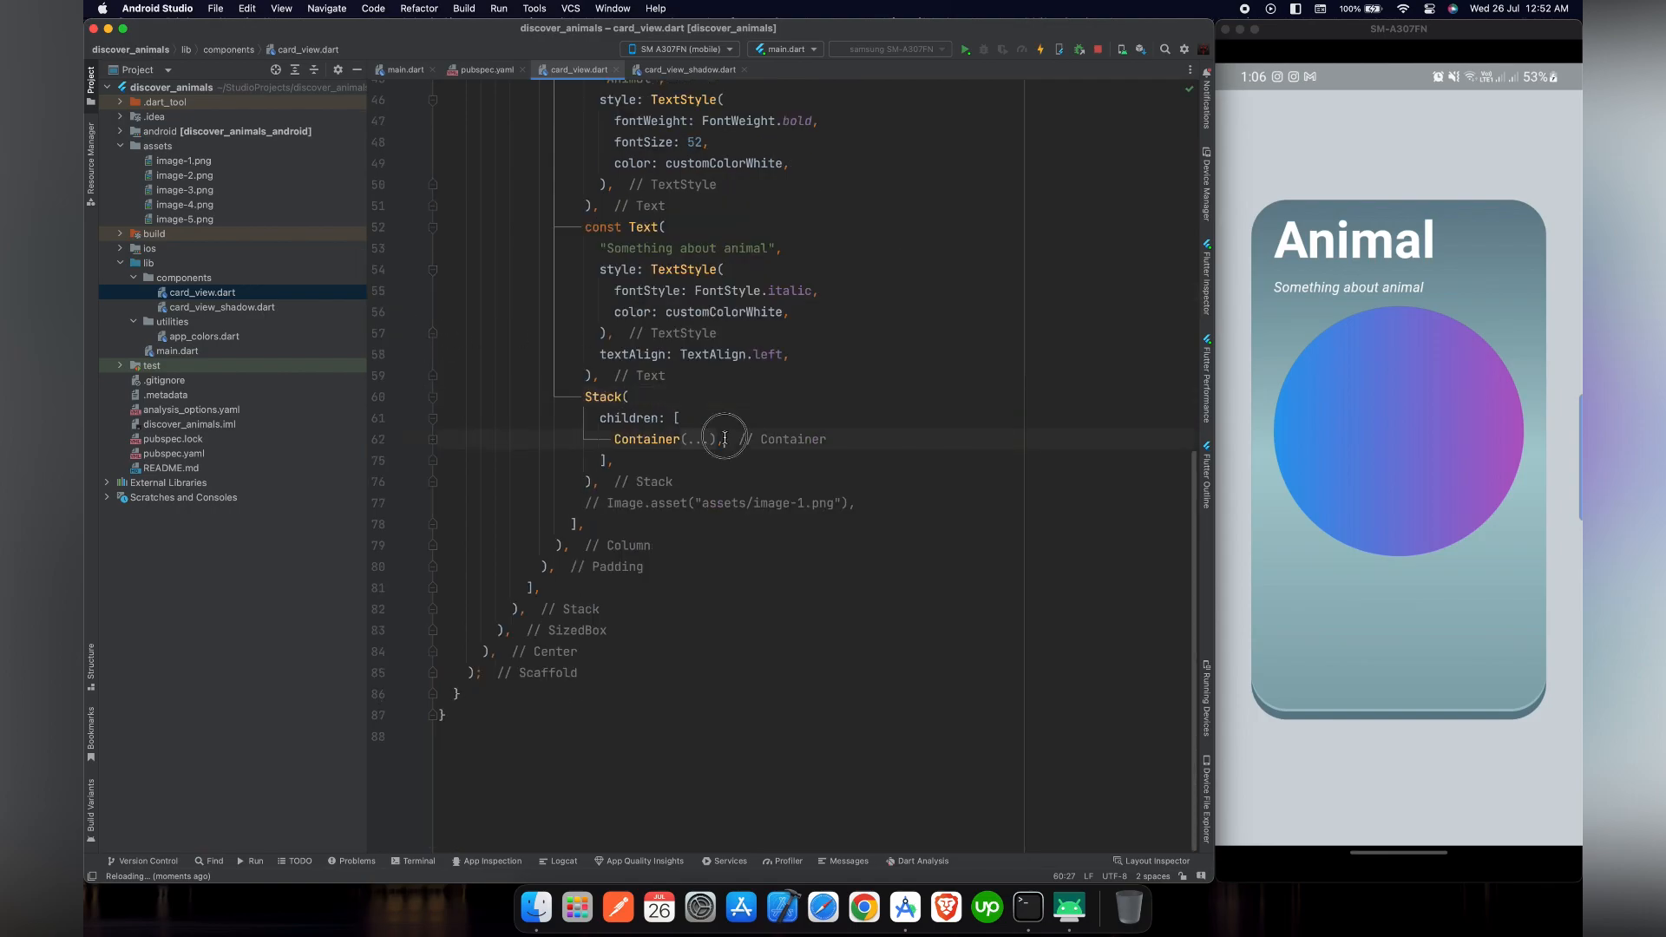
pyautogui.press('enter')
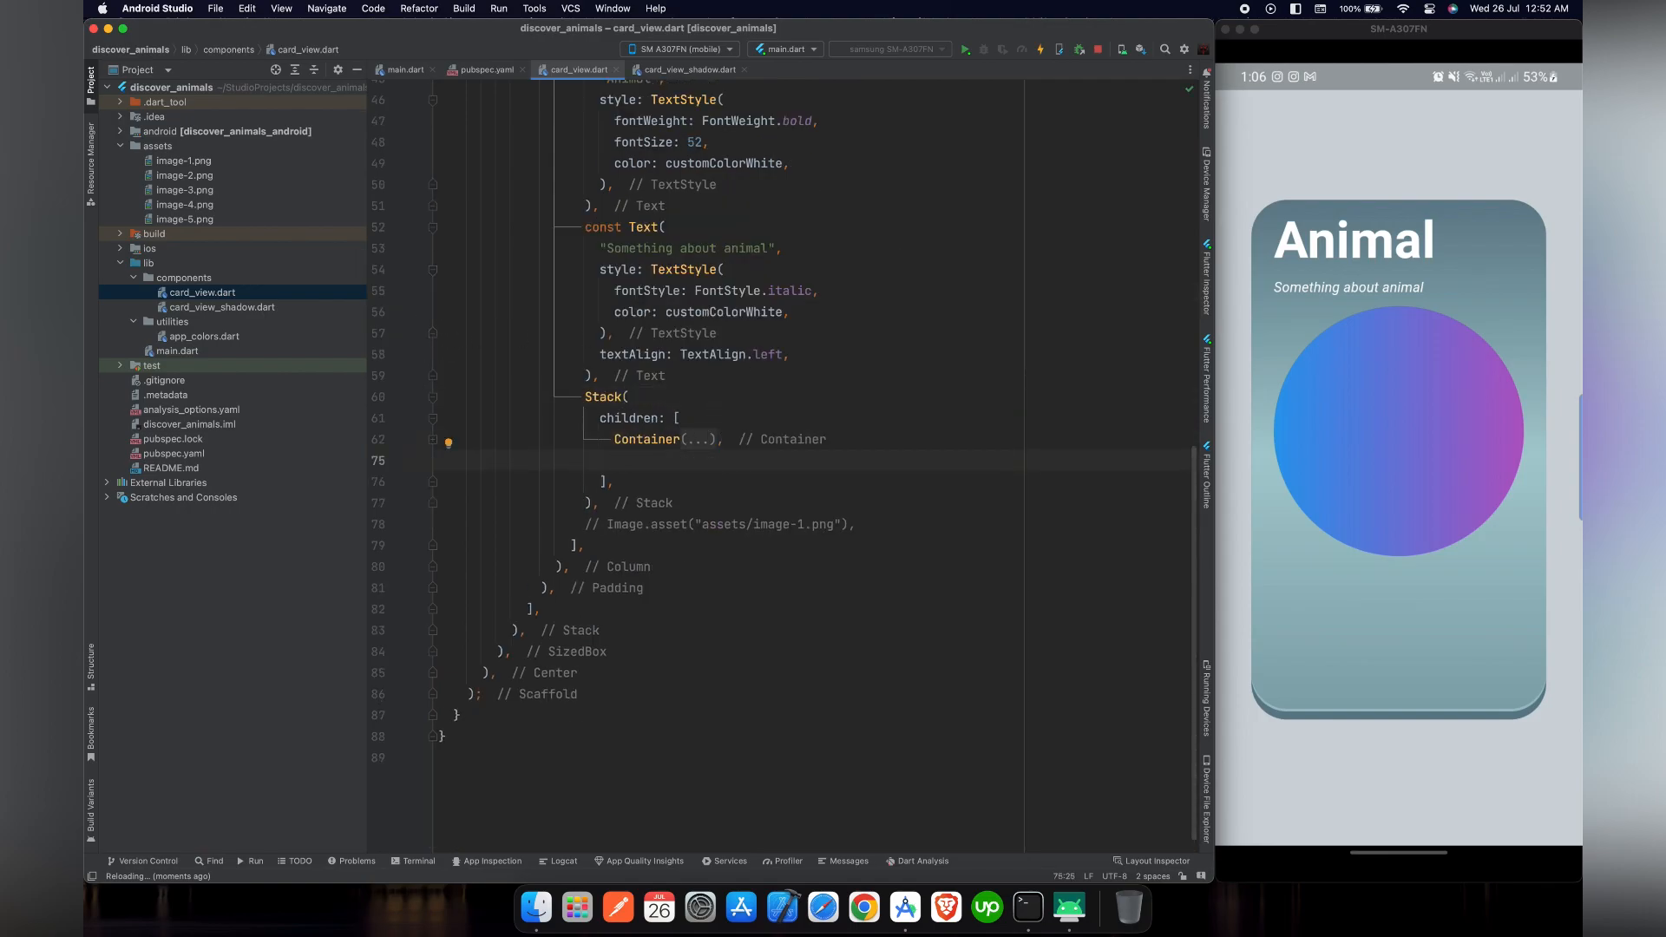
pyautogui.write('Positioned.fill(')
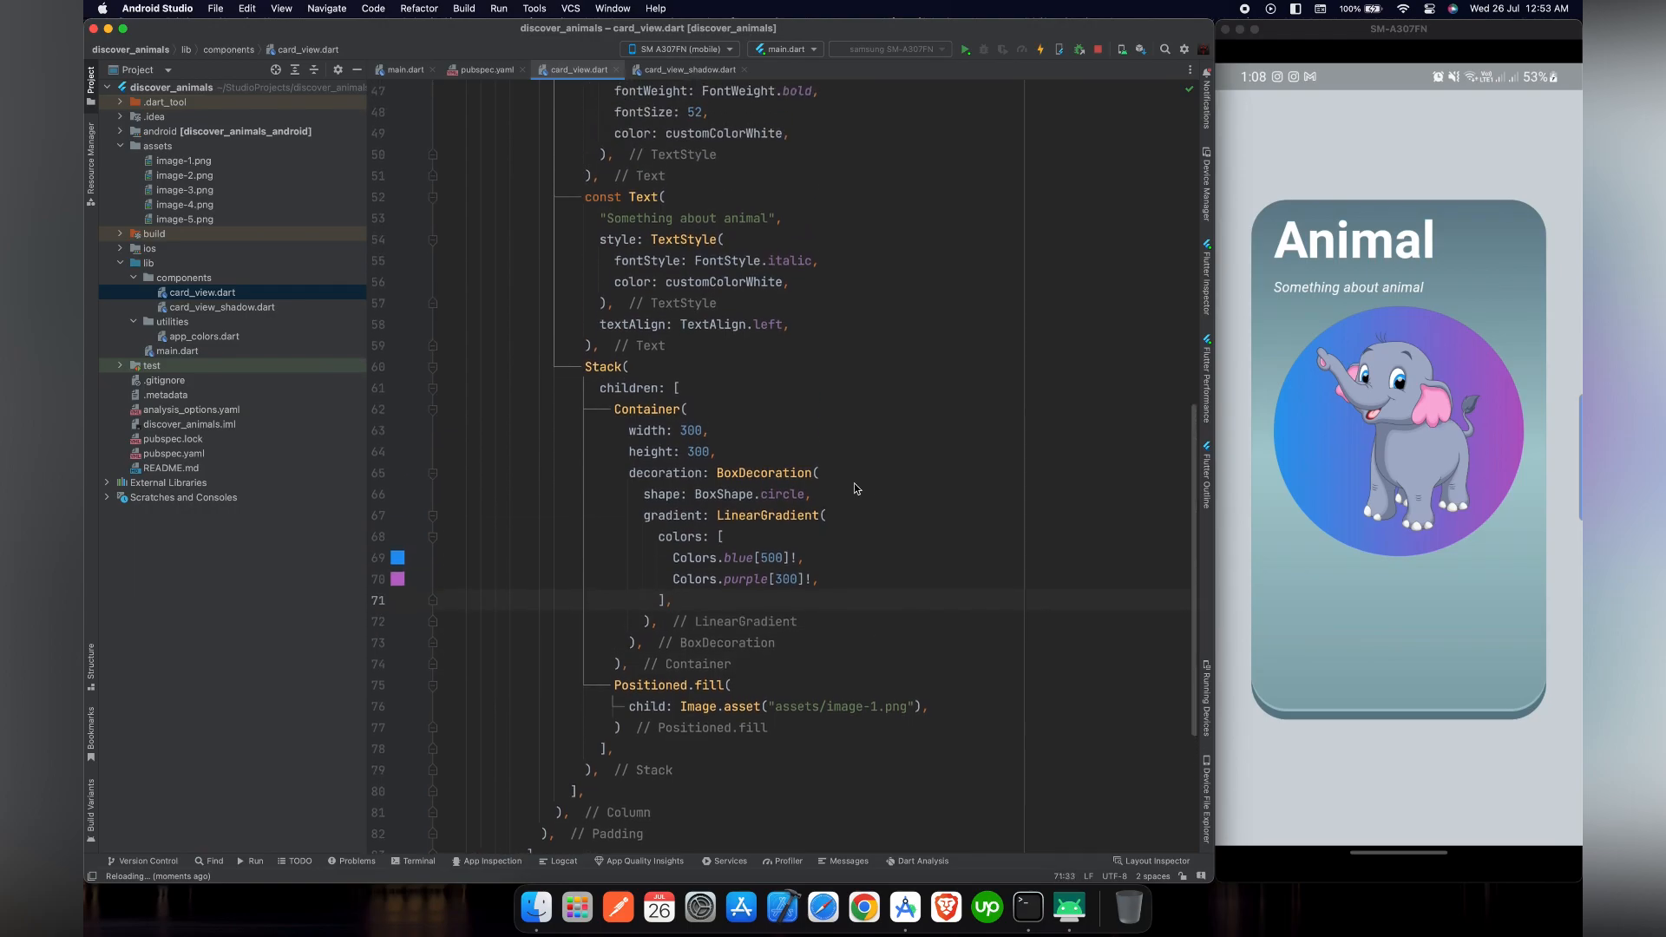
# Wrap the subtitle Text in Padding with EdgeInsets.only(bottom: 32.0)
pyautogui.scroll(3)
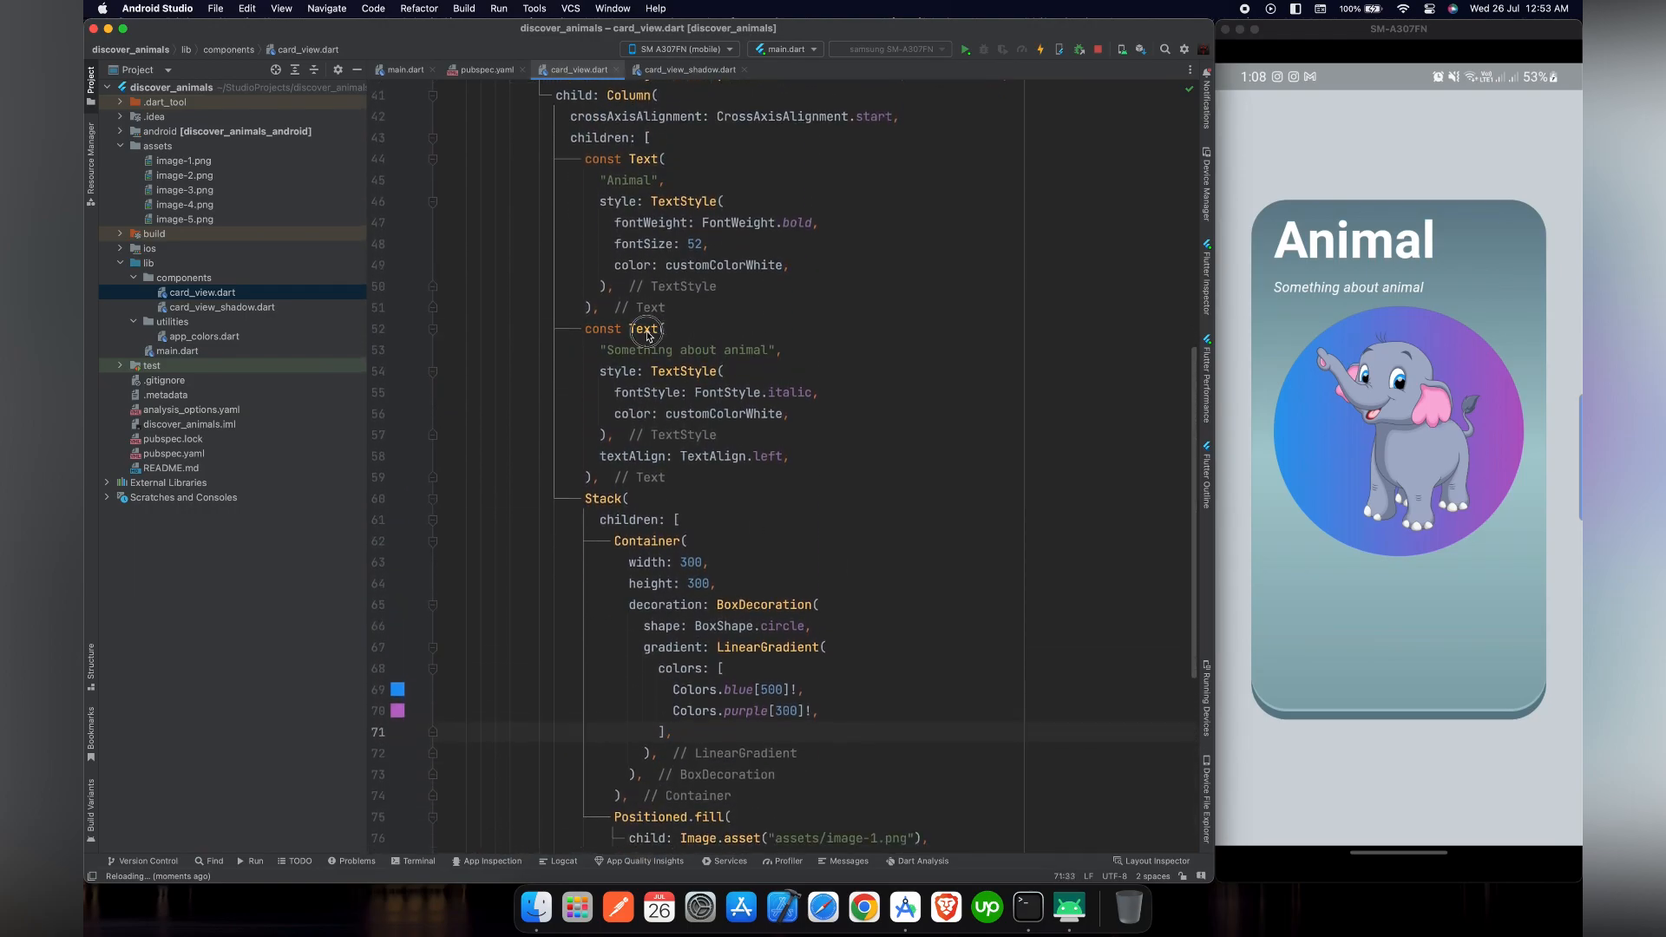
pyautogui.click(646, 328)
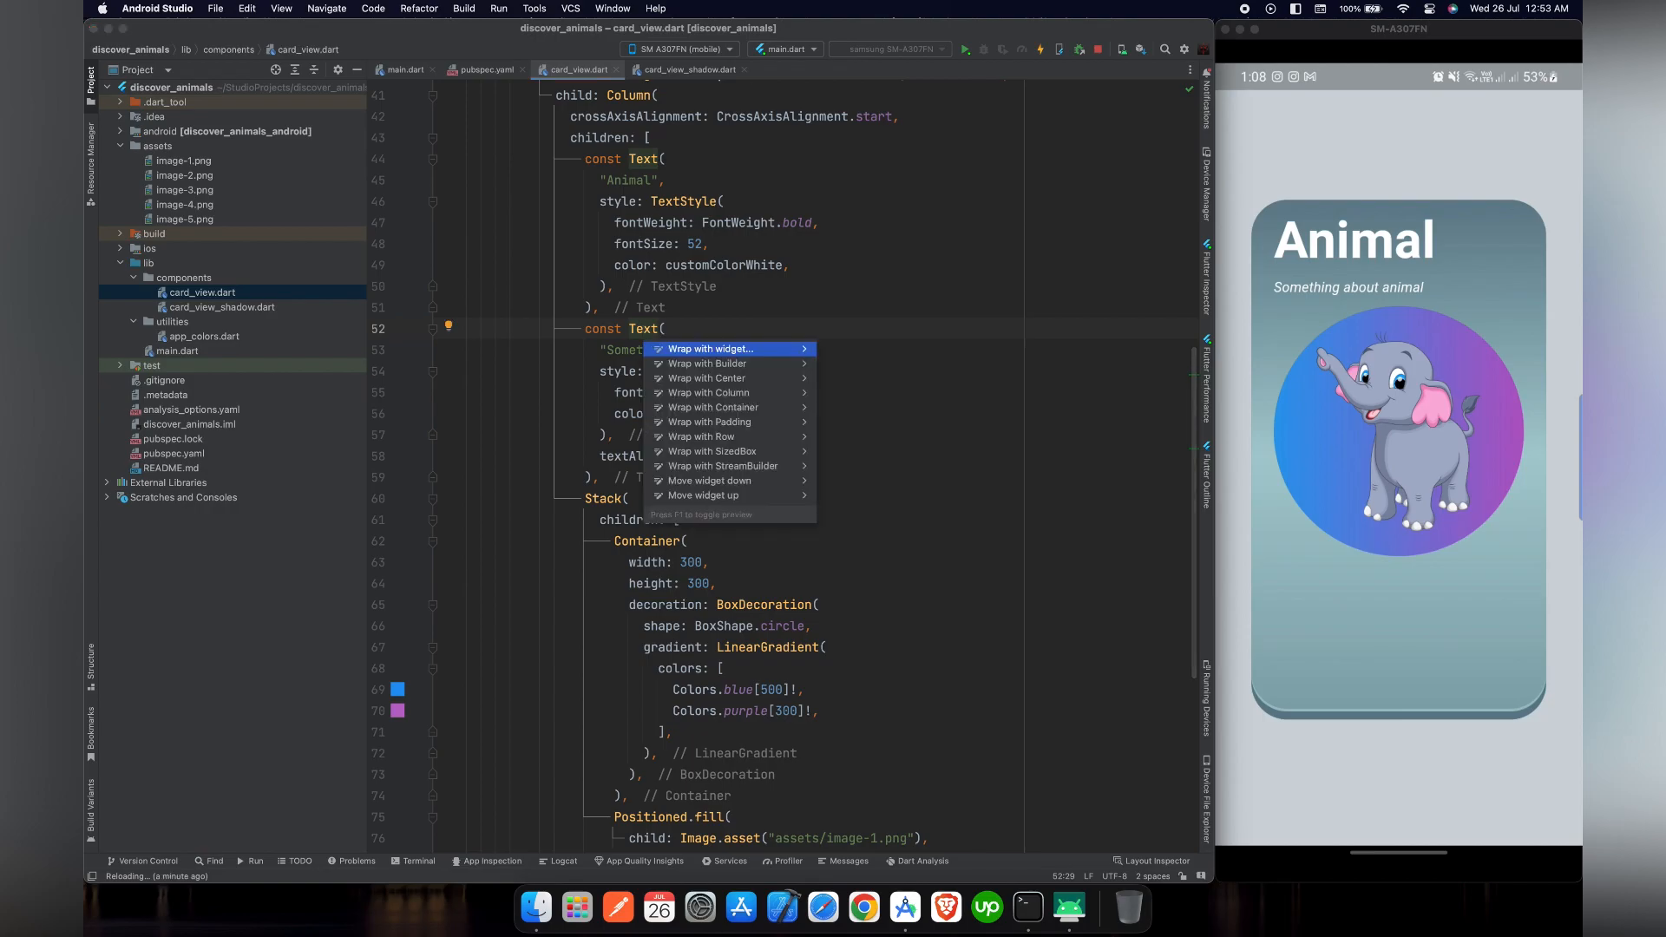
pyautogui.click(709, 421)
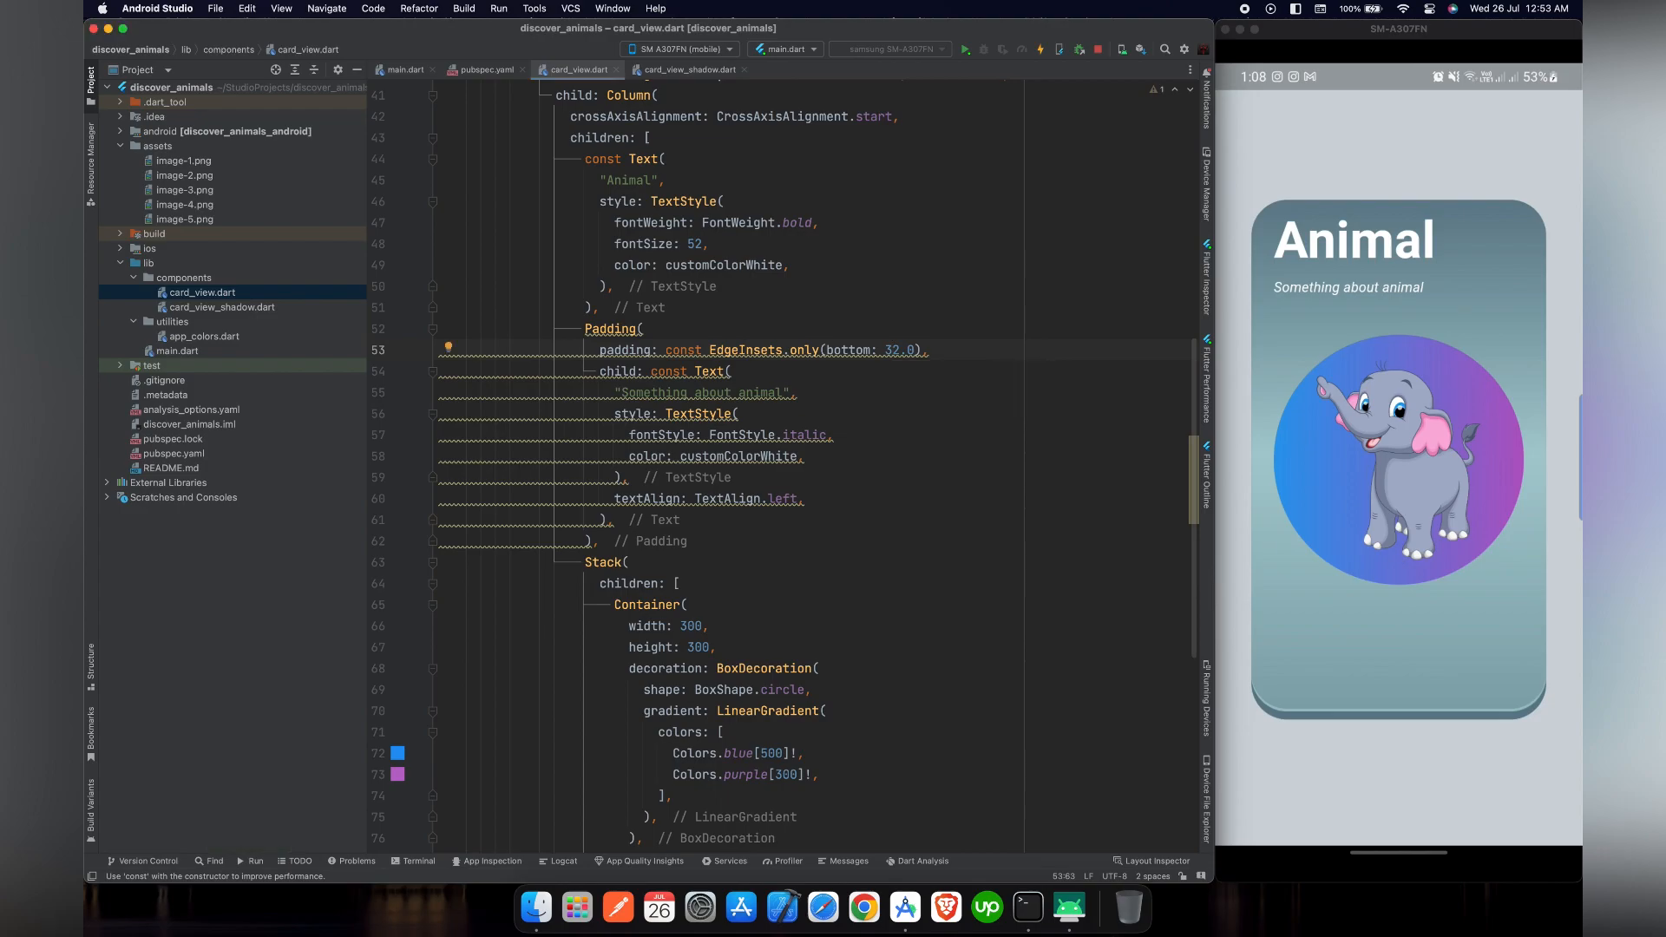
pyautogui.scroll(-3)
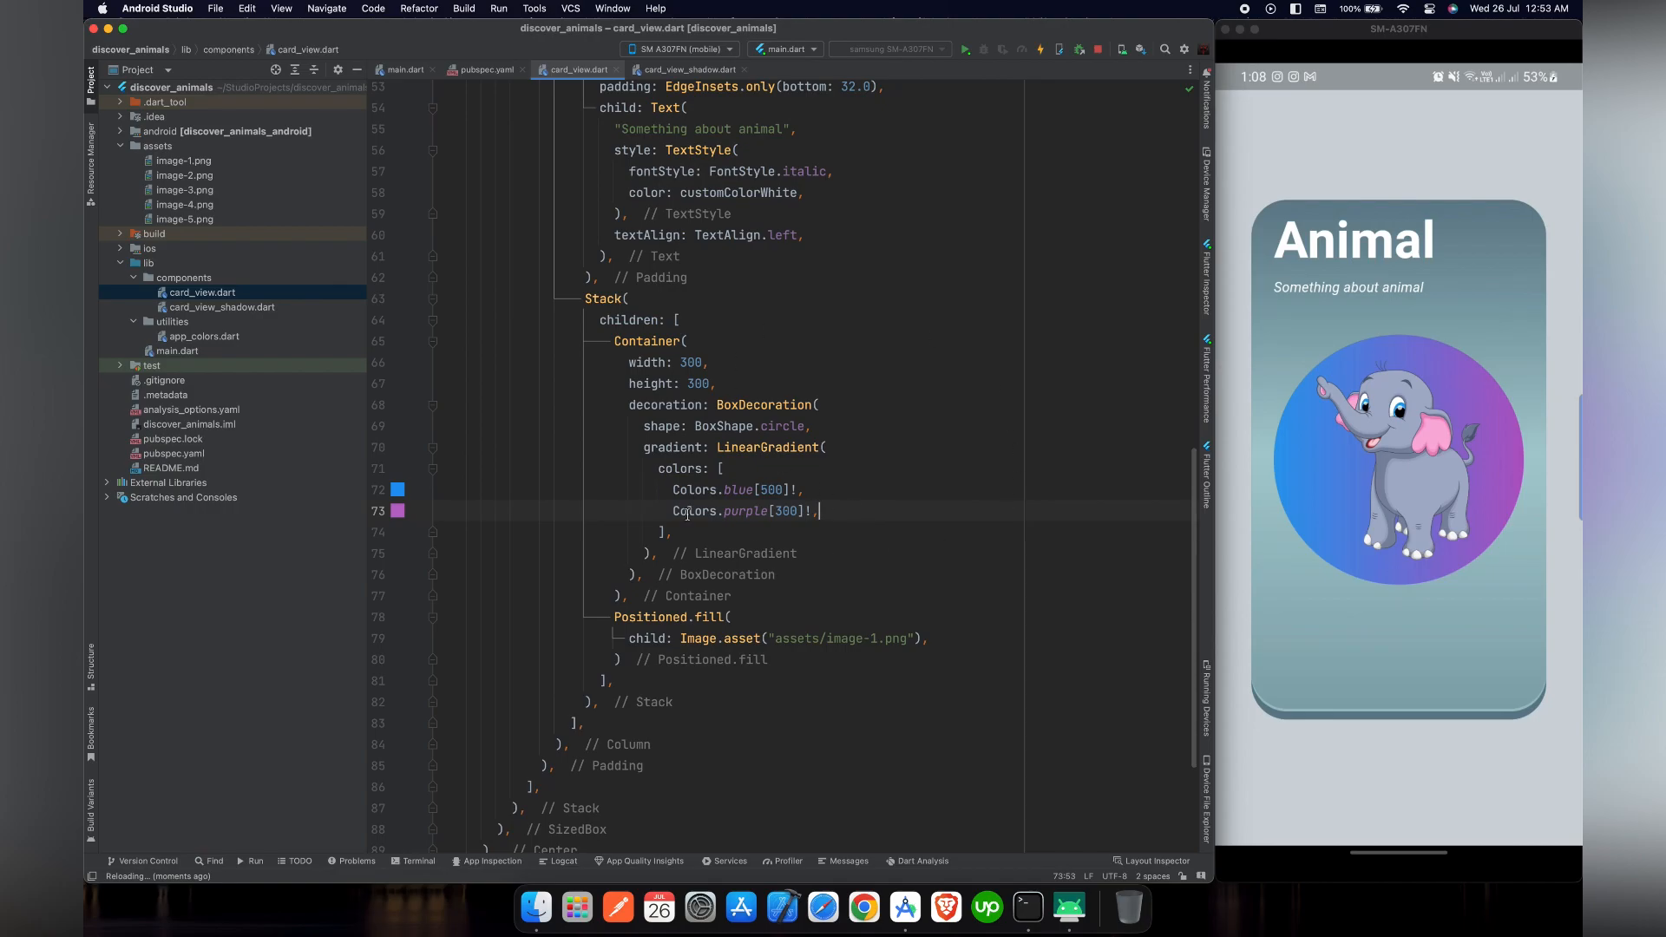
pyautogui.click(706, 446)
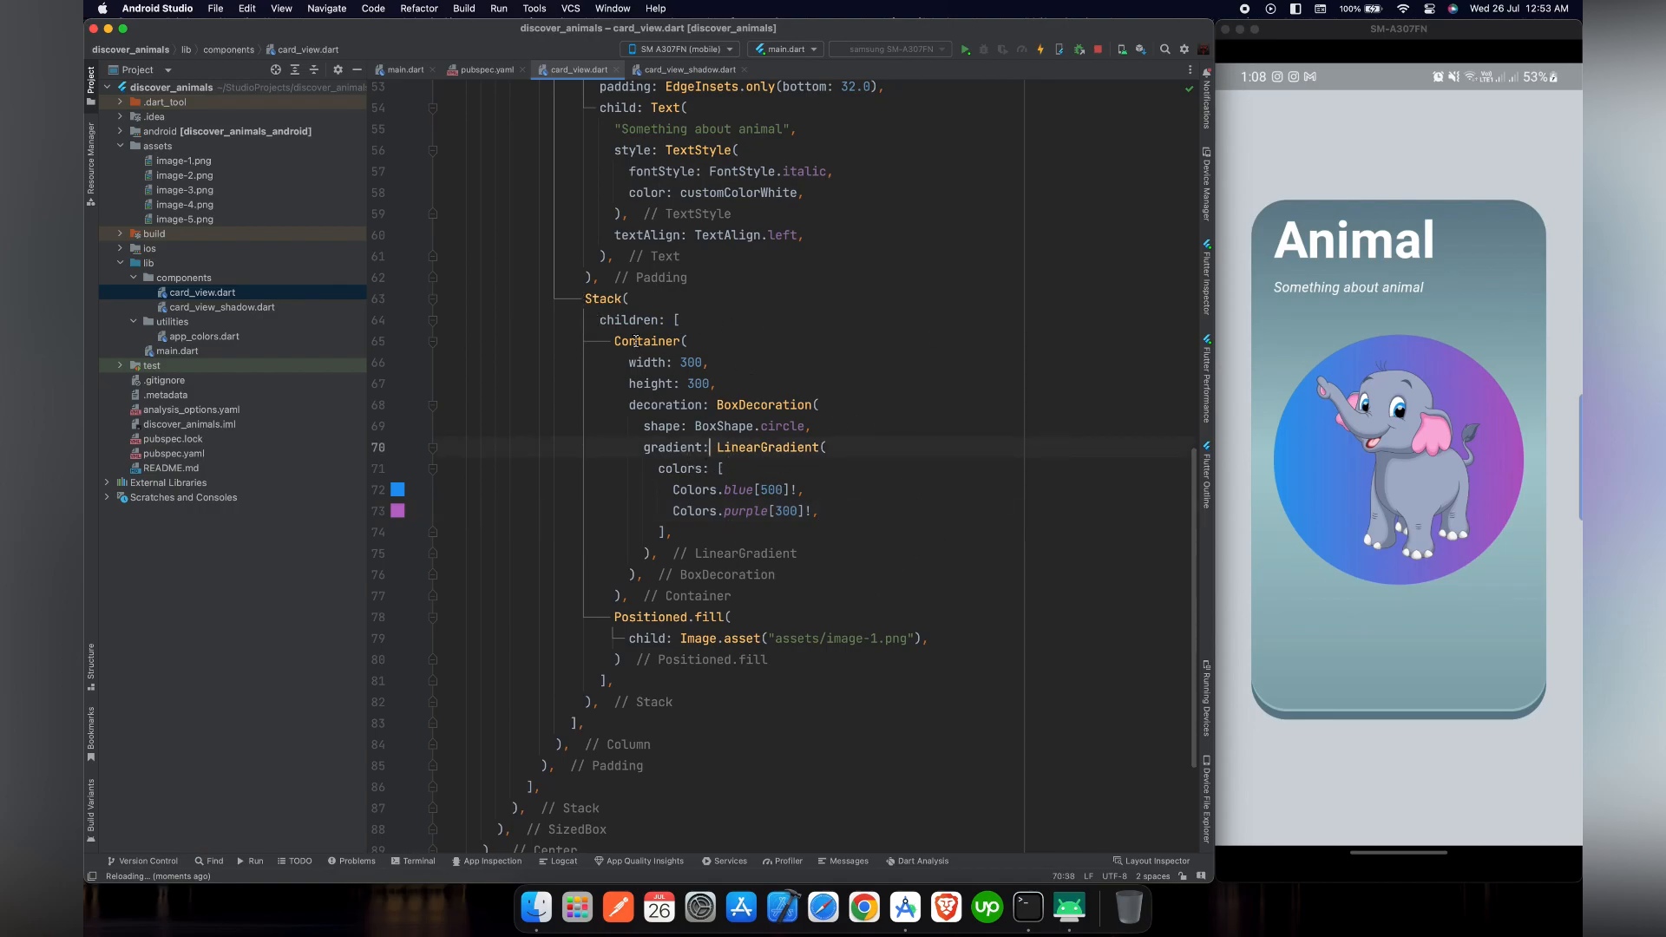
# Extract the circle Container into a Flutter widget named CustomCircleView
pyautogui.rightClick(638, 340)
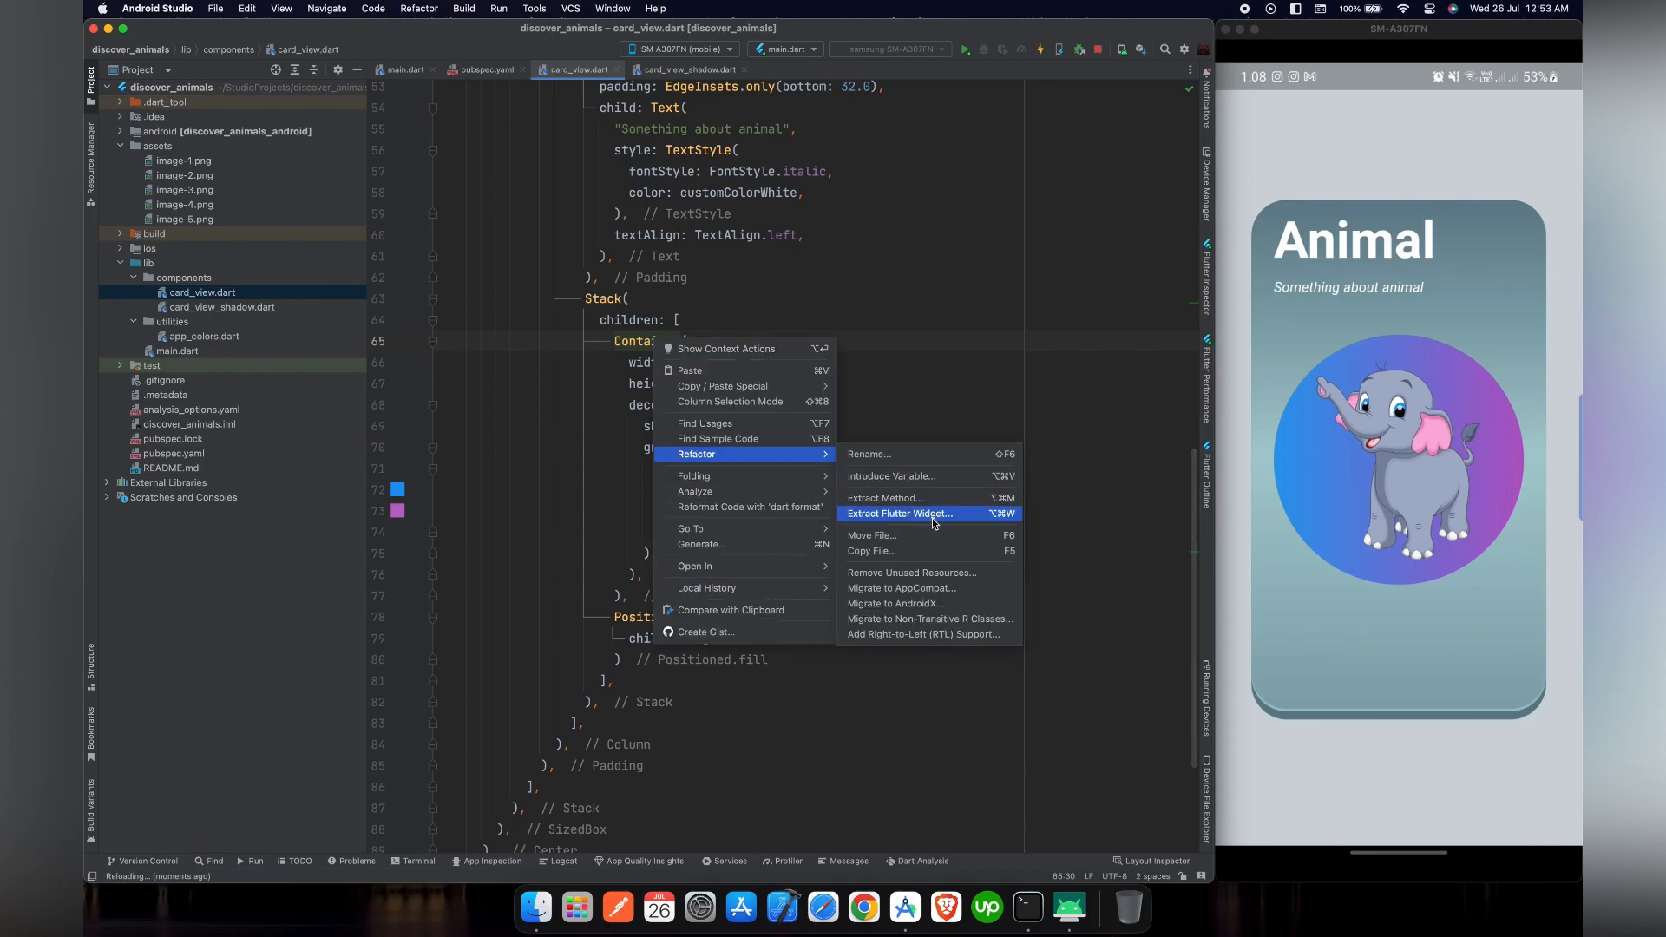
pyautogui.click(899, 513)
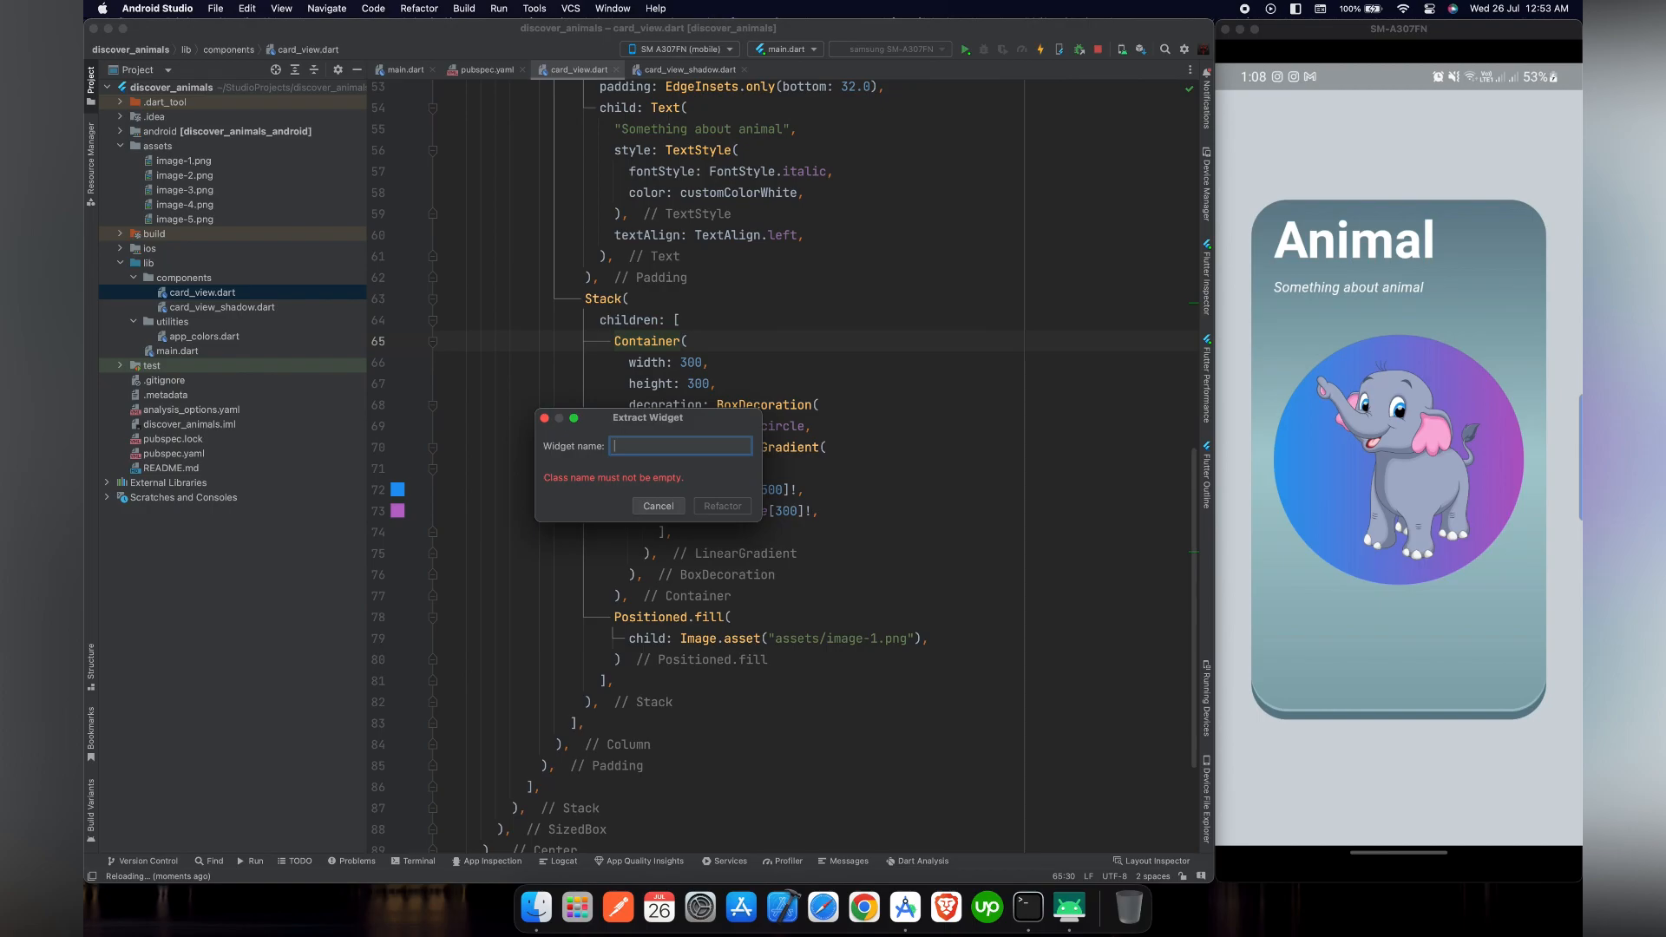
pyautogui.write('CustomCircle')
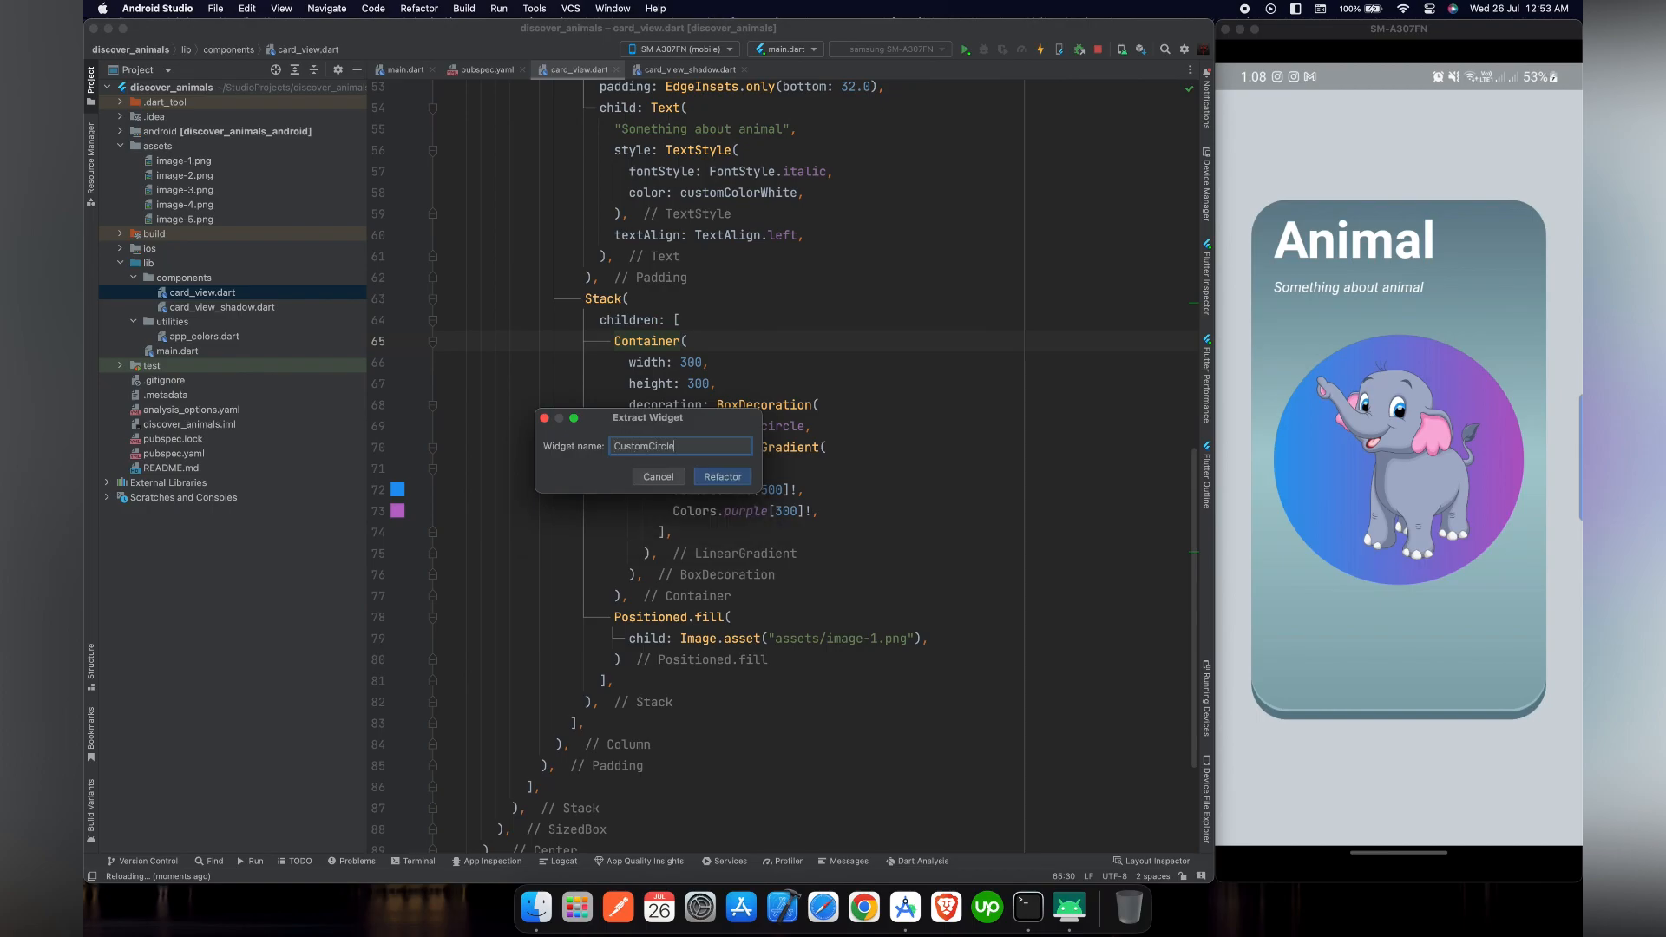
pyautogui.write('View')
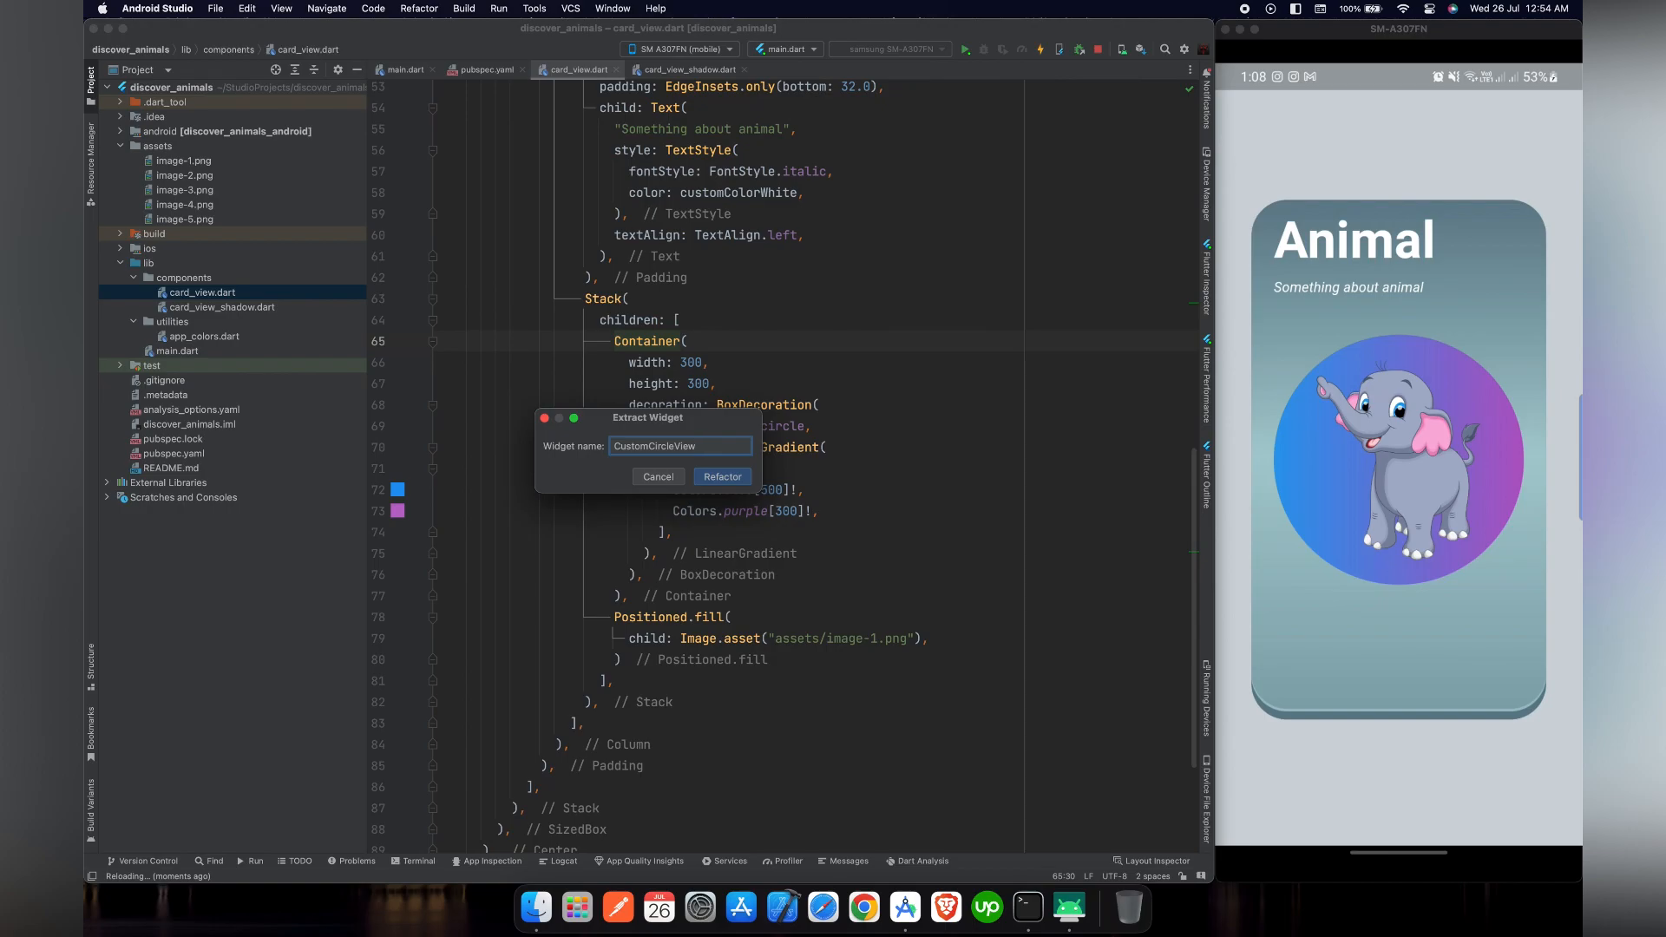
pyautogui.click(721, 477)
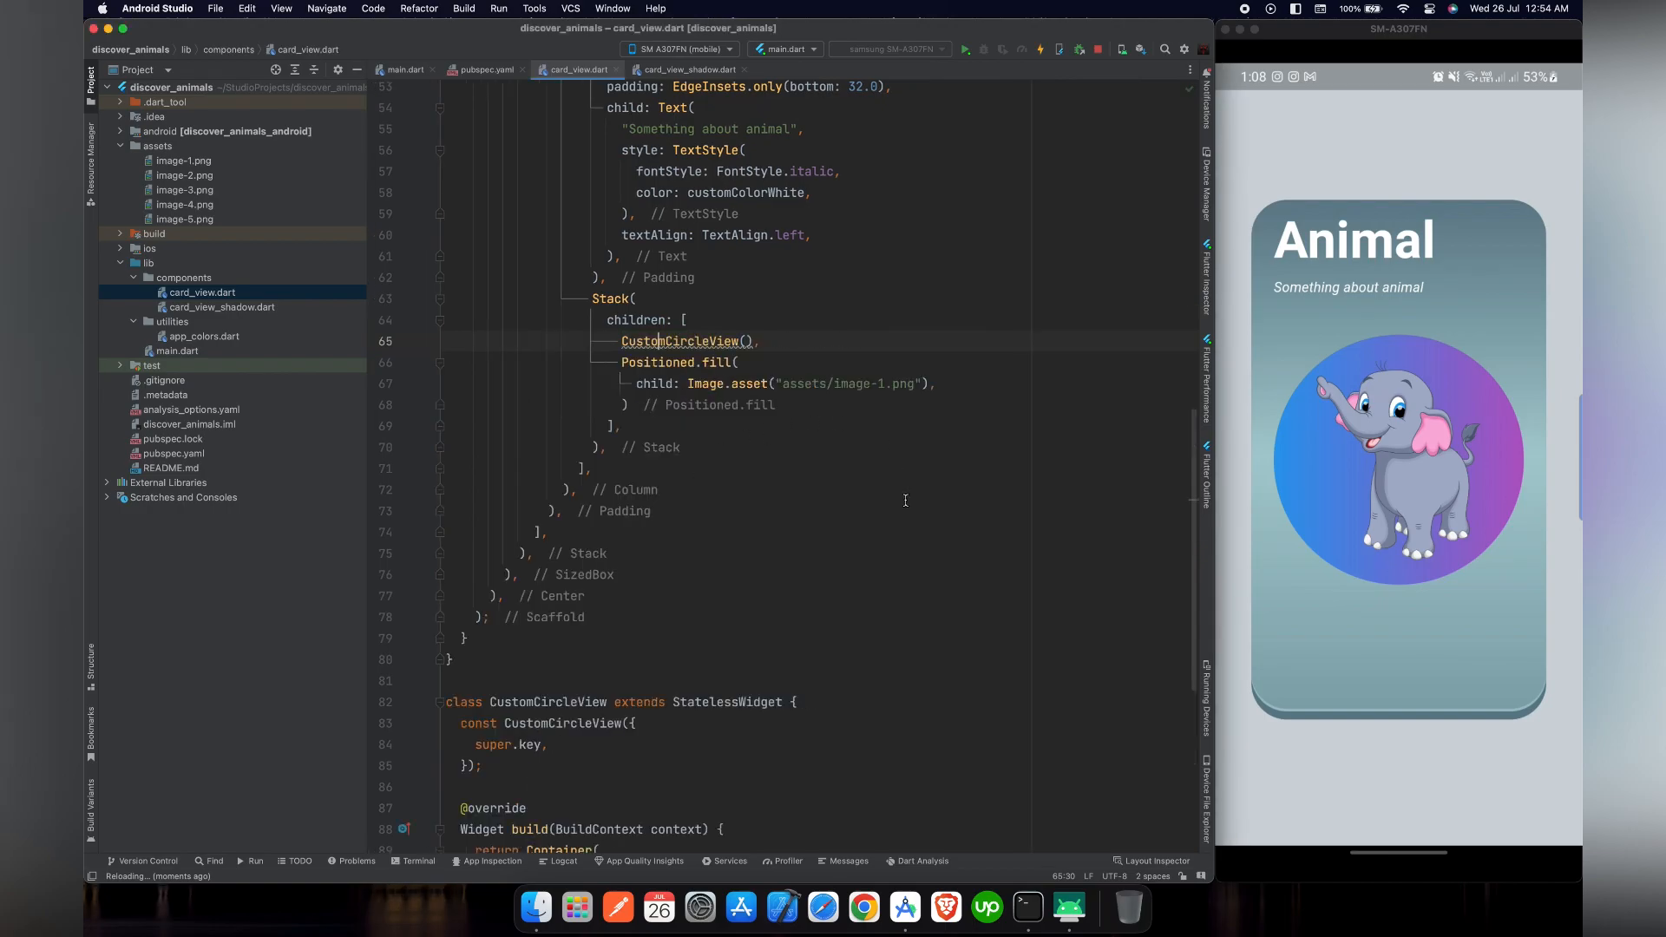
pyautogui.click(437, 701)
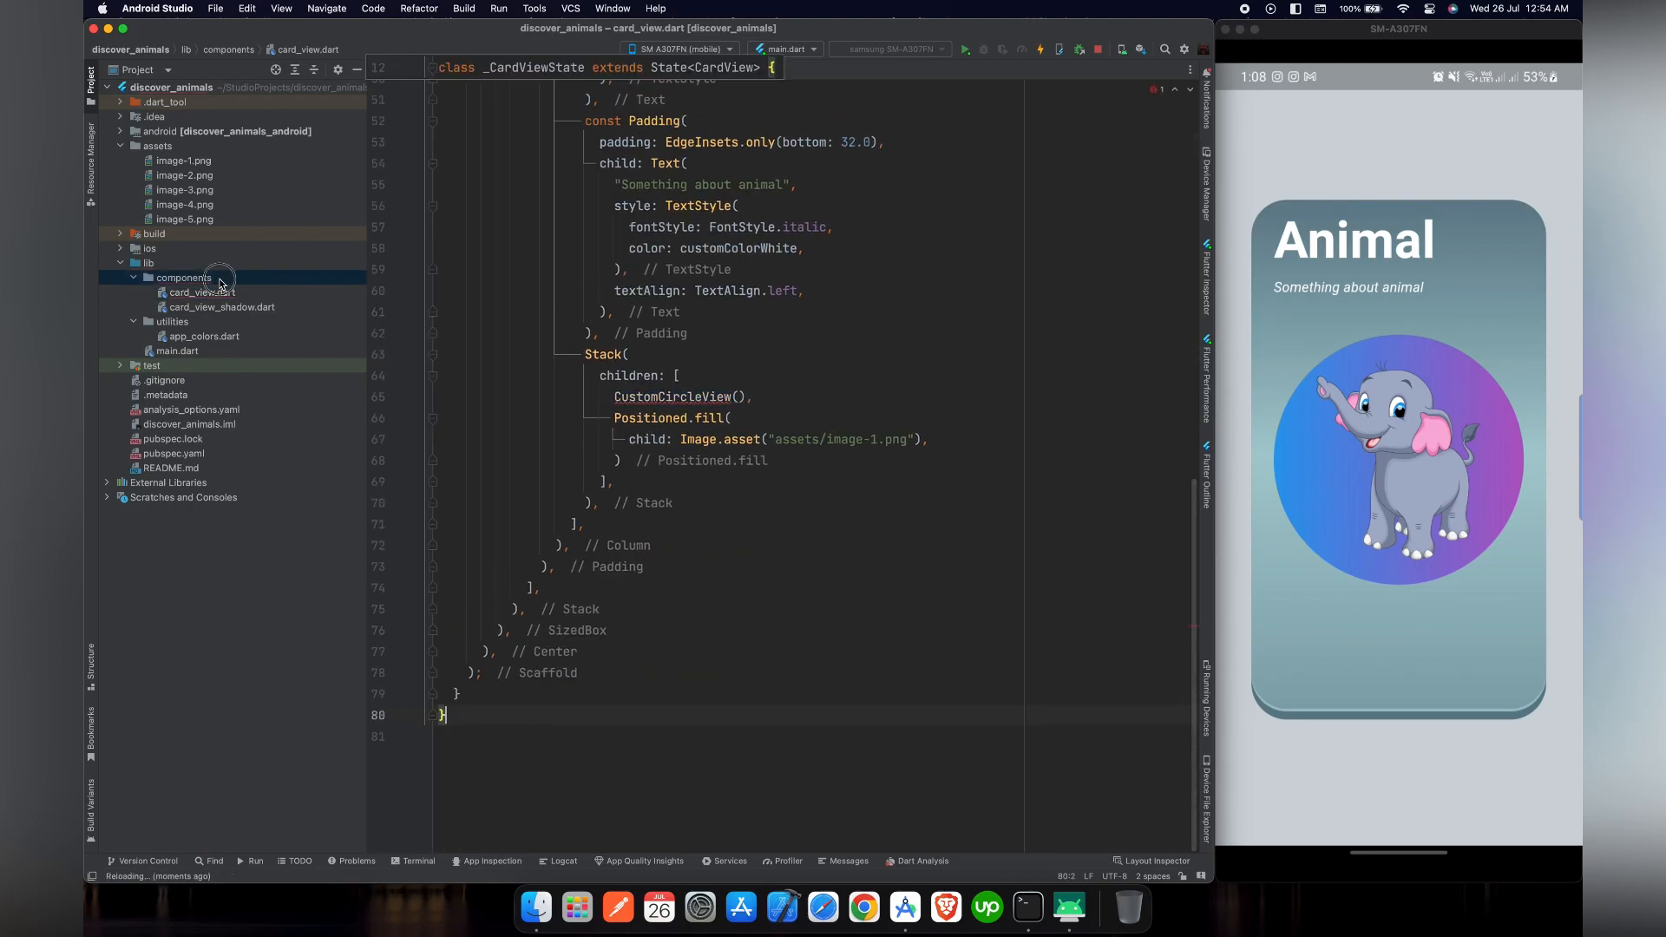
# Create custom_circle_view.dart in components with CustomCircleView and the material import
pyautogui.rightClick(181, 277)
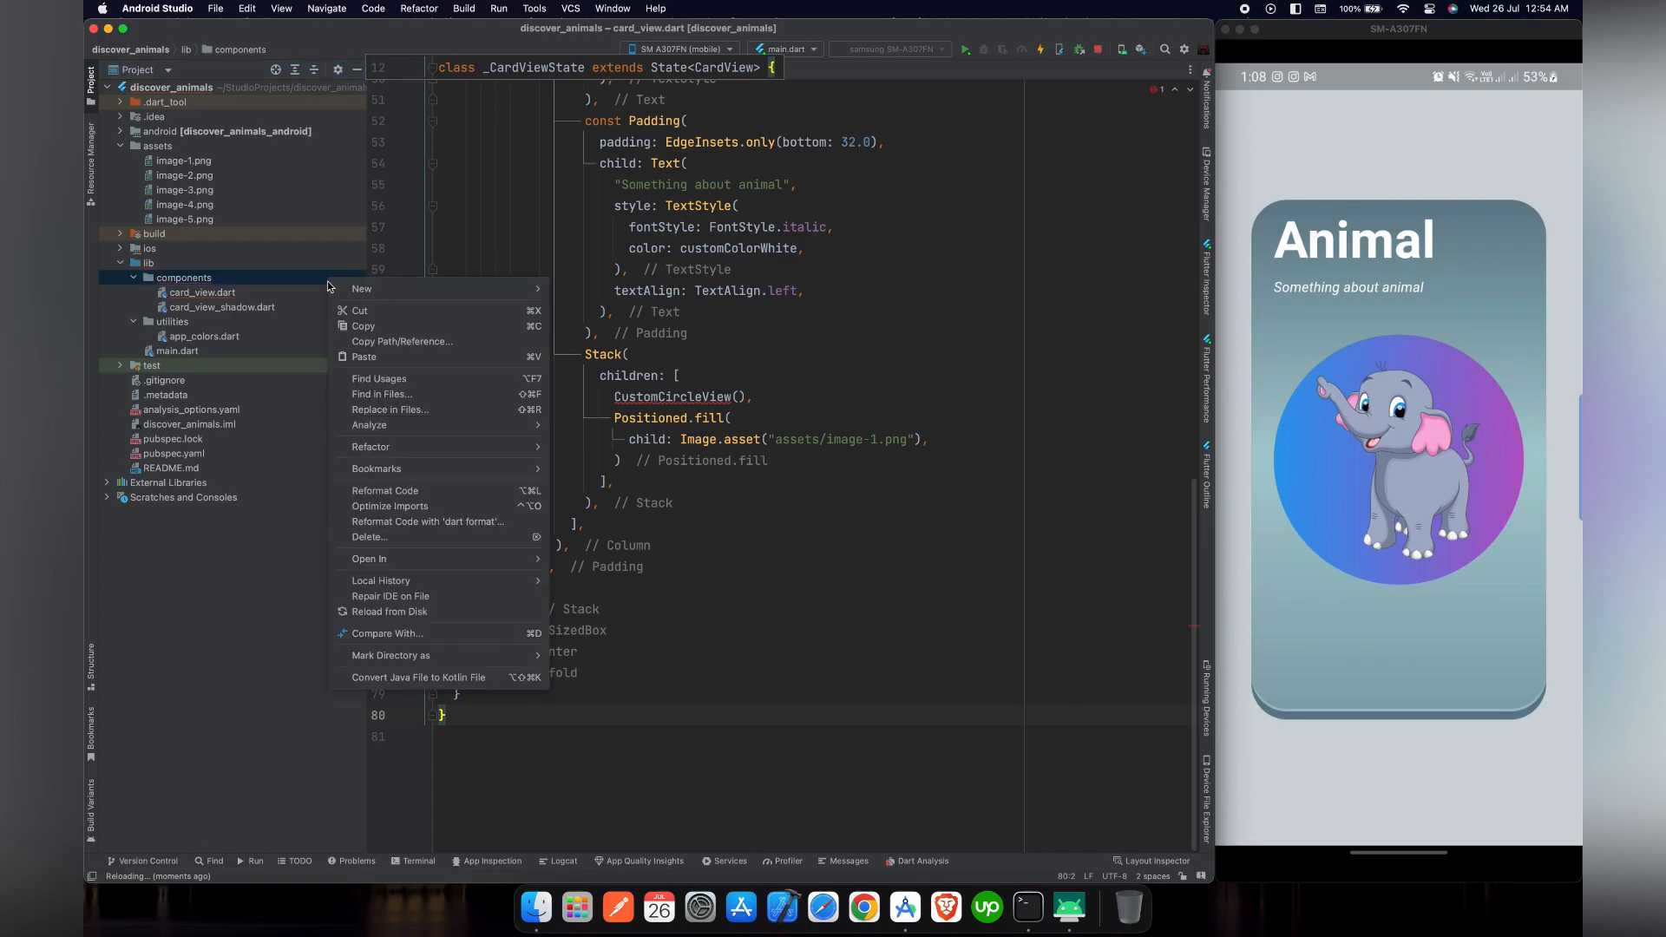
pyautogui.click(361, 288)
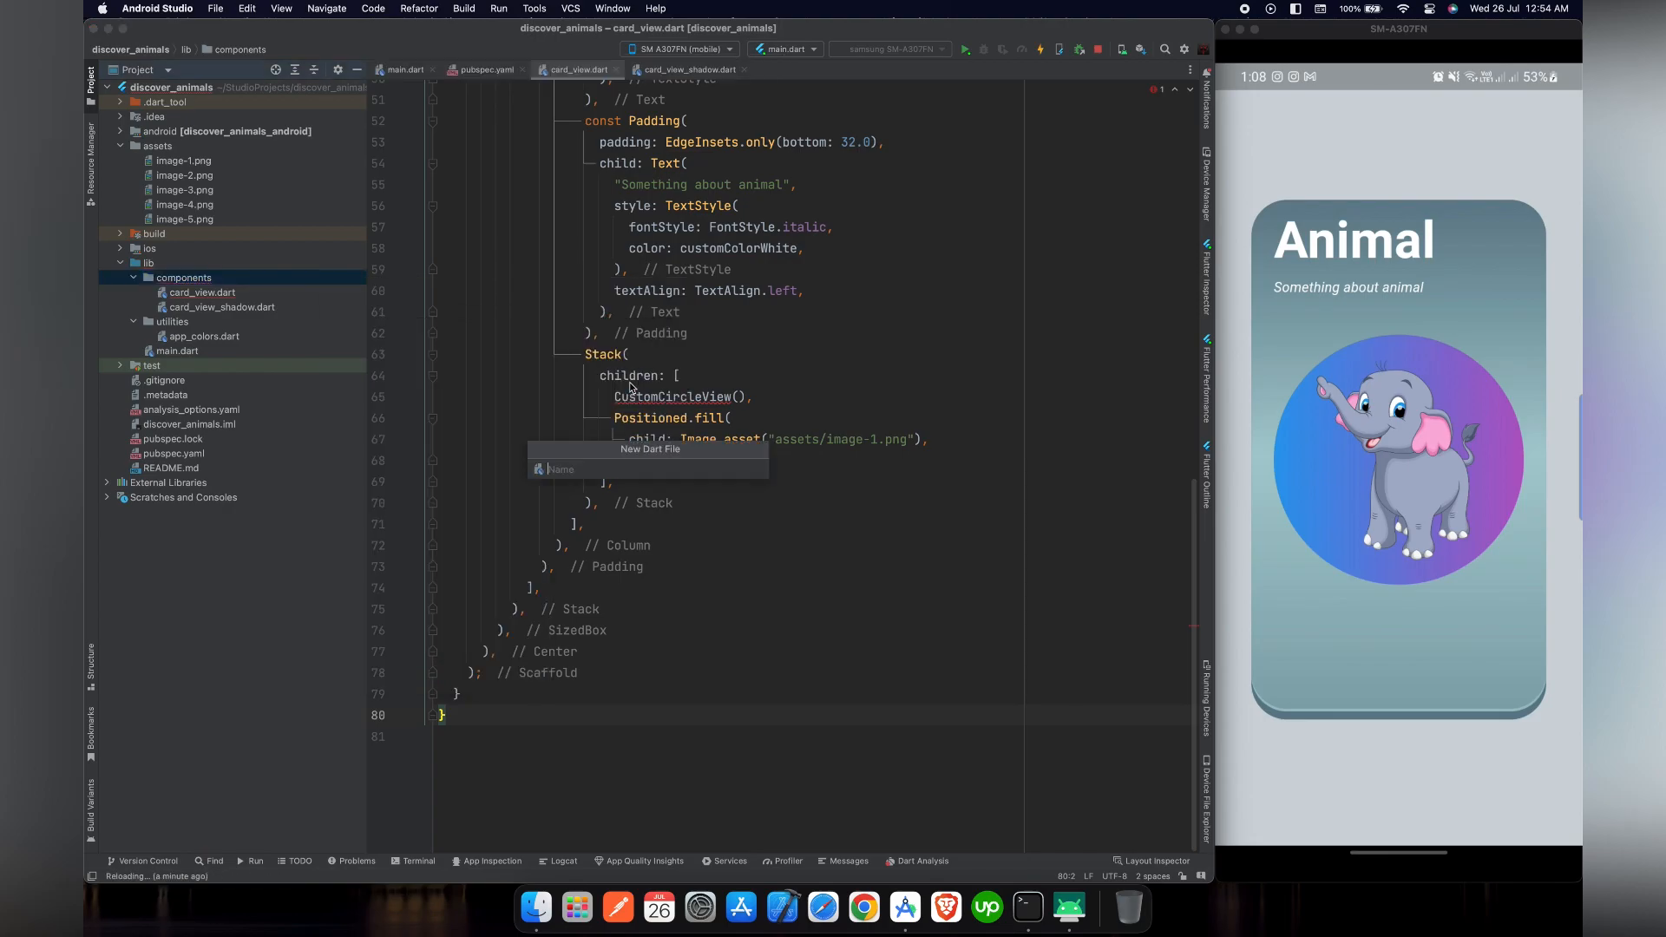
pyautogui.write('custom_circle_view')
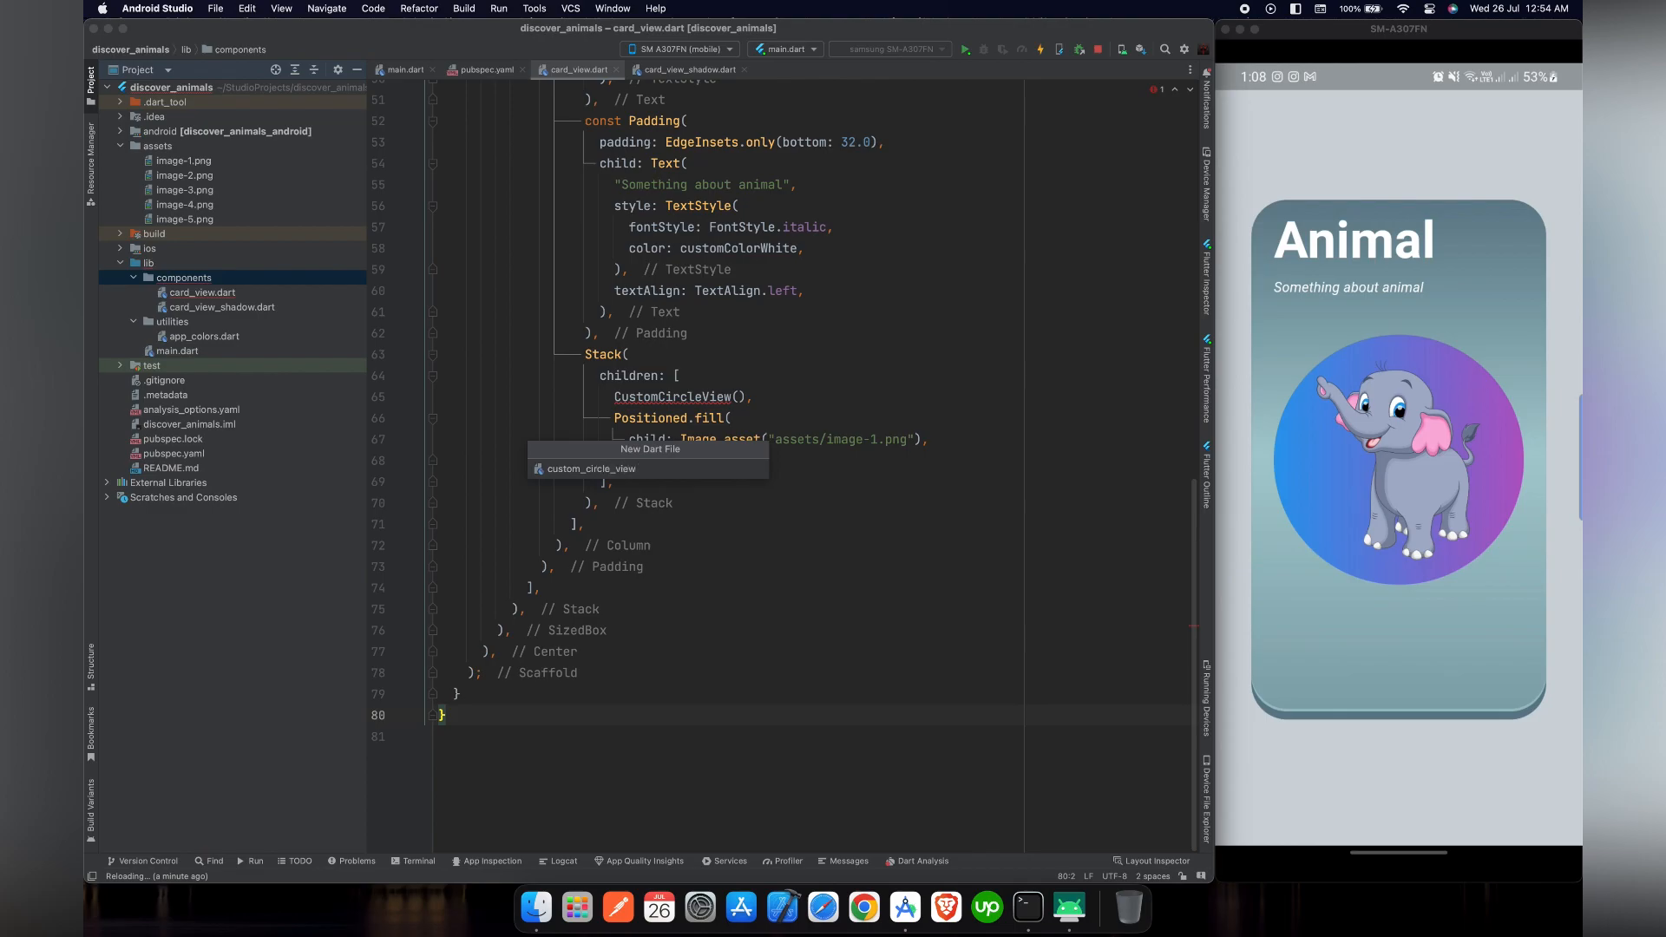
pyautogui.click(592, 468)
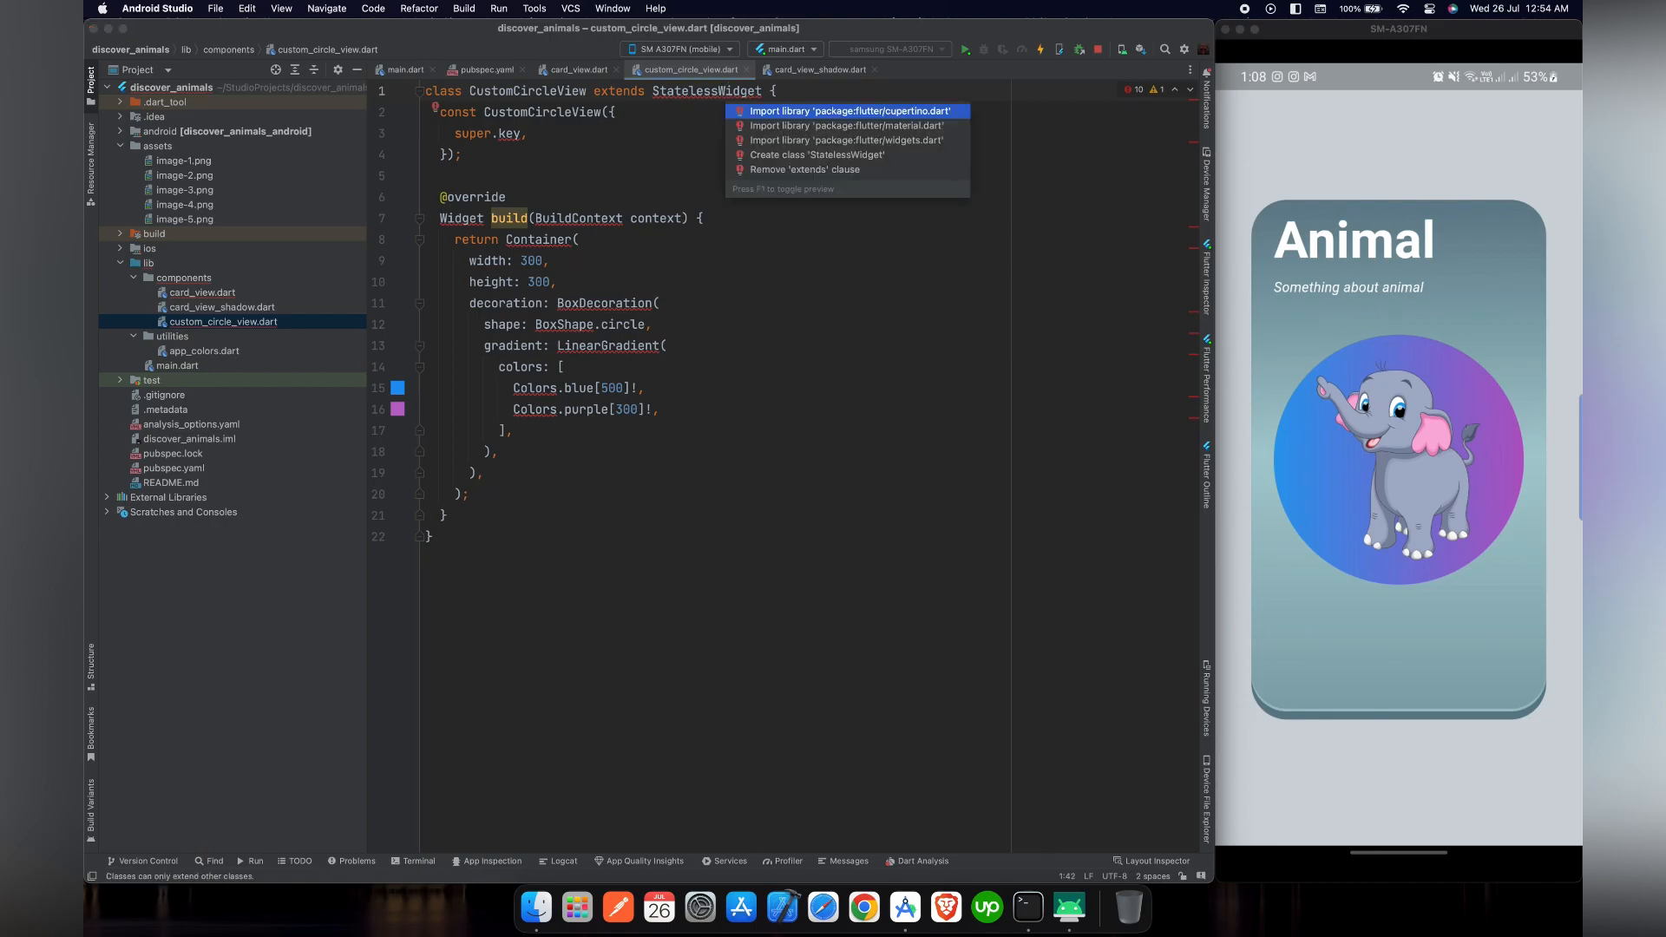
pyautogui.click(844, 125)
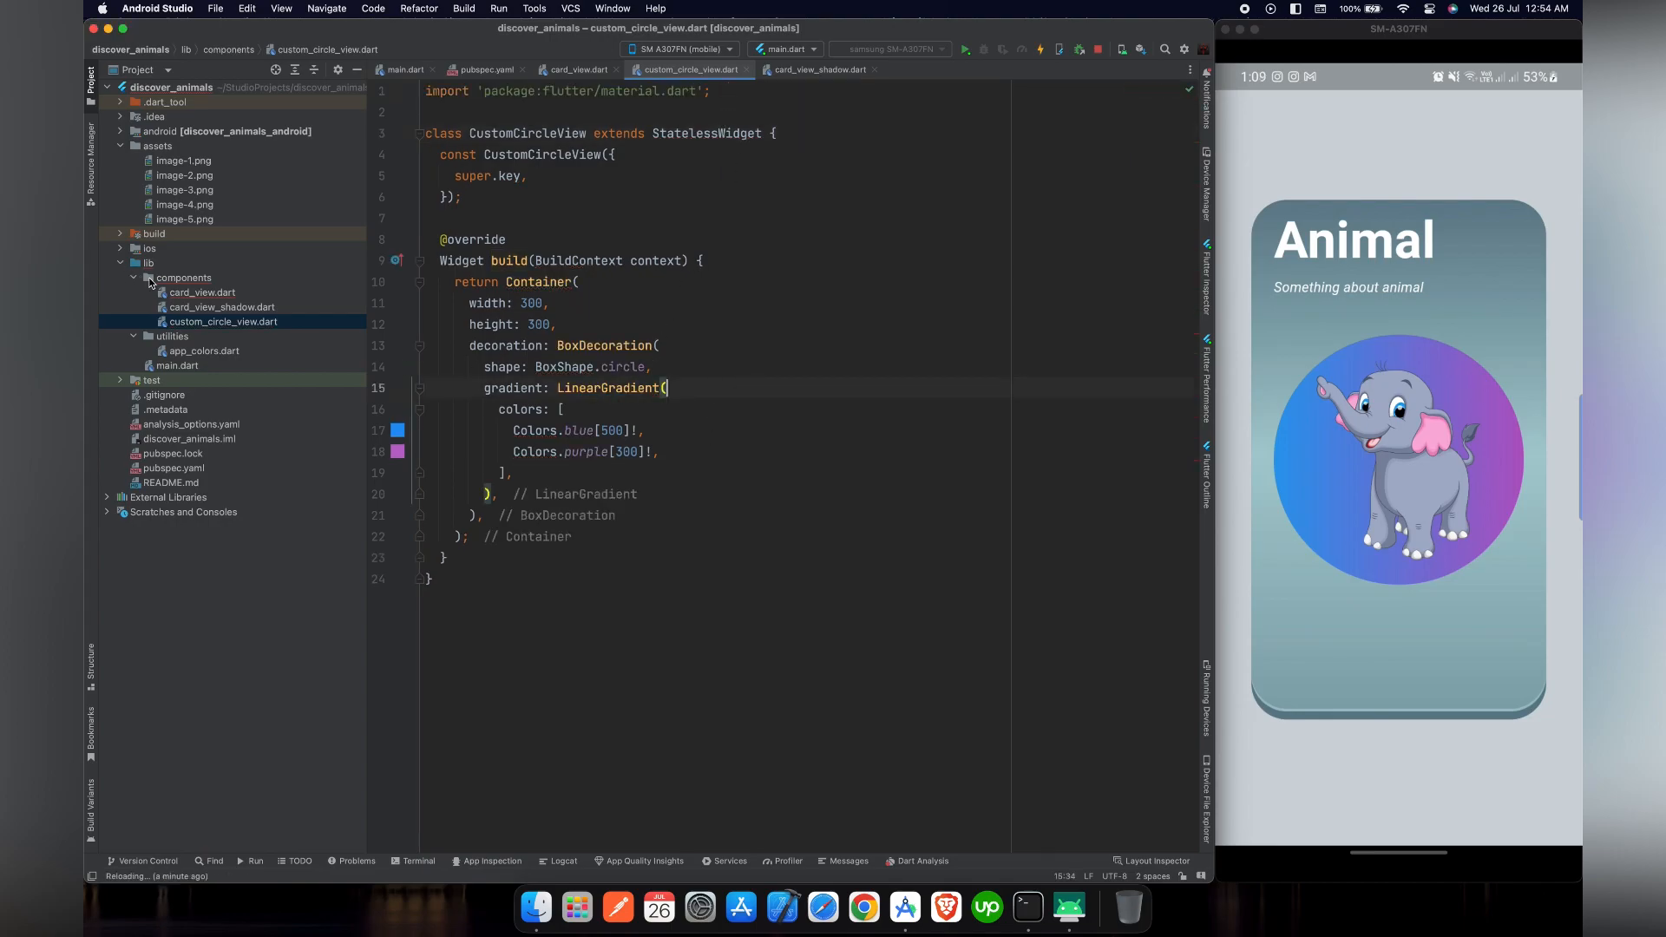
pyautogui.click(577, 70)
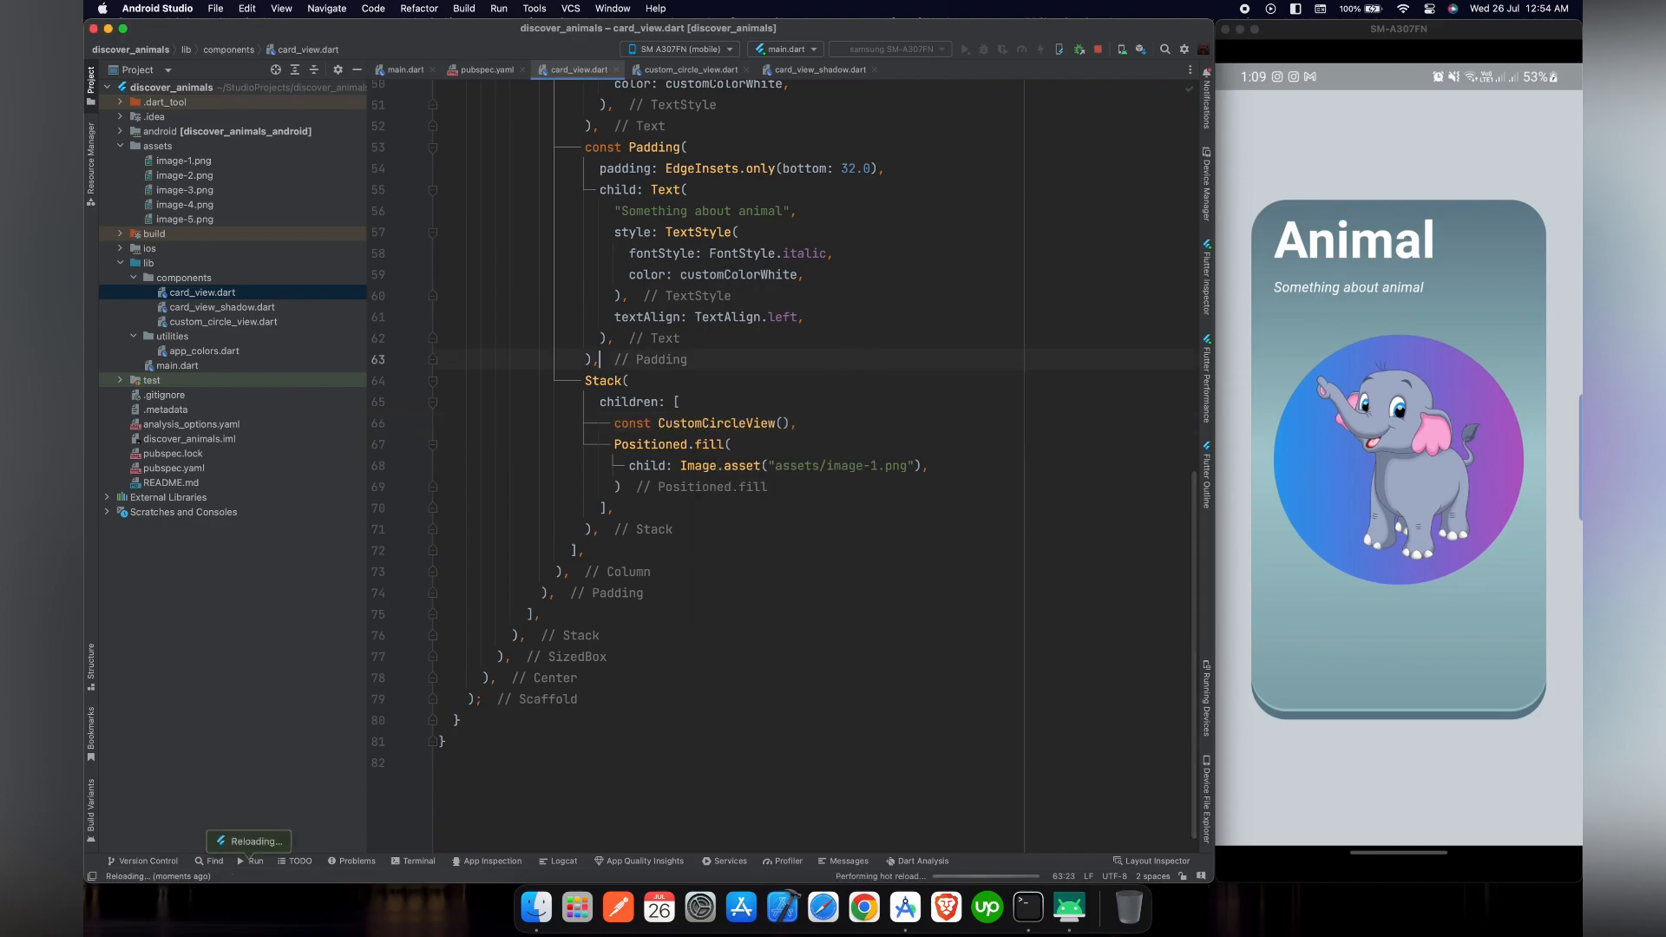
# Add SingleTickerProviderStateMixin to the CustomCircleView state class
pyautogui.click(222, 321)
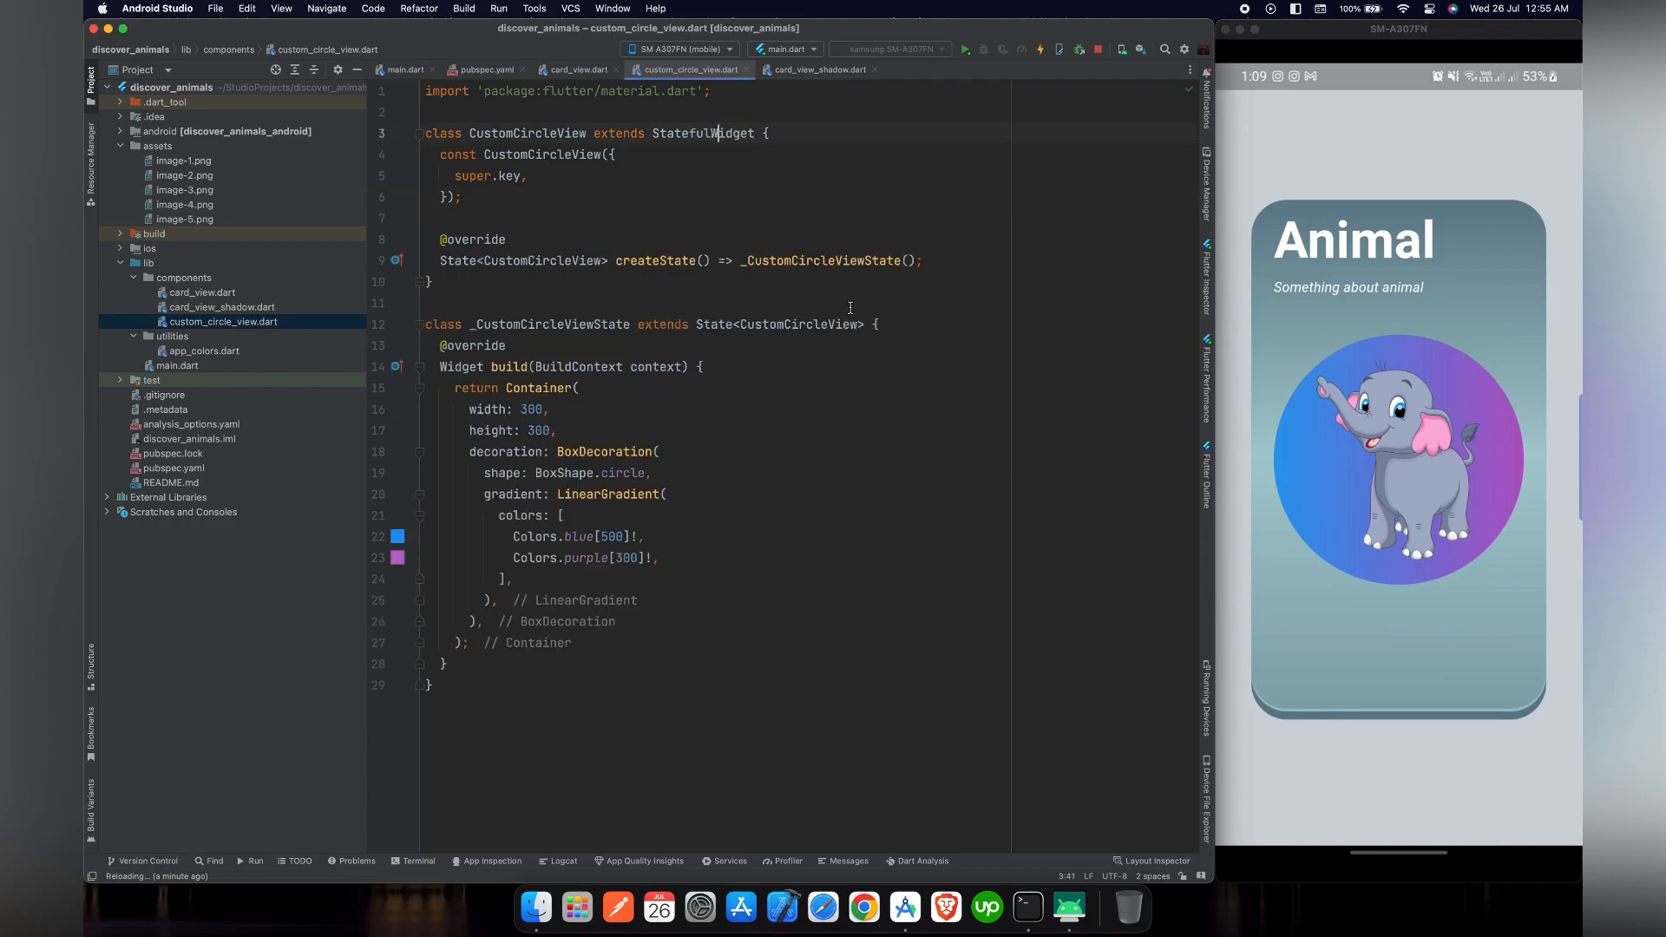
pyautogui.click(874, 324)
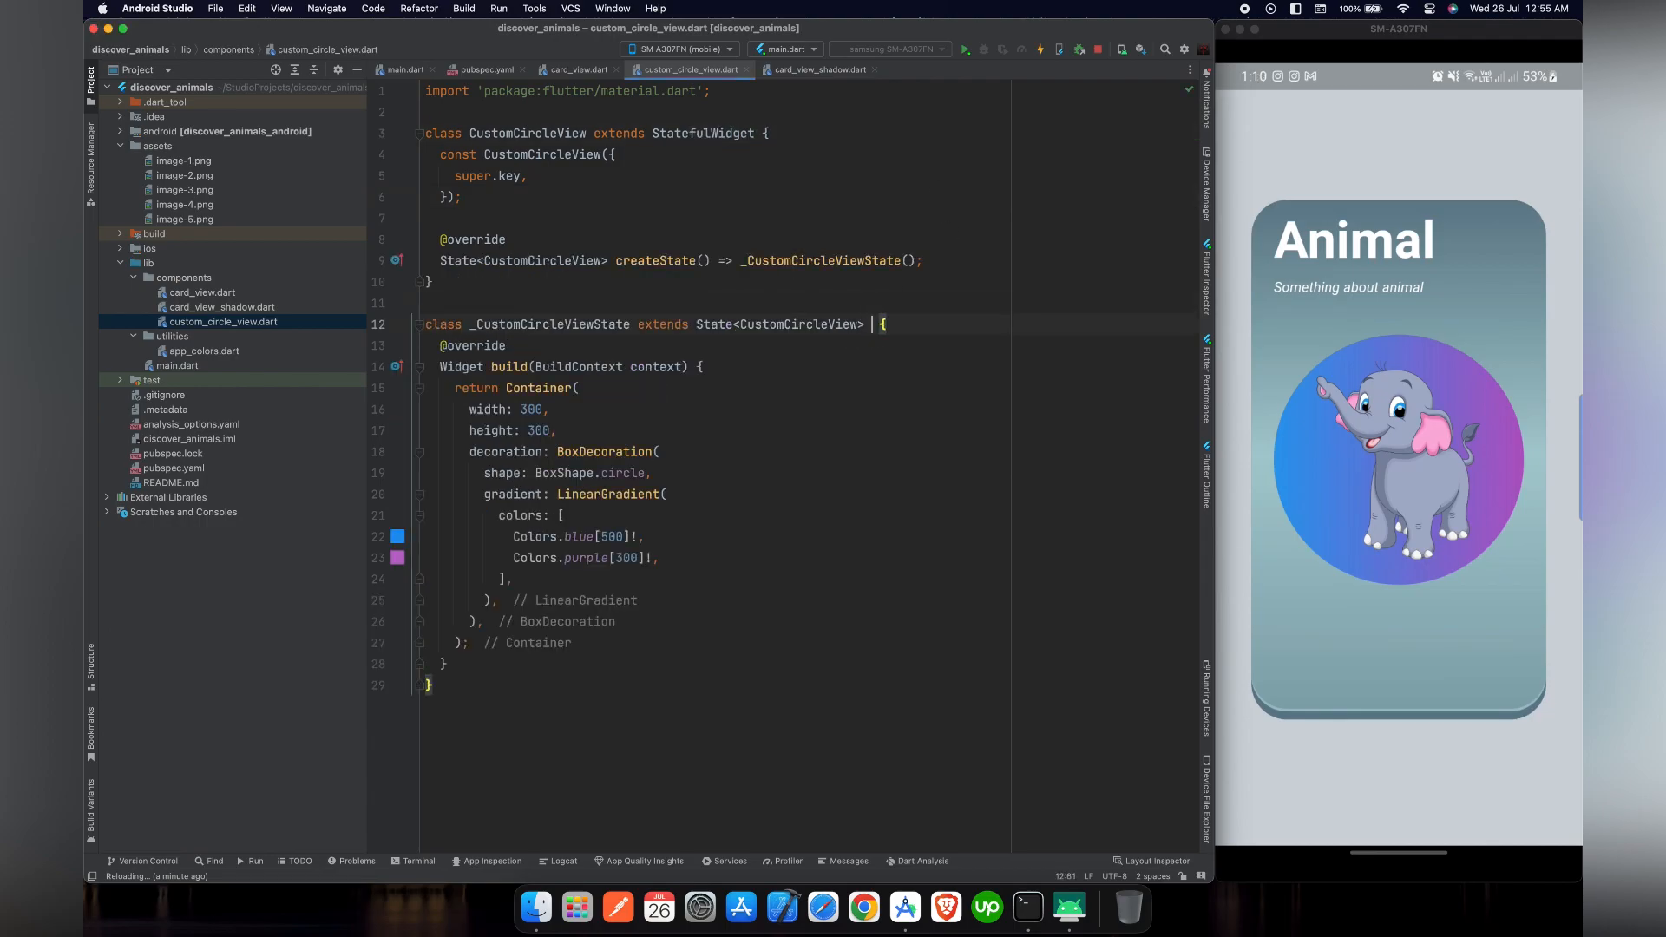
pyautogui.write('with Si')
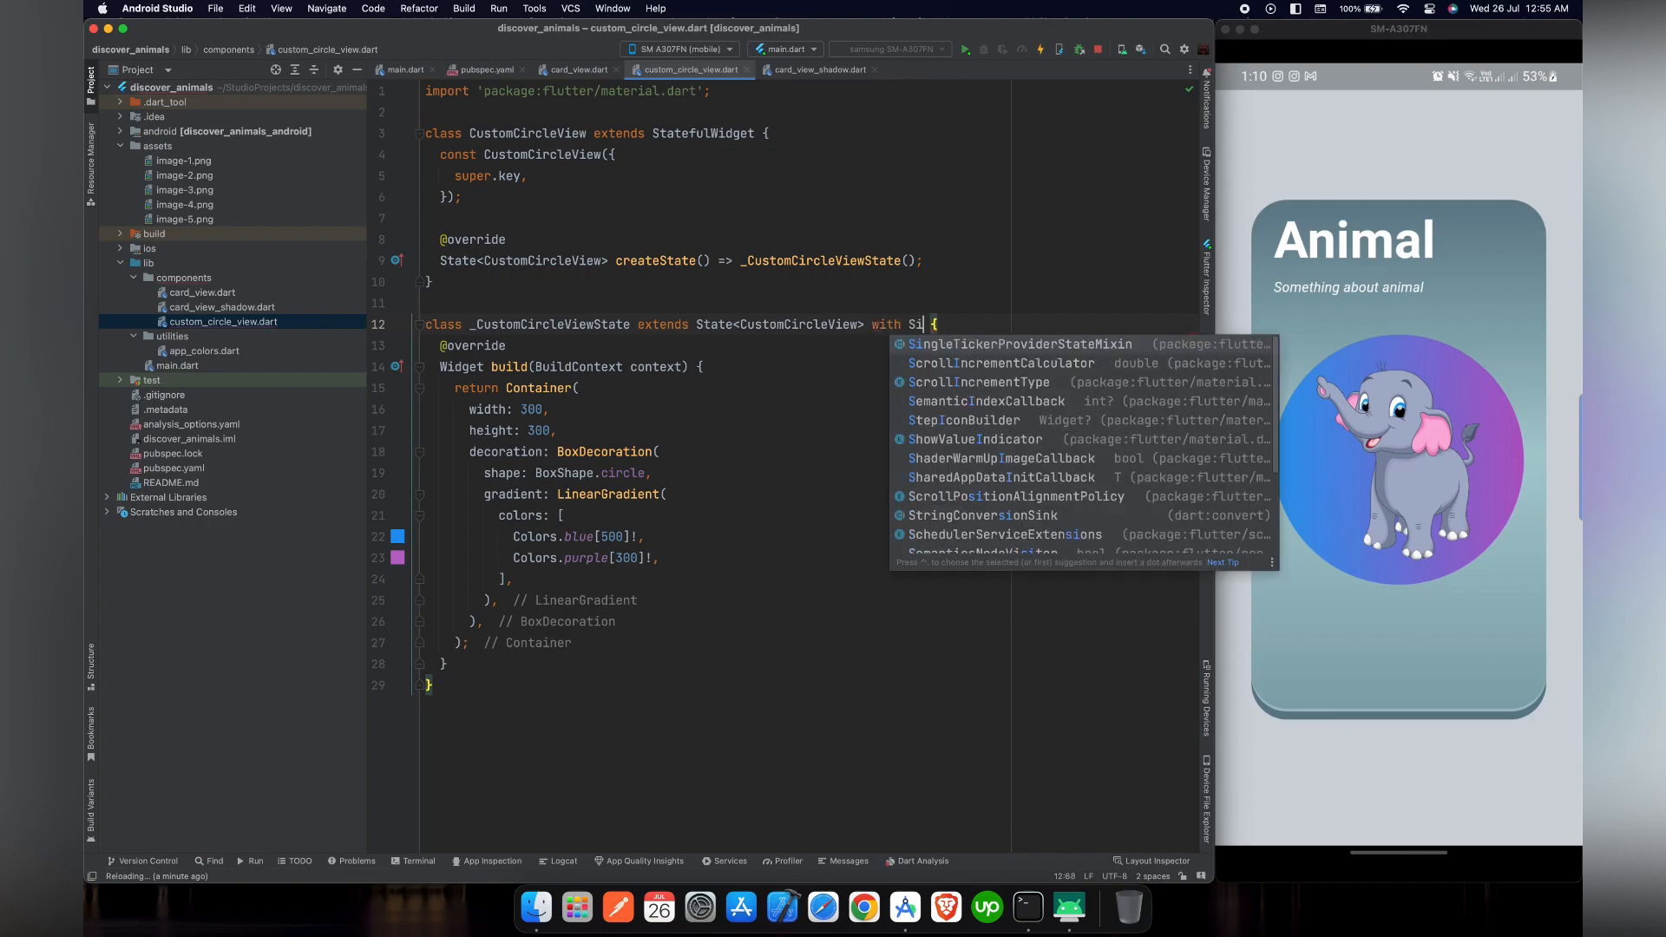
pyautogui.click(1018, 343)
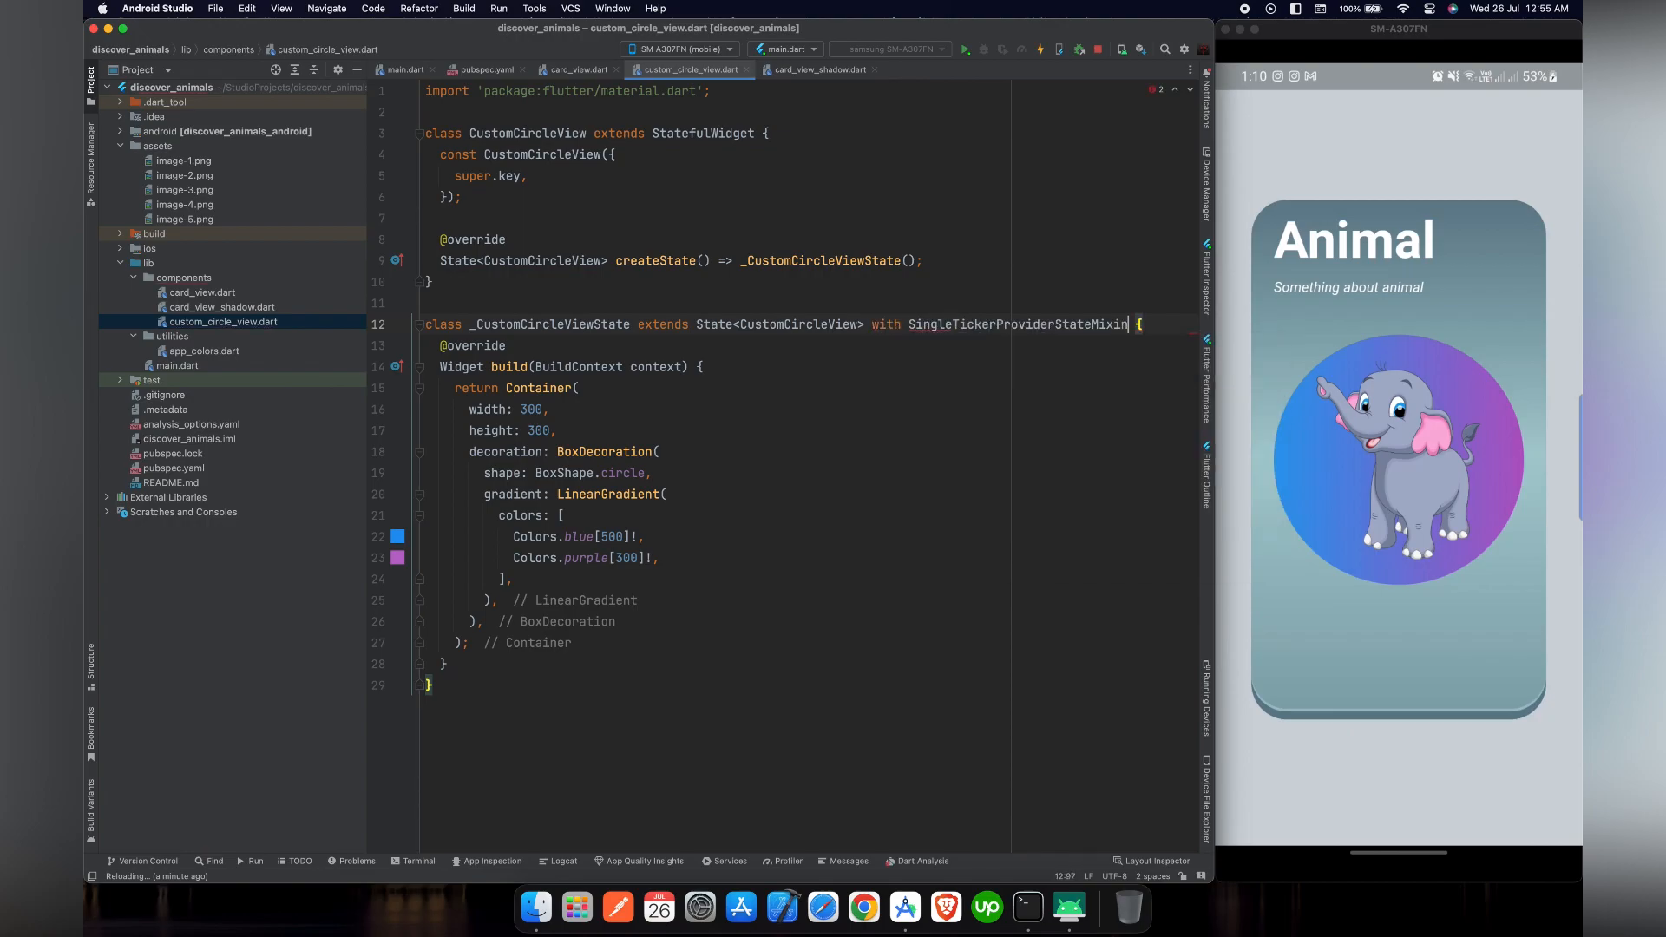
# Declare late AnimationController _animationController and bool _isAnimatedGradient = false
pyautogui.click(1175, 326)
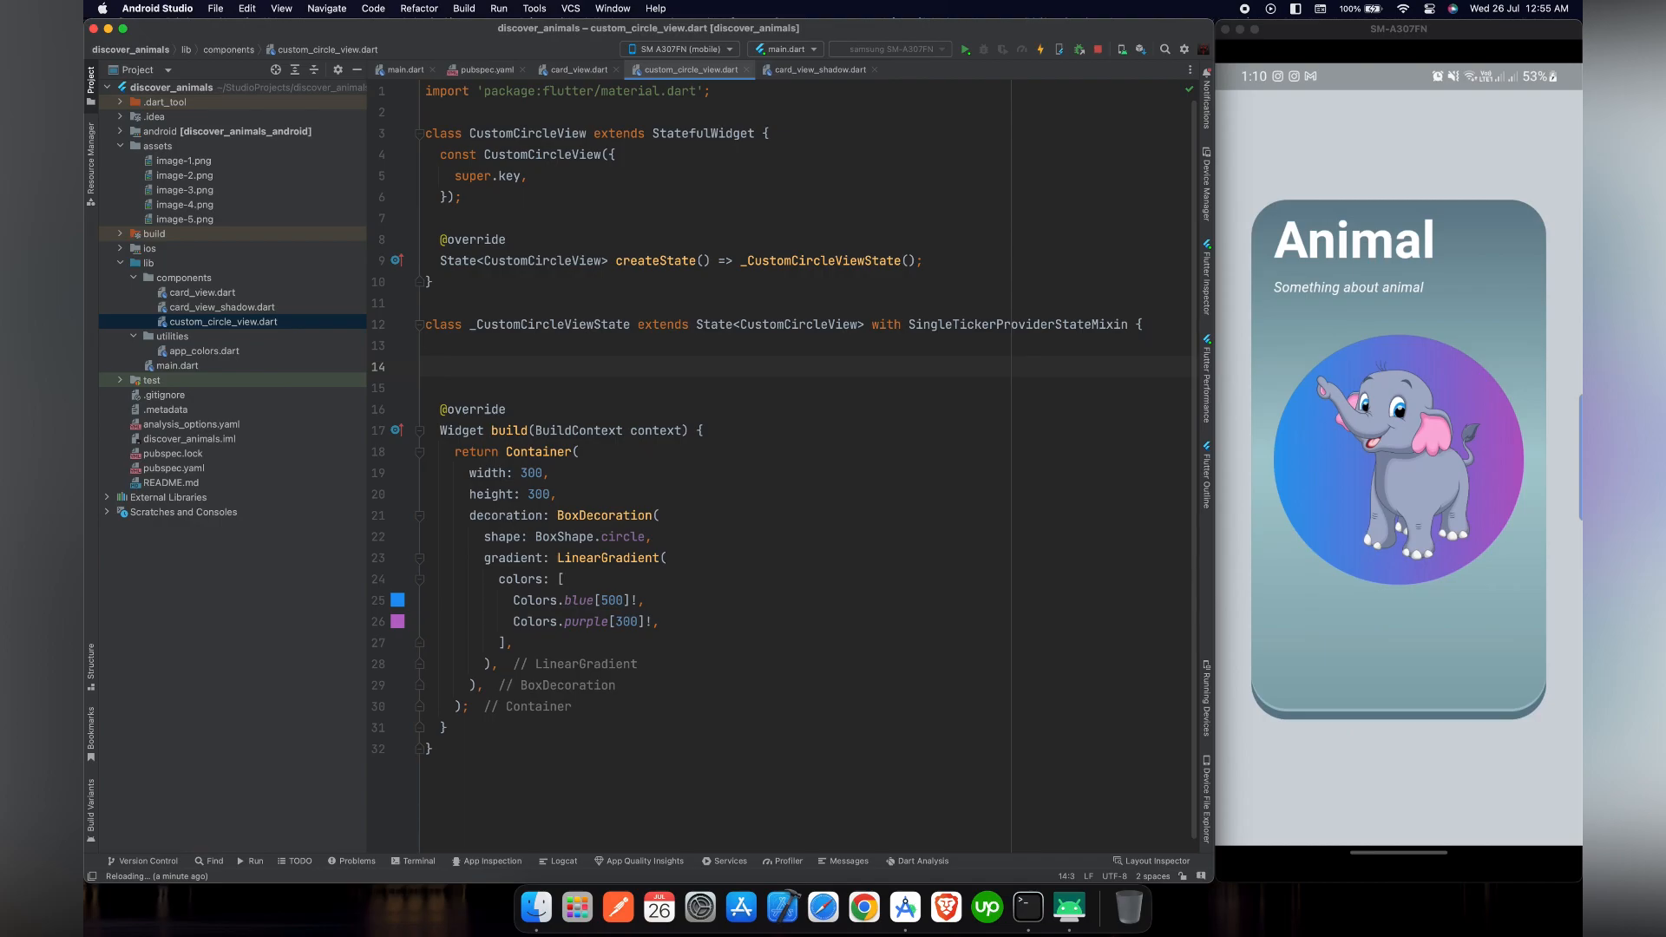
pyautogui.write('late AnimationController')
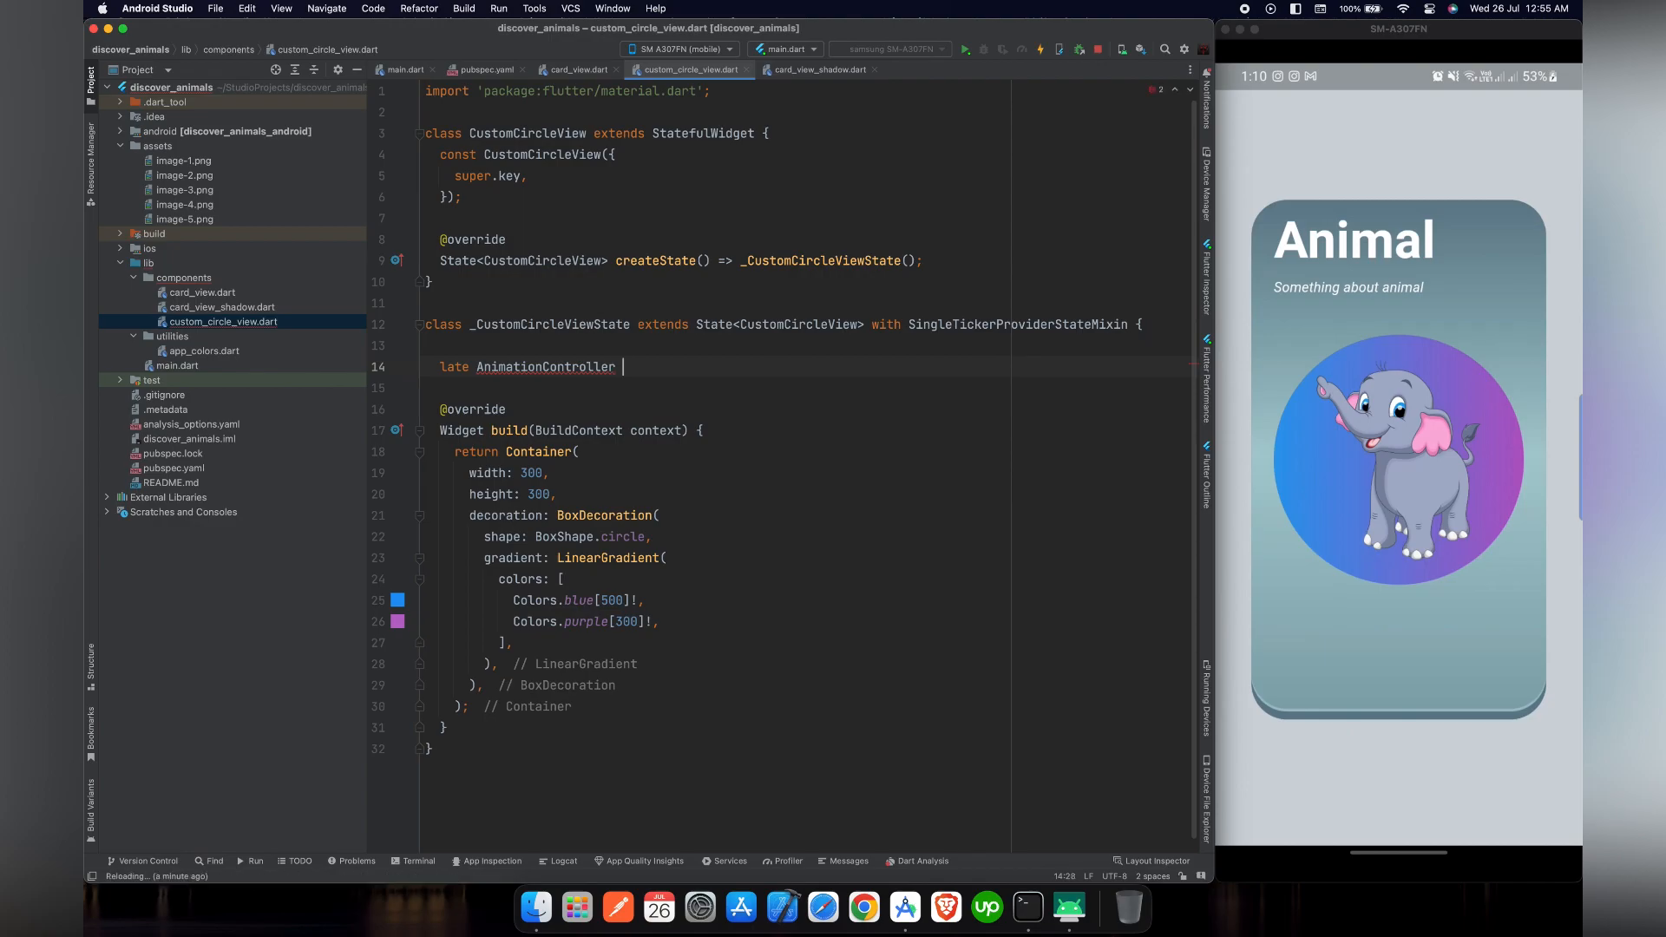
pyautogui.write('_animationController')
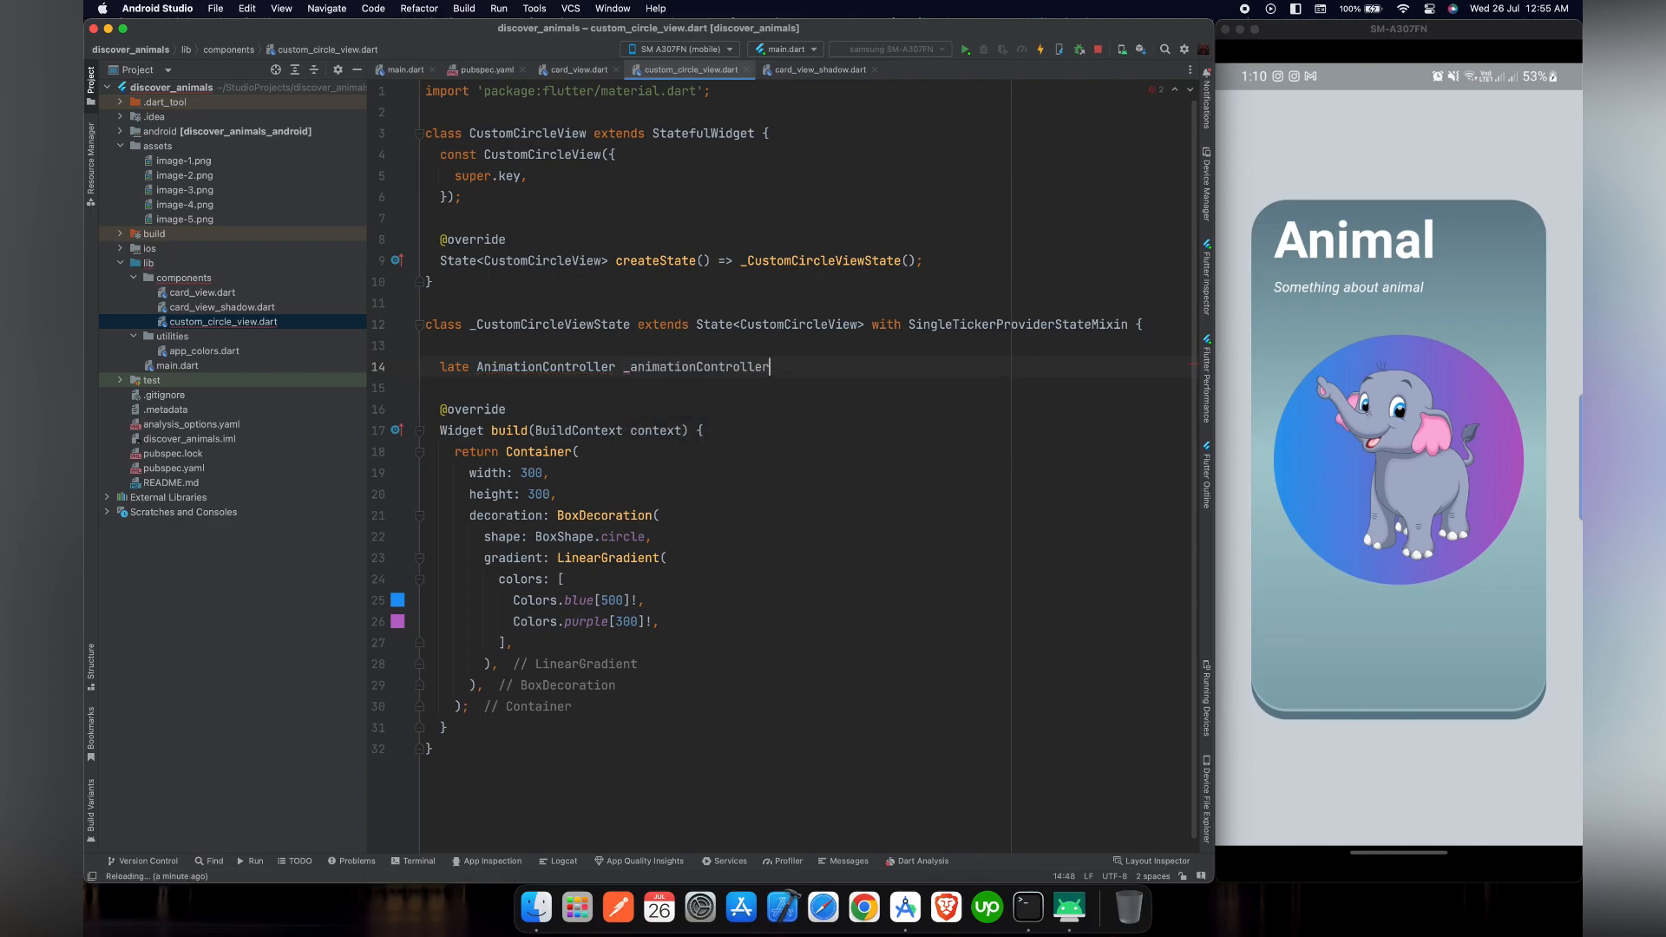
pyautogui.write(';')
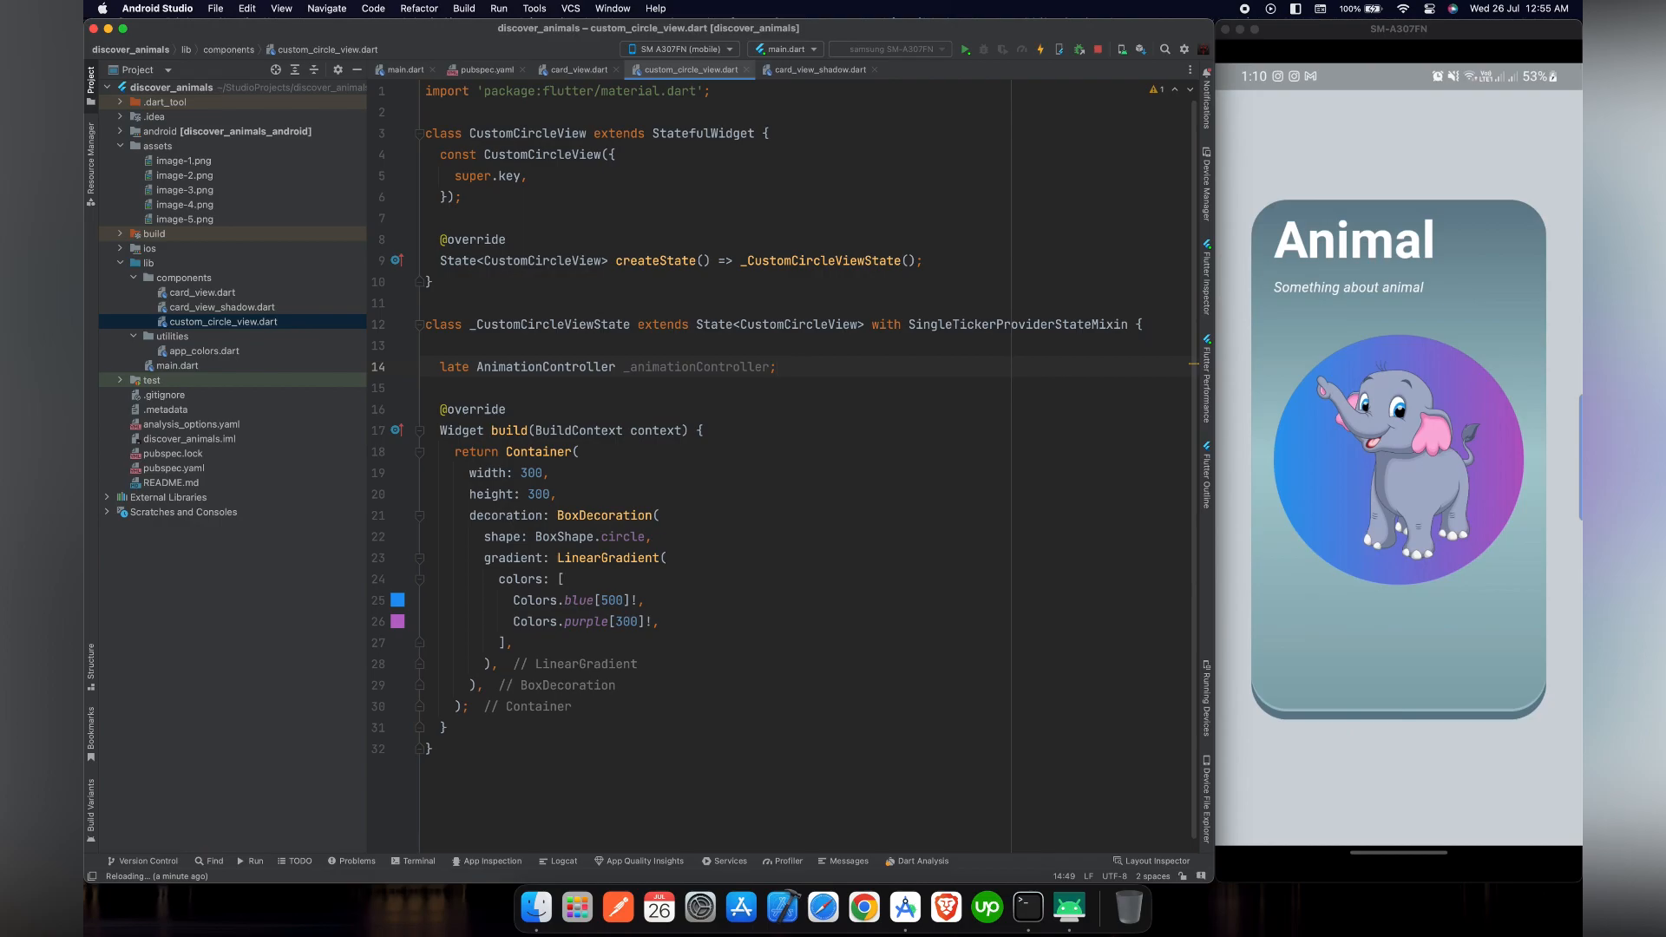
pyautogui.write('bool _isAnimated')
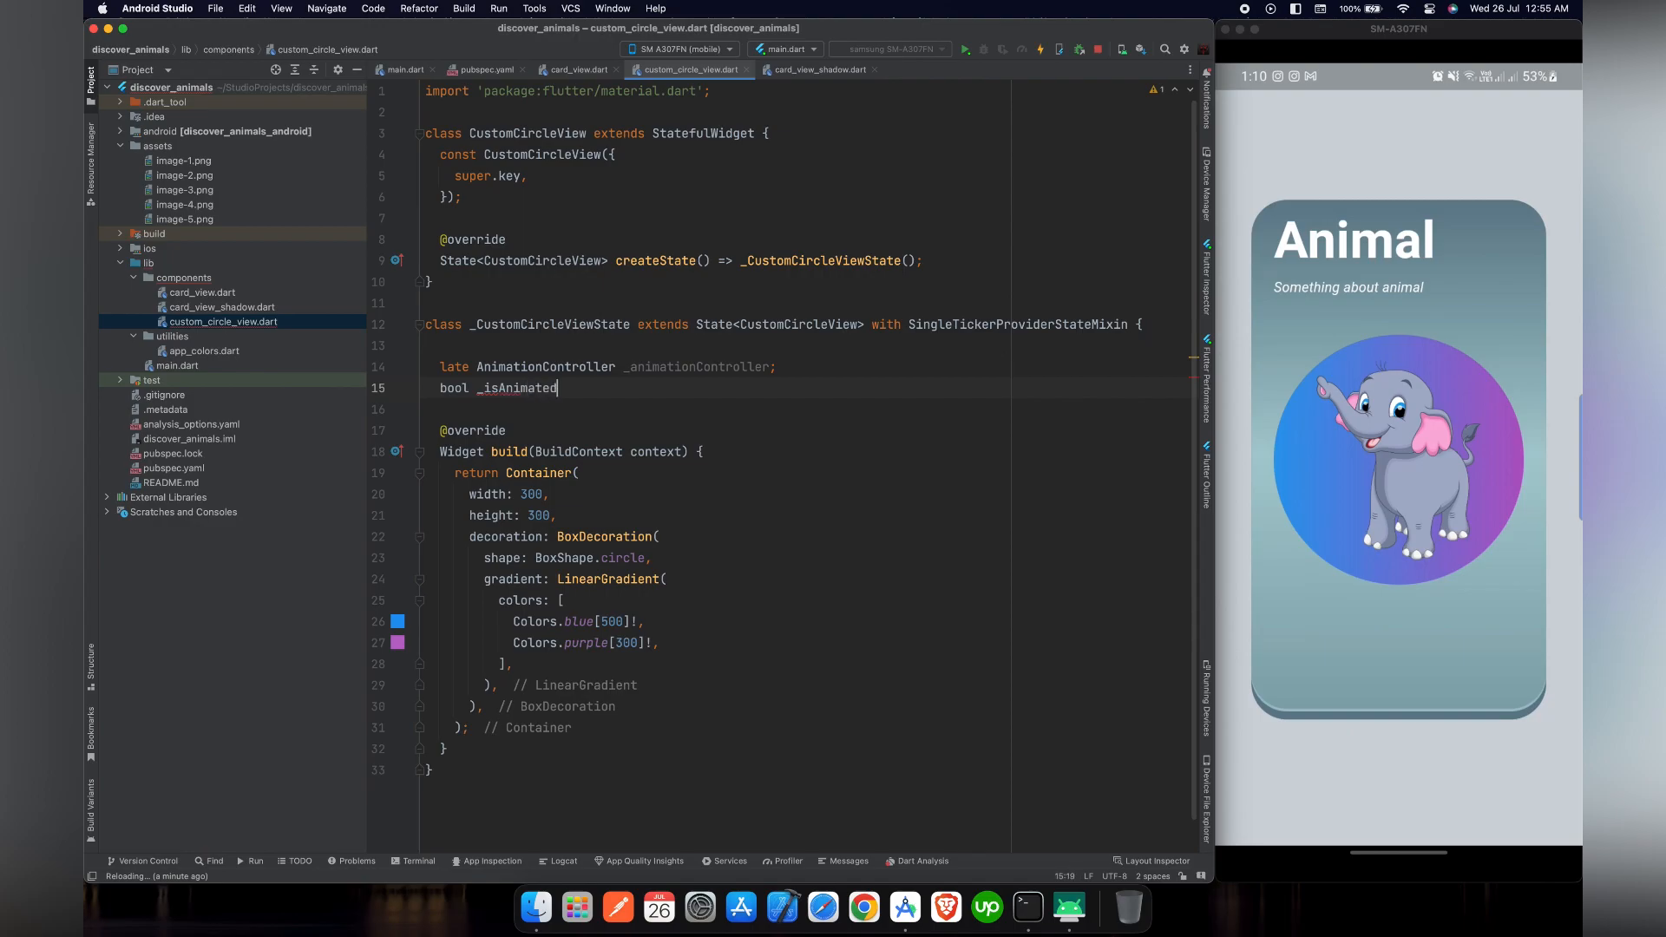
pyautogui.write('Gra')
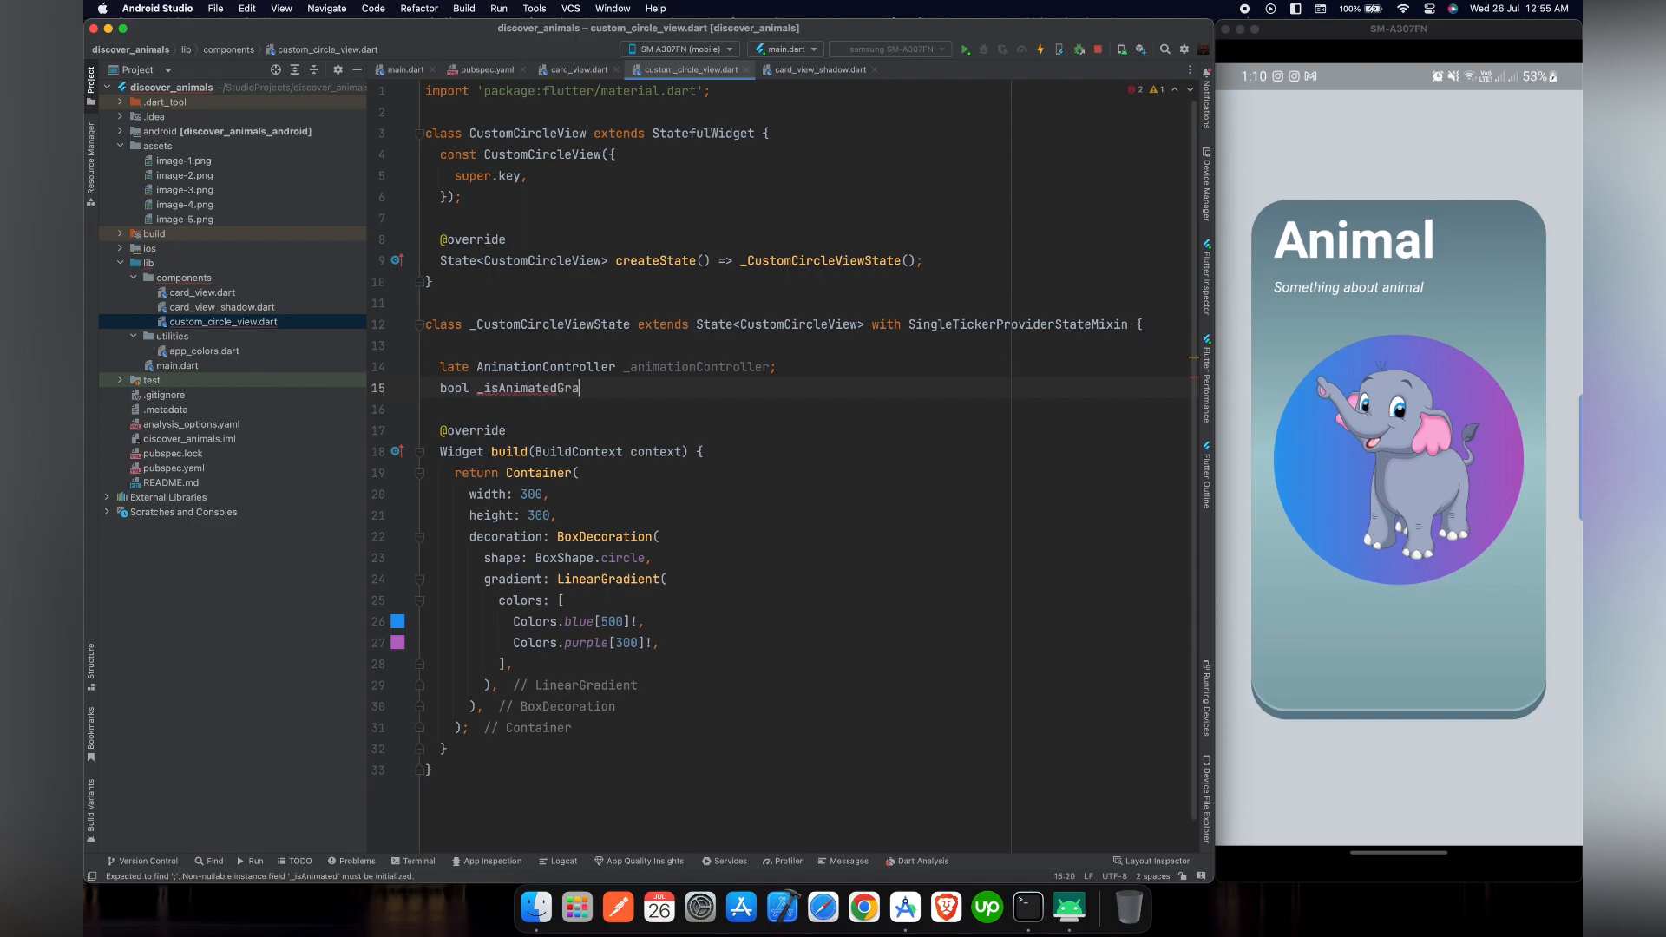
pyautogui.write('dient =')
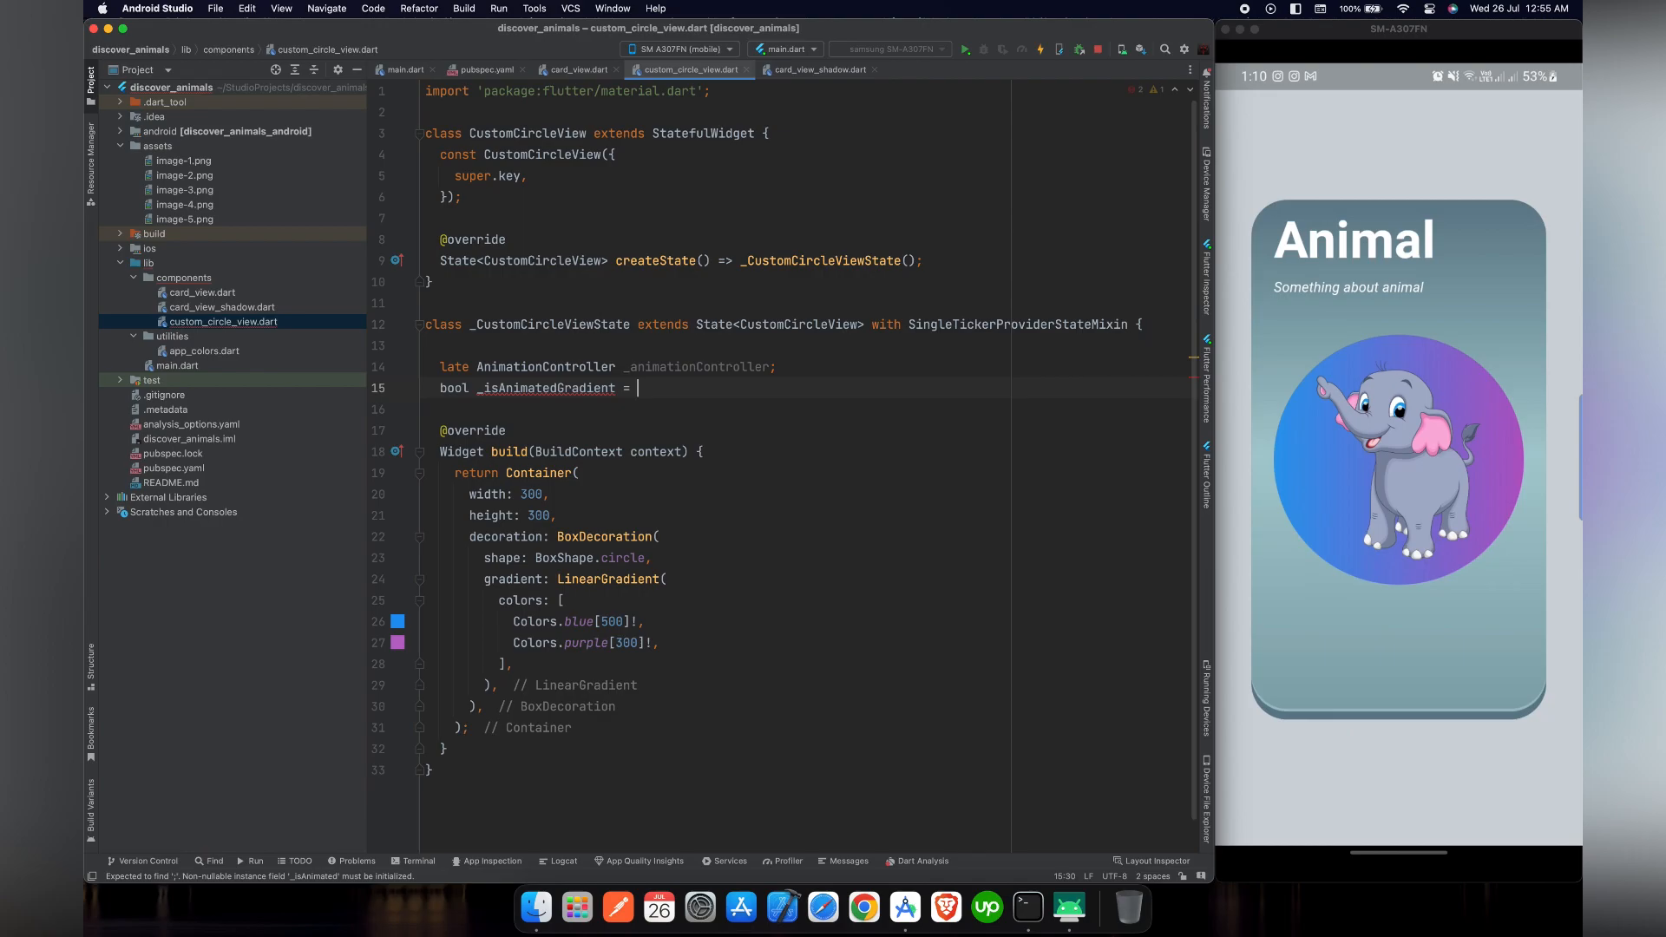
pyautogui.write('false;')
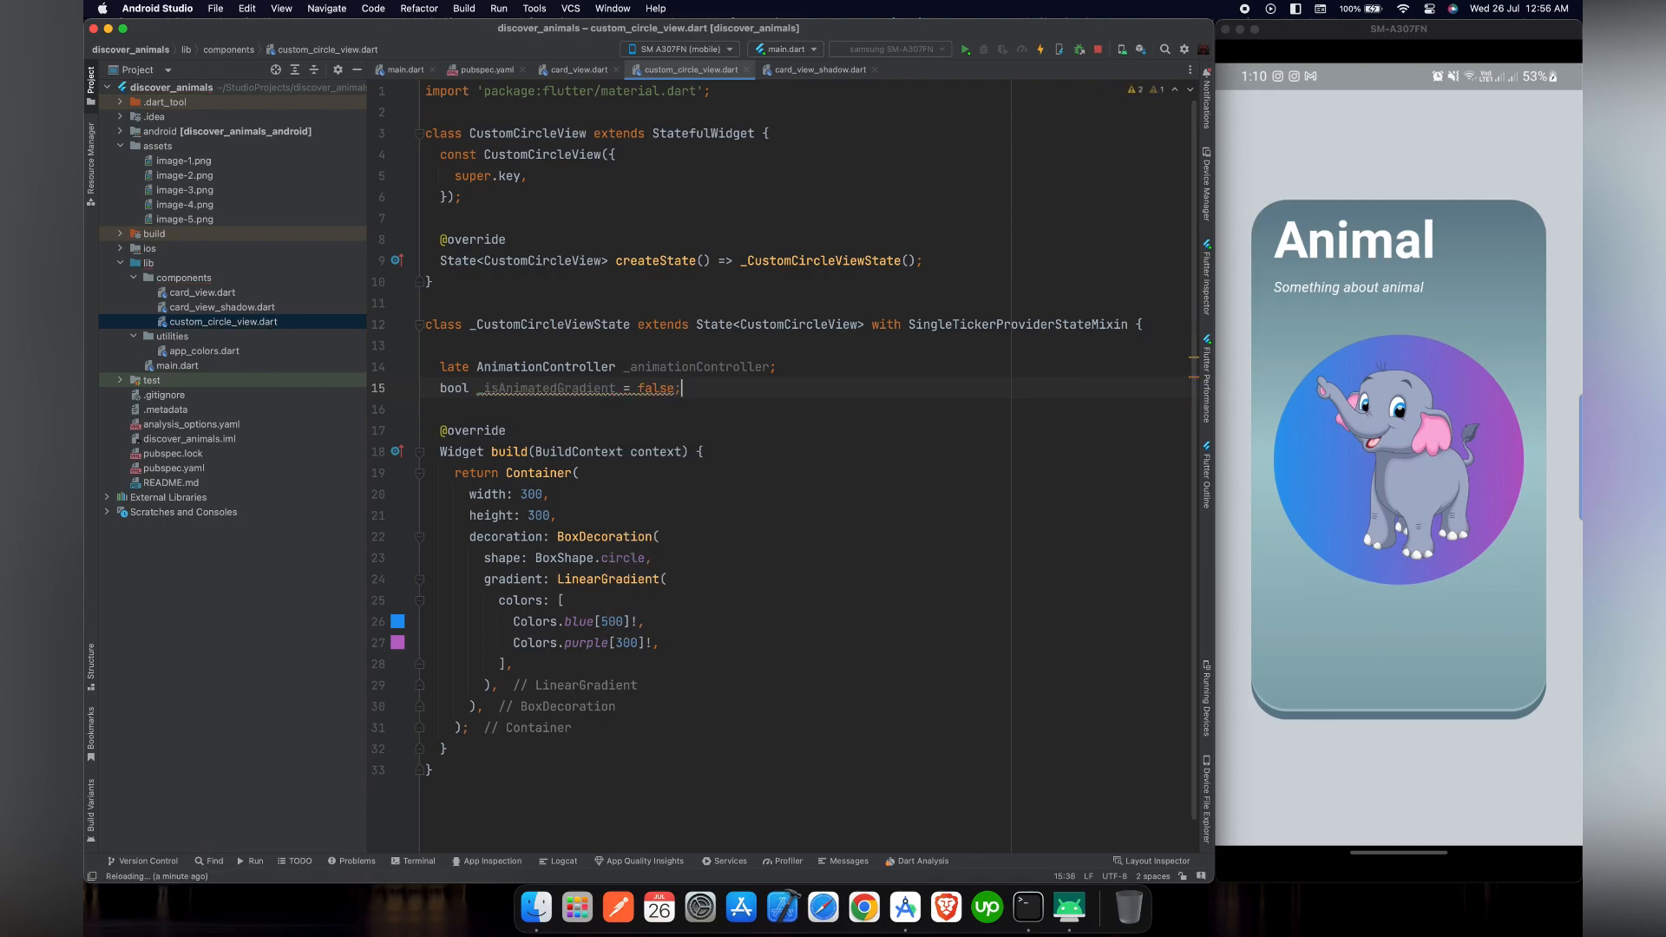
pyautogui.scroll(3)
pyautogui.write('@override')
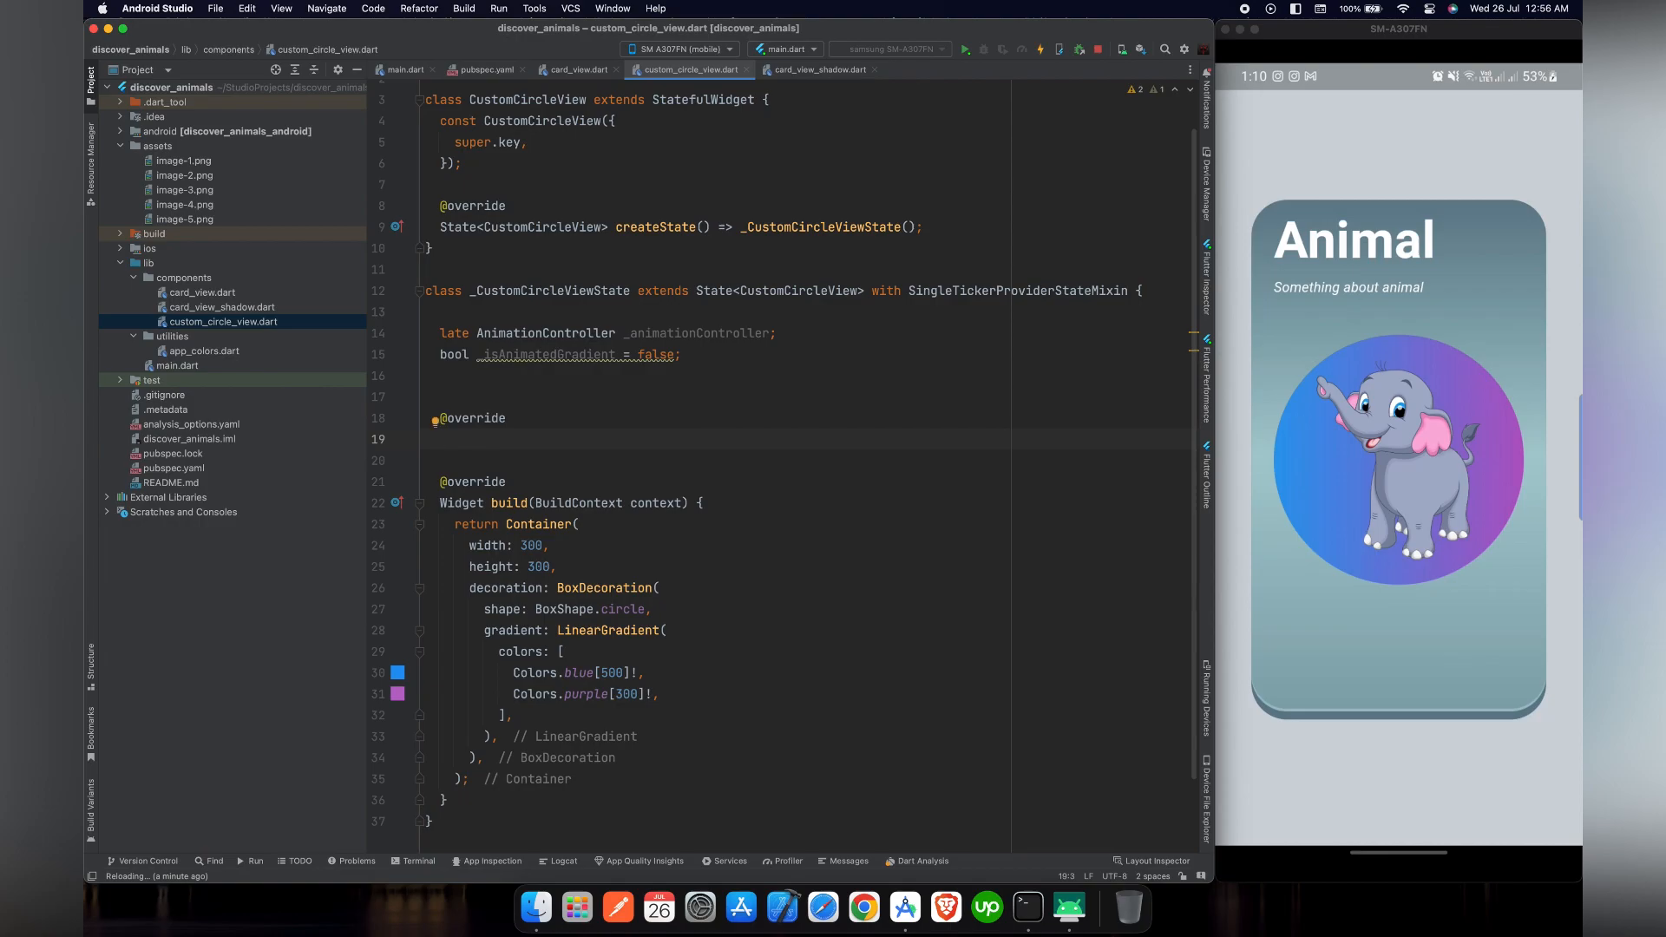
# Override initState to call super.initState and create AnimationController with vsync: this
pyautogui.write('void init')
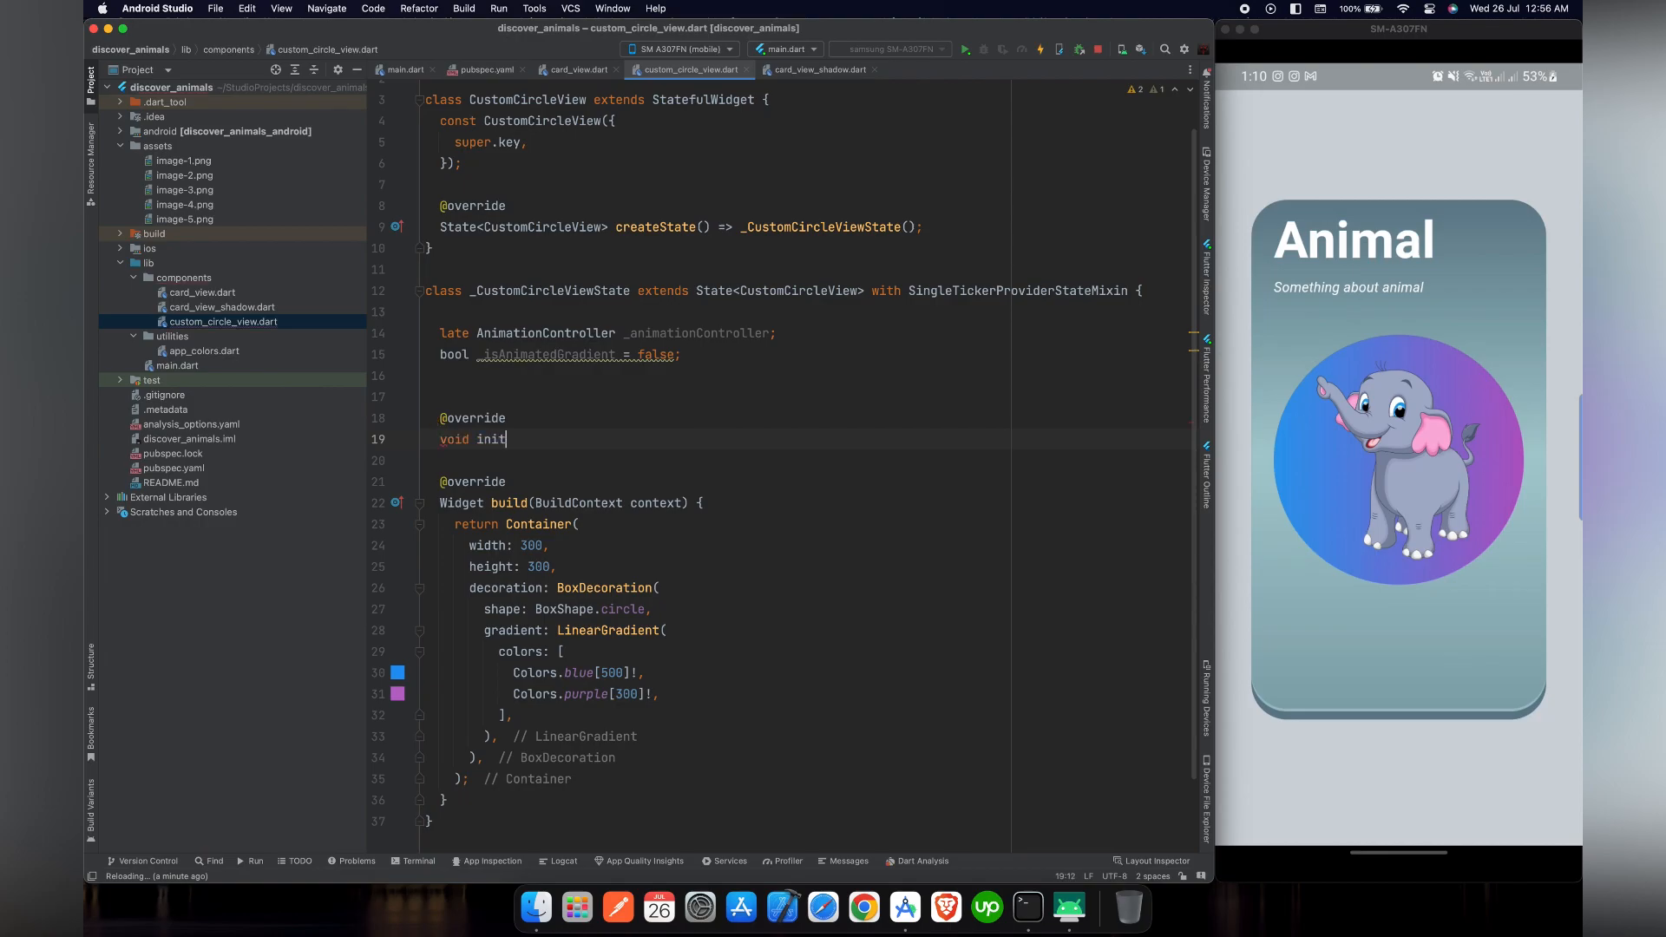
pyautogui.write('State()')
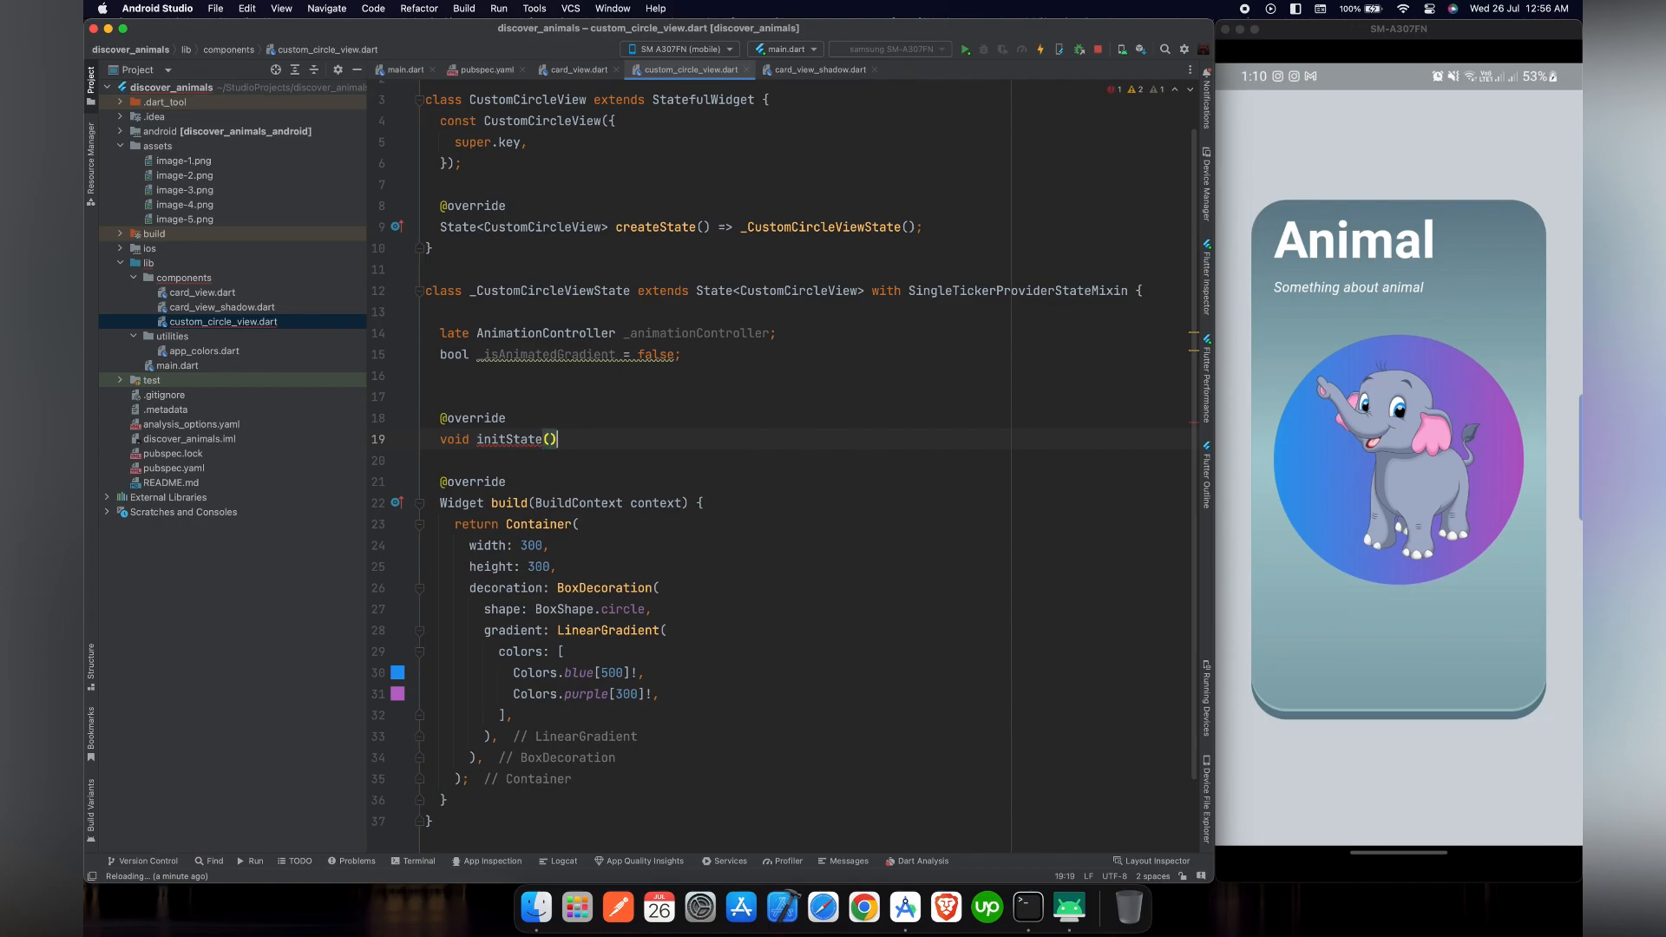
pyautogui.write('super.initState();')
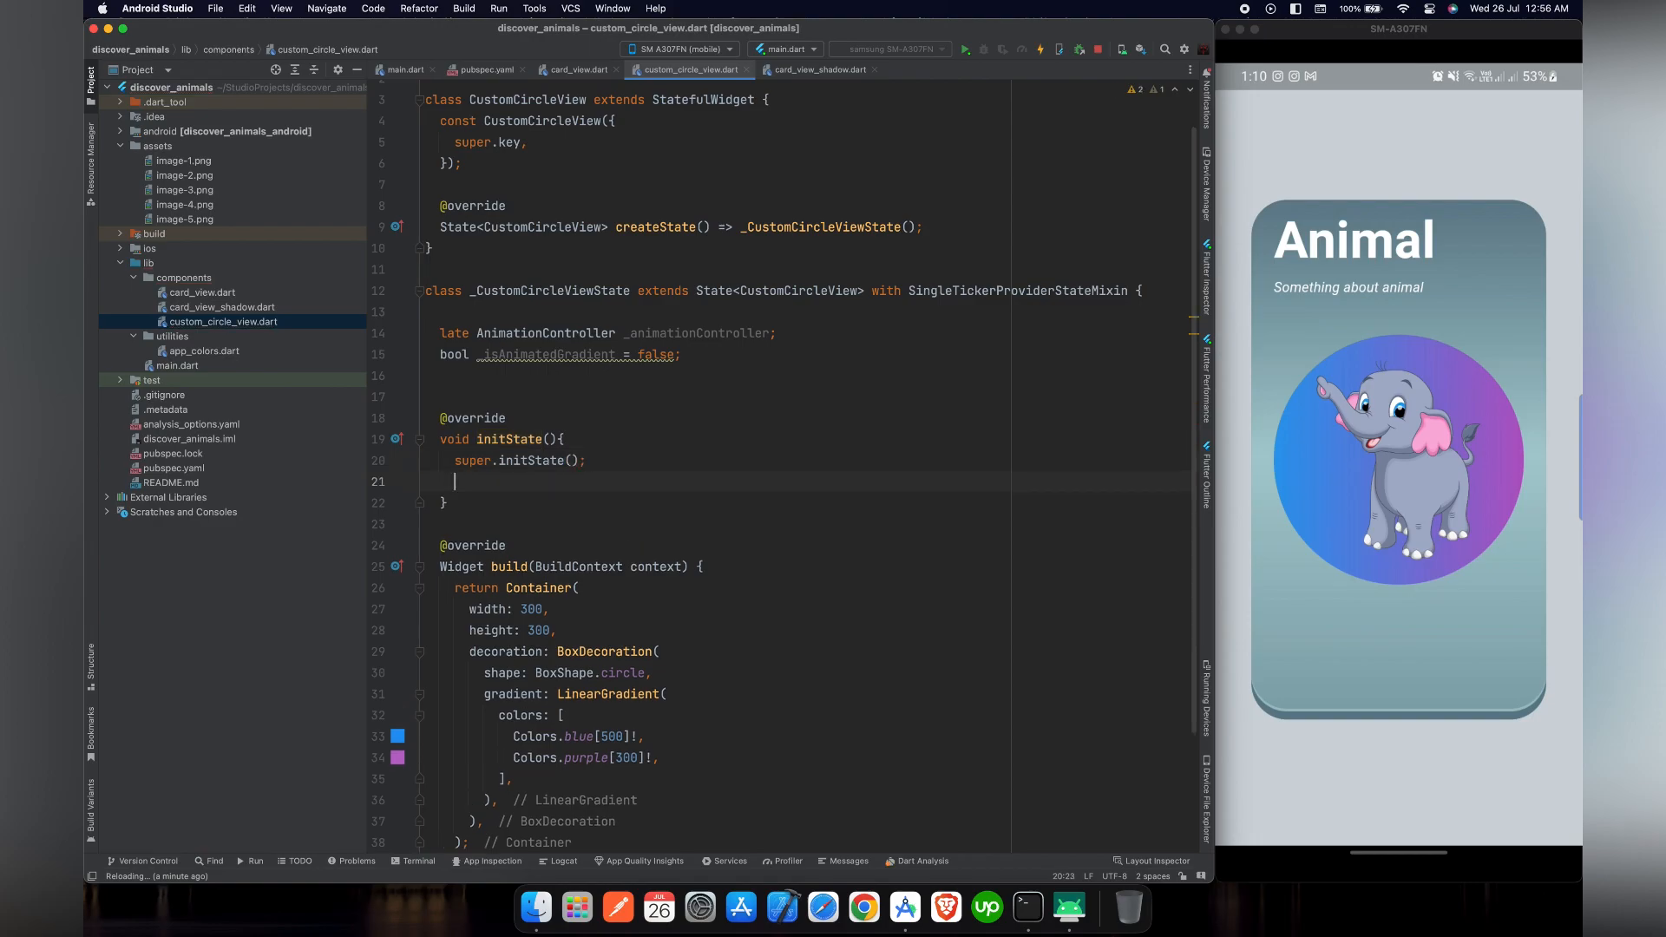
pyautogui.write('_animationController =')
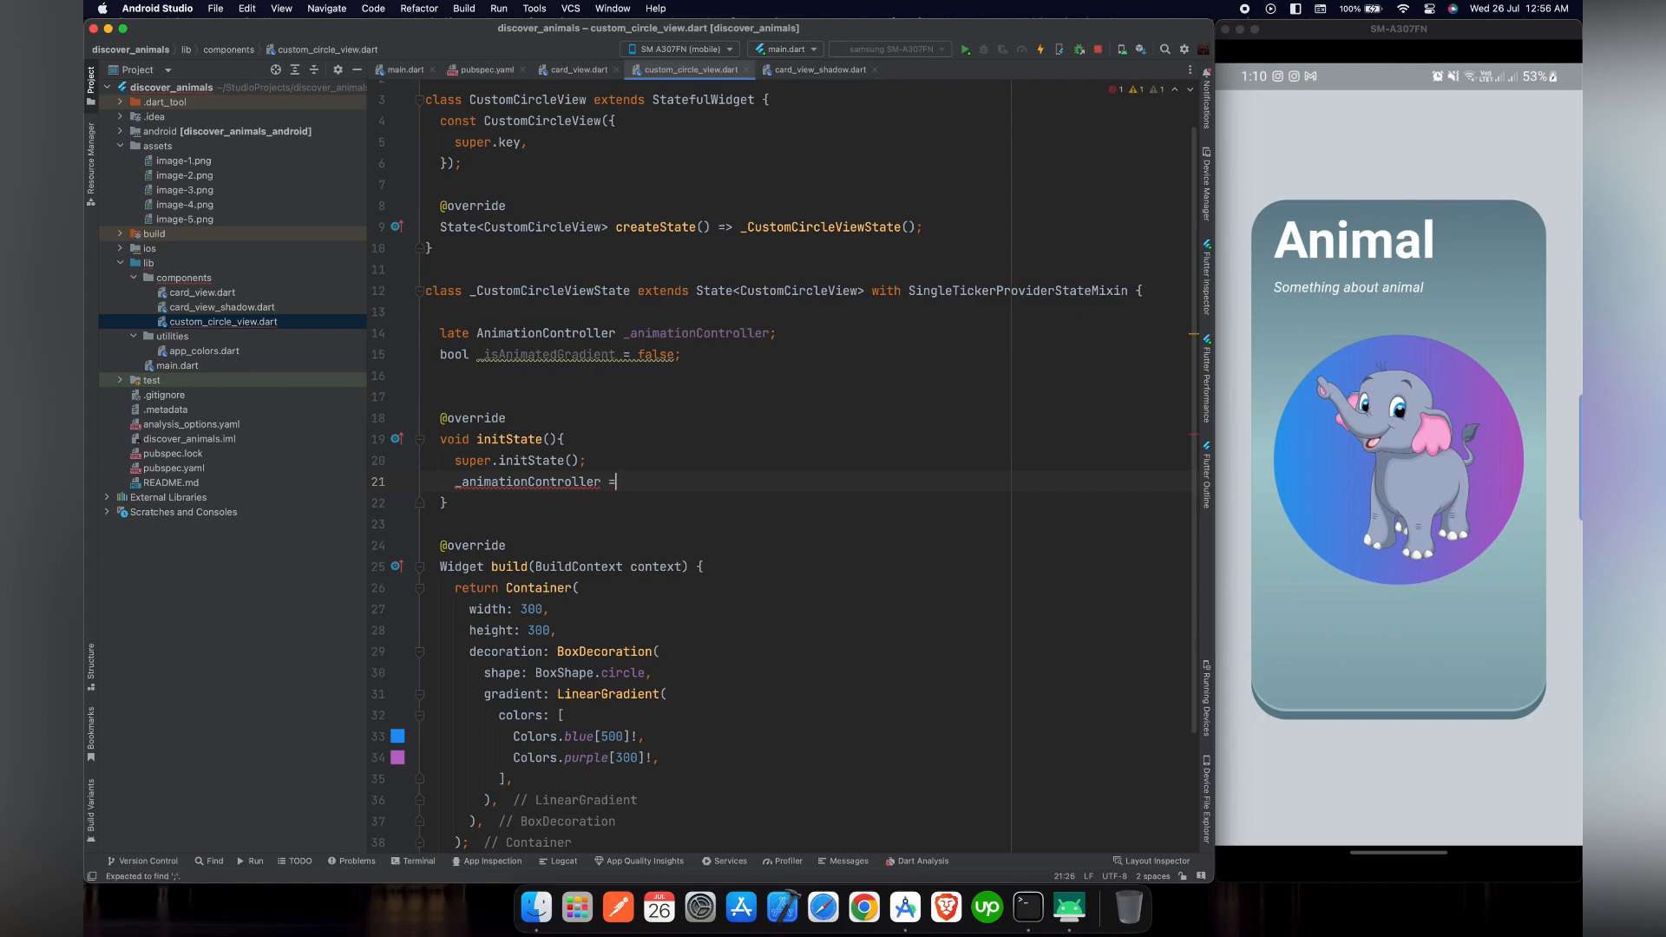
pyautogui.write('AnimationController(vsync: vsync)')
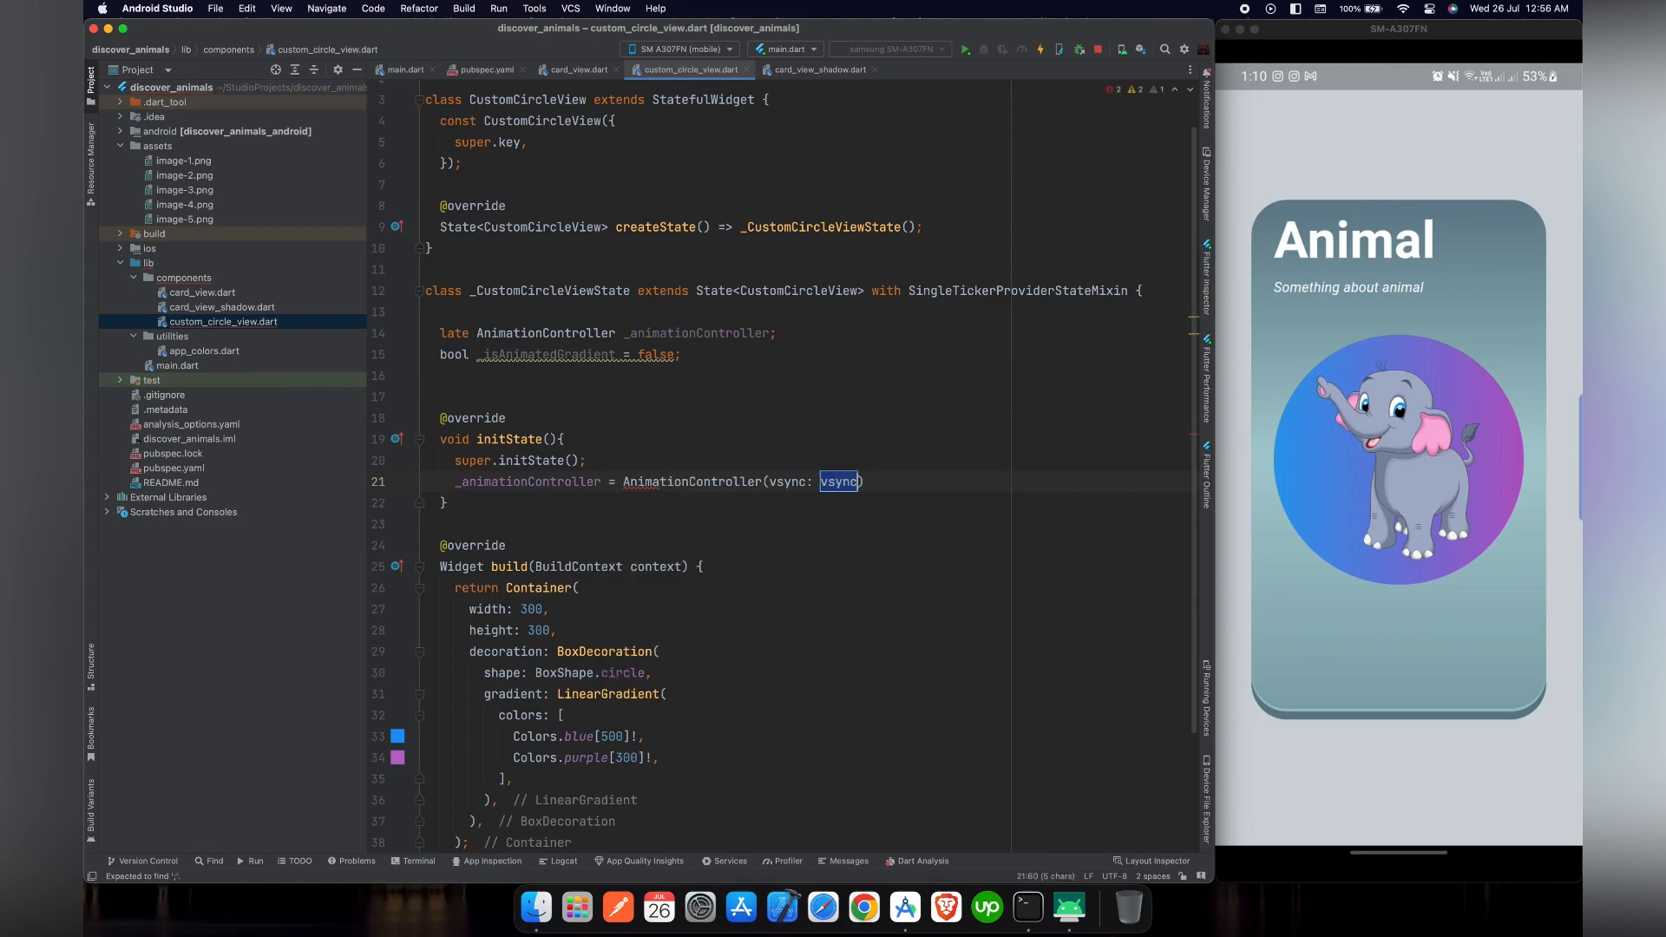
pyautogui.write('vs')
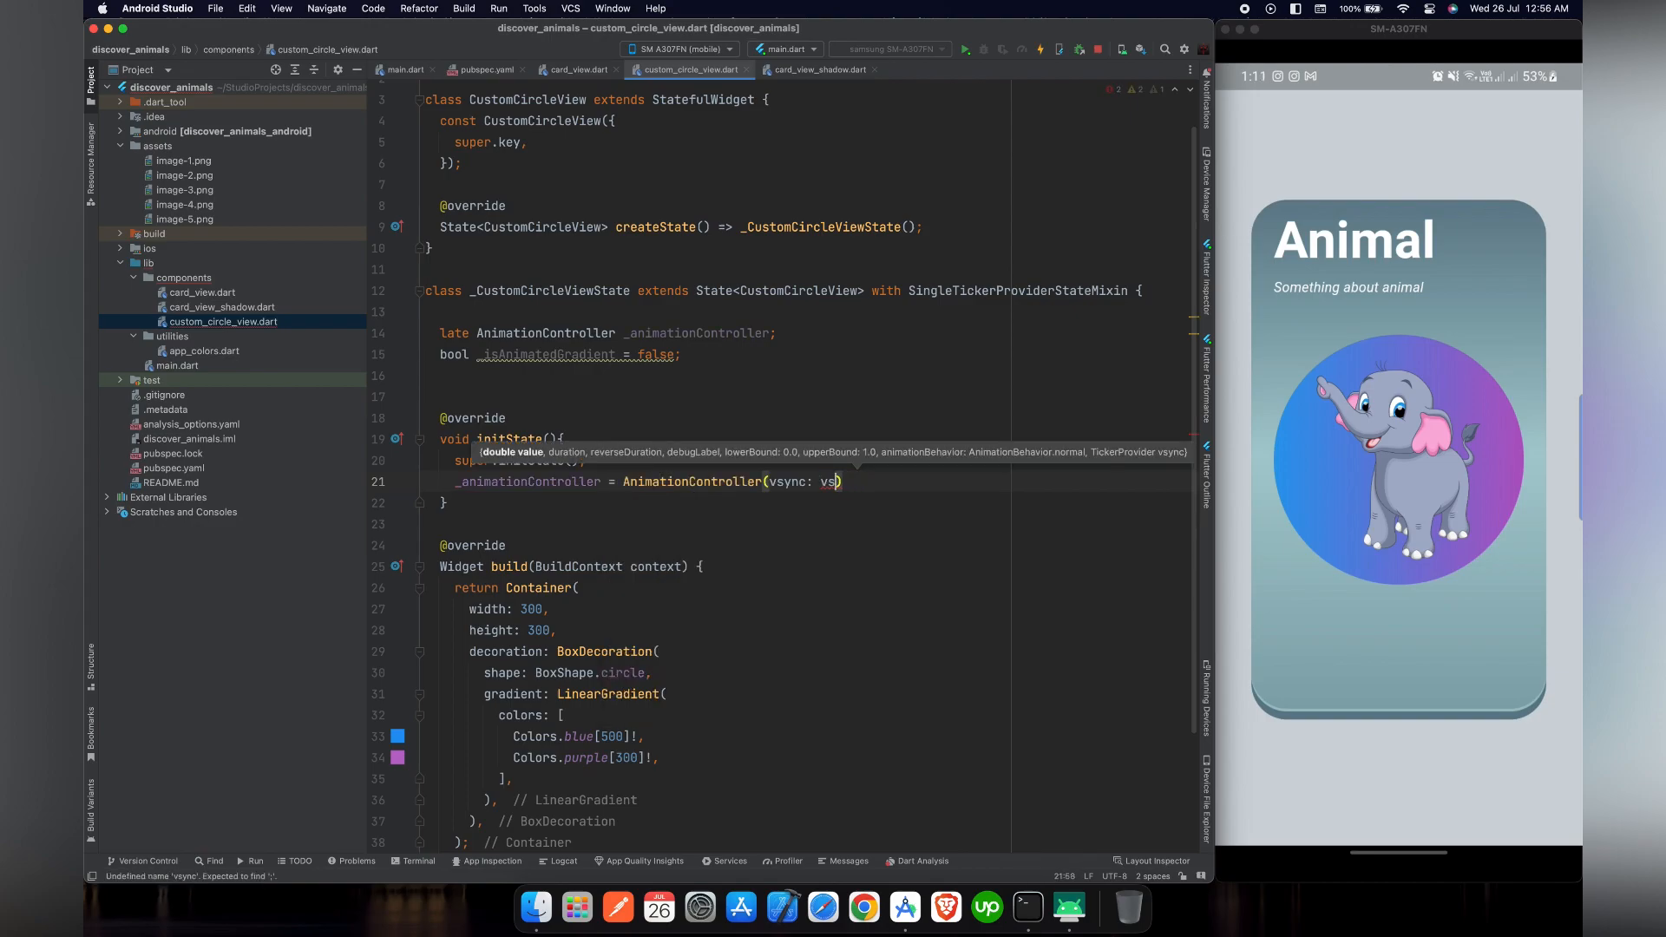
pyautogui.press('Backspace')
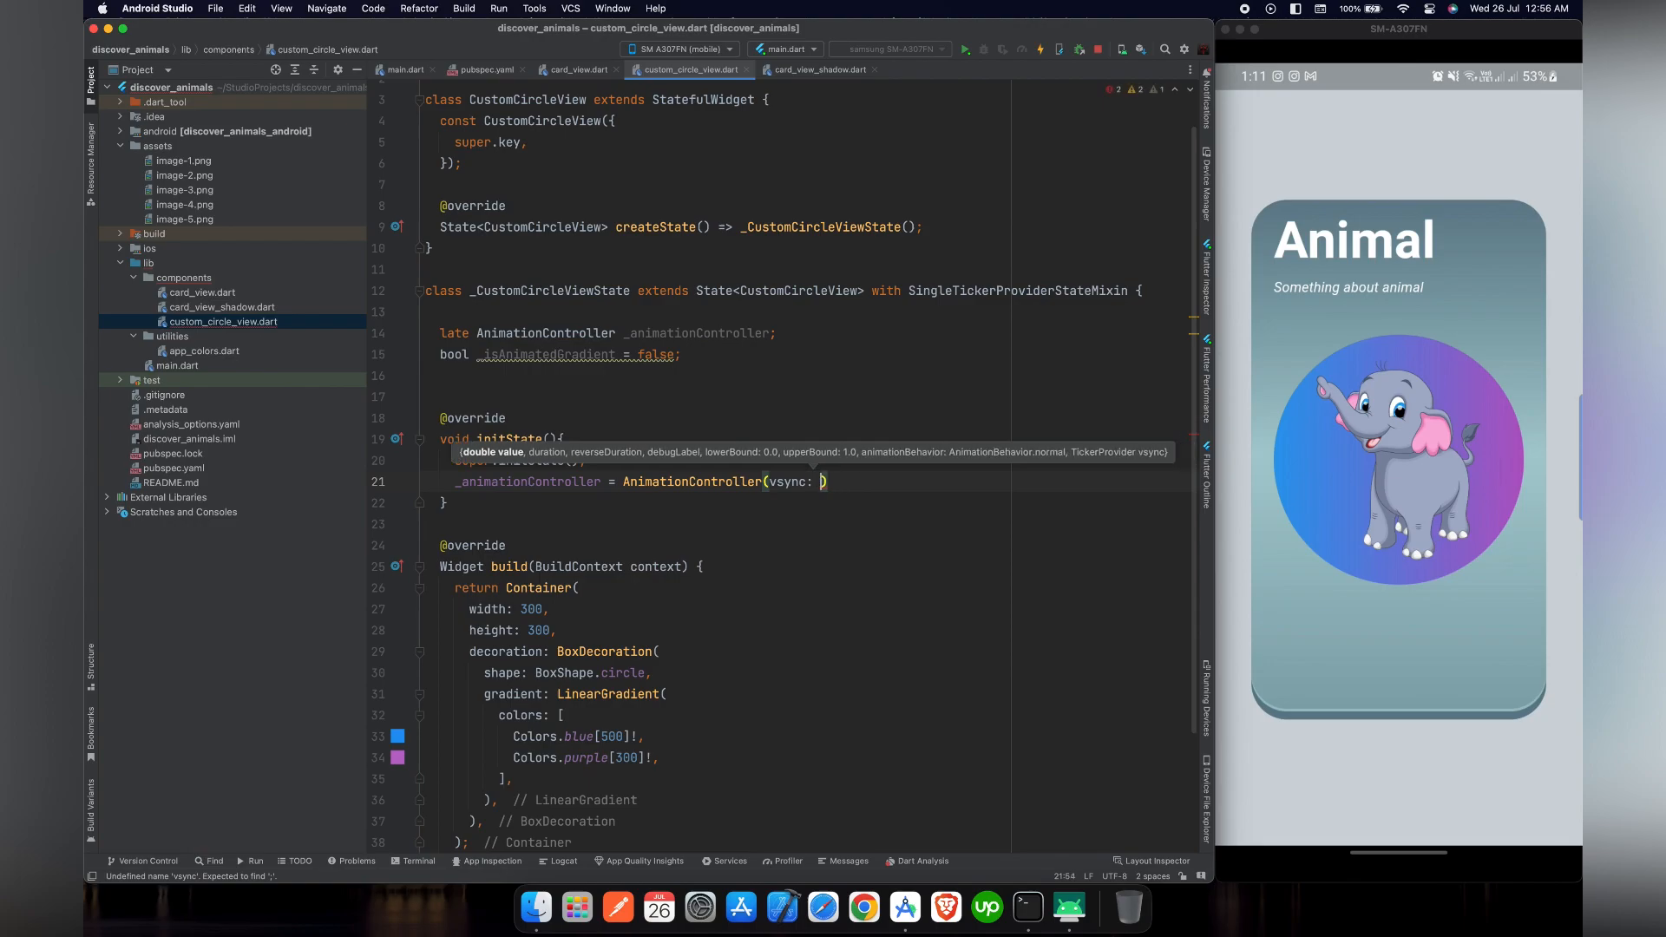
pyautogui.write('this,')
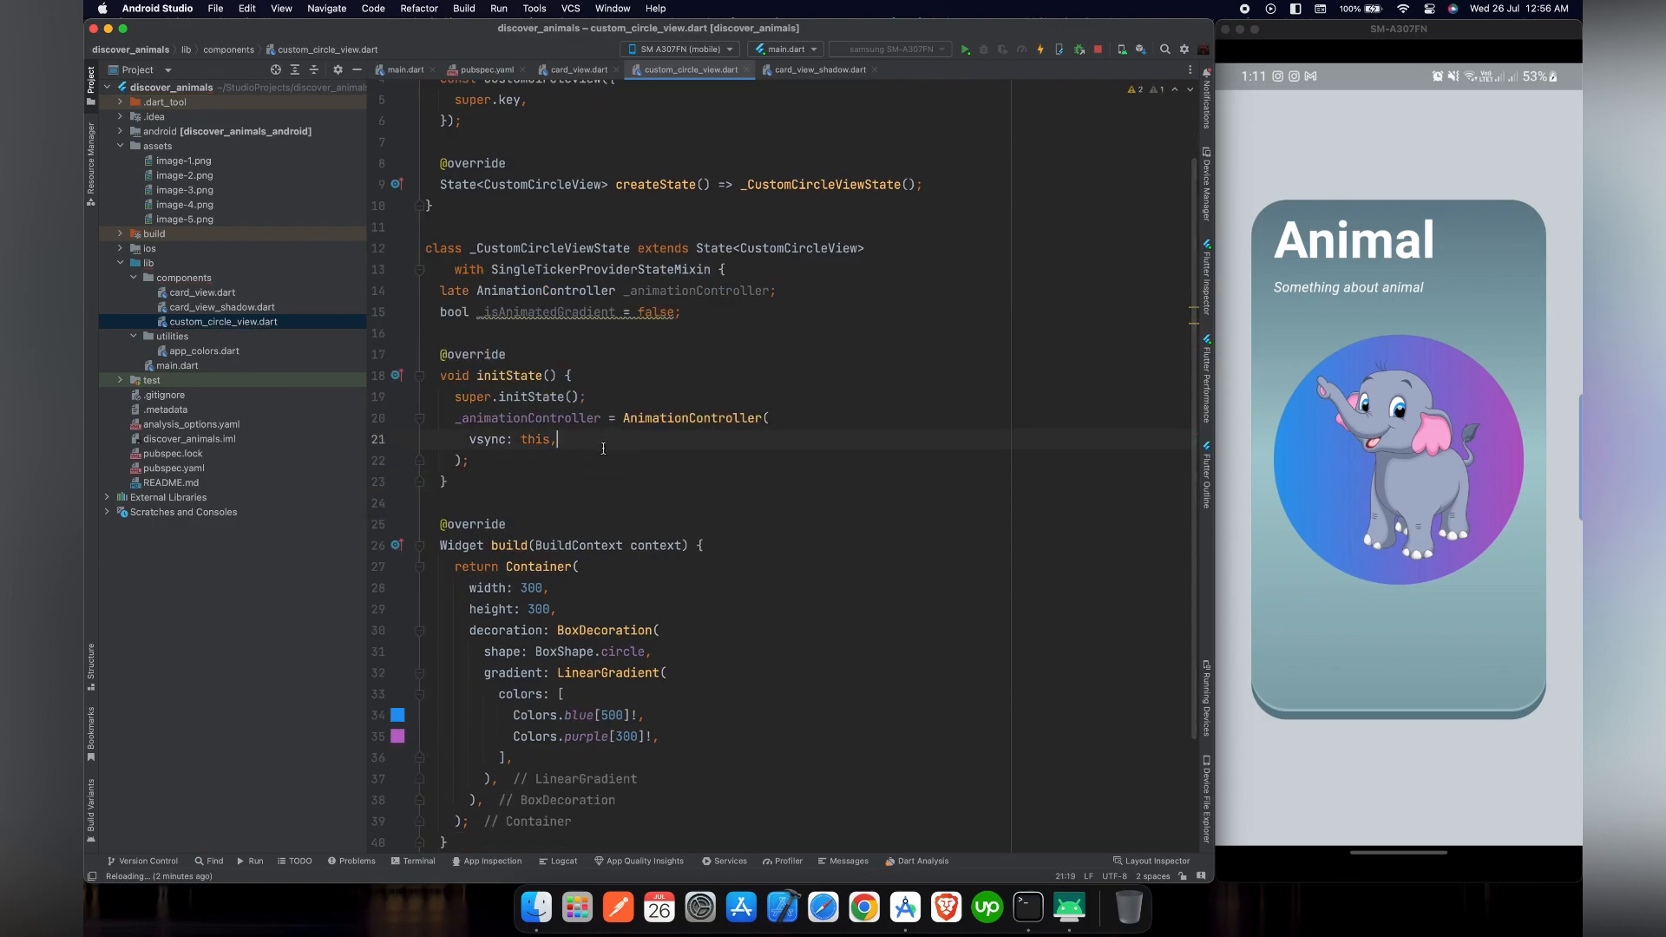
# Give the controller a const one-second Duration and chain an empty ..addListener
pyautogui.write('duration: Duration(seconds:')
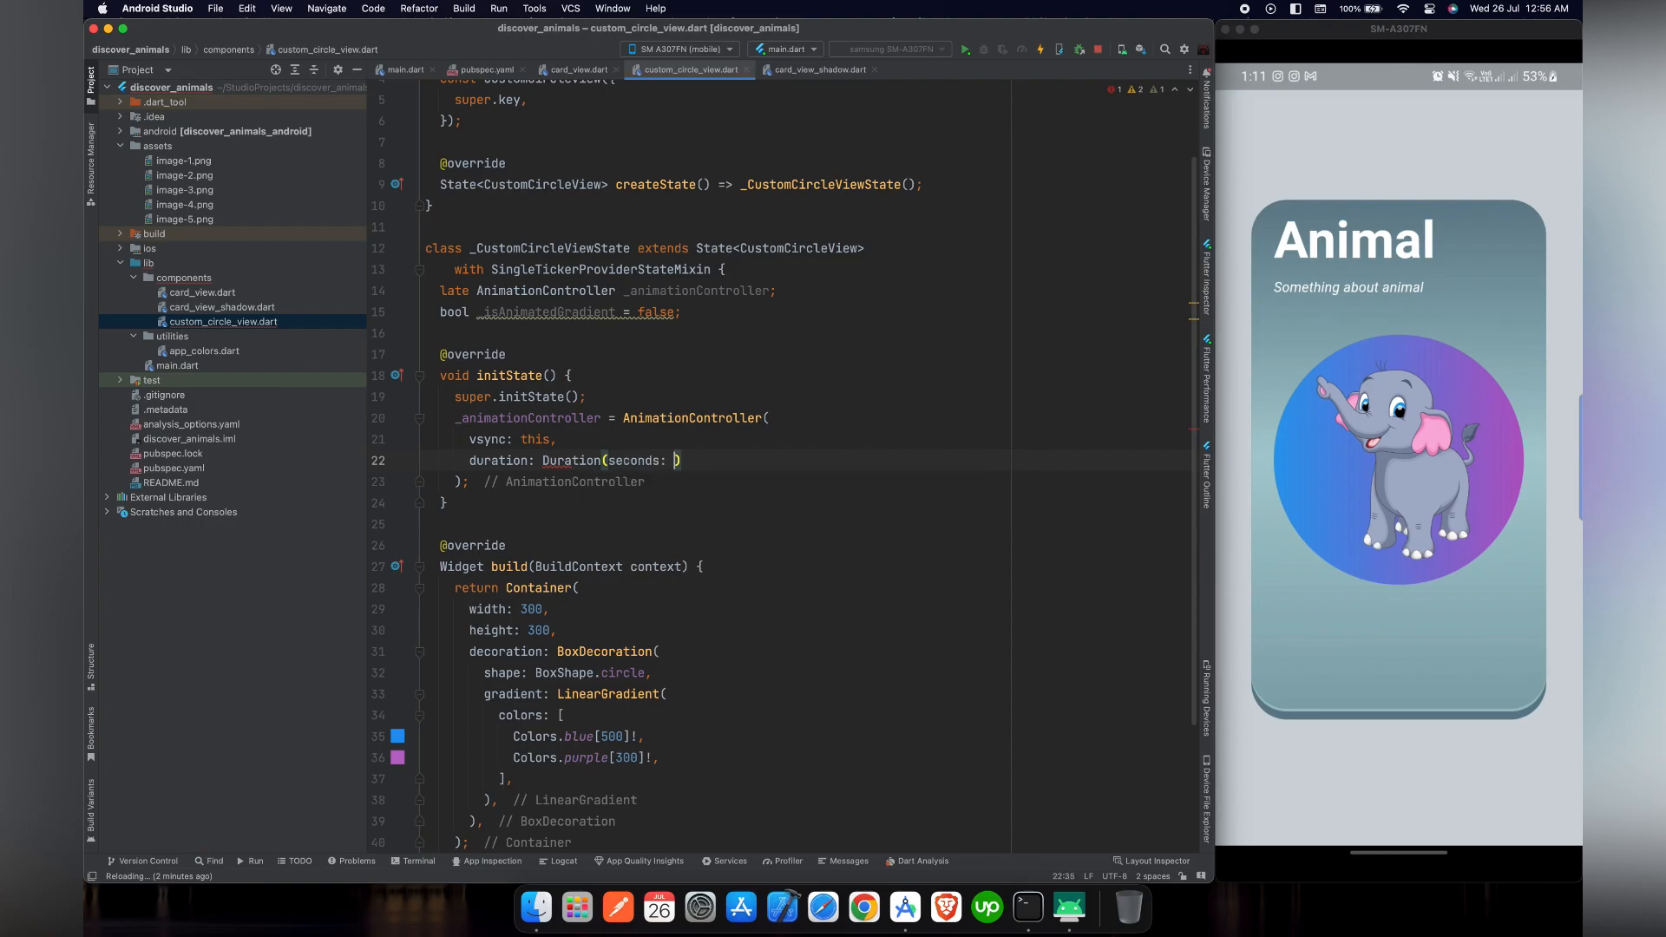
pyautogui.write('1')
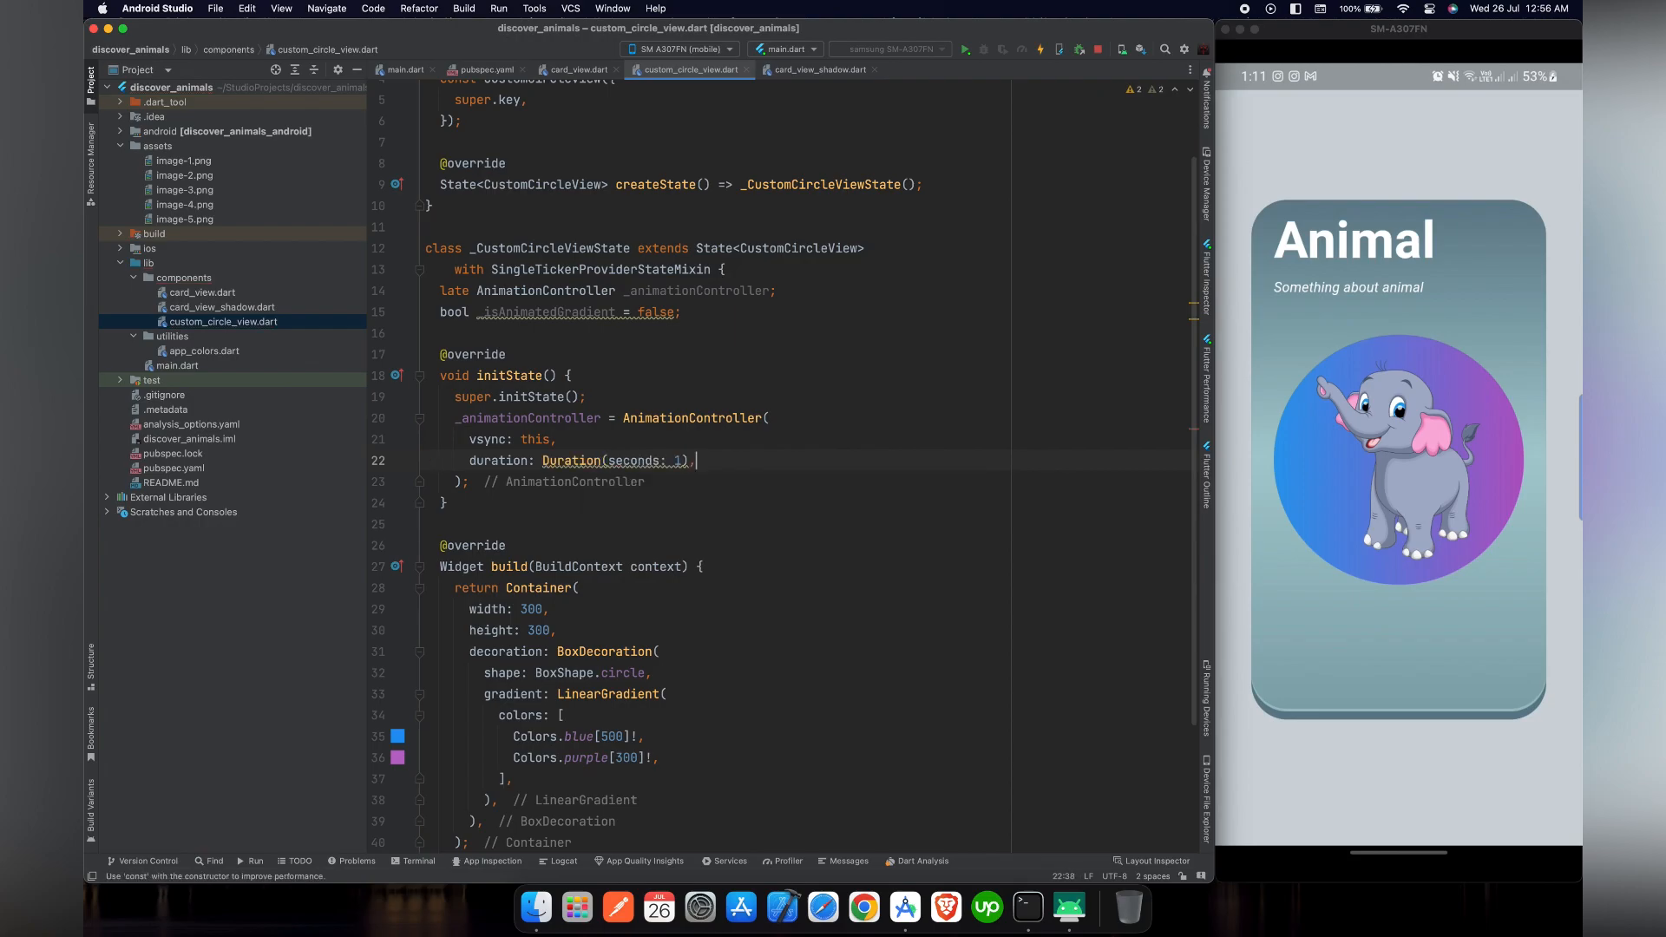
pyautogui.write('const')
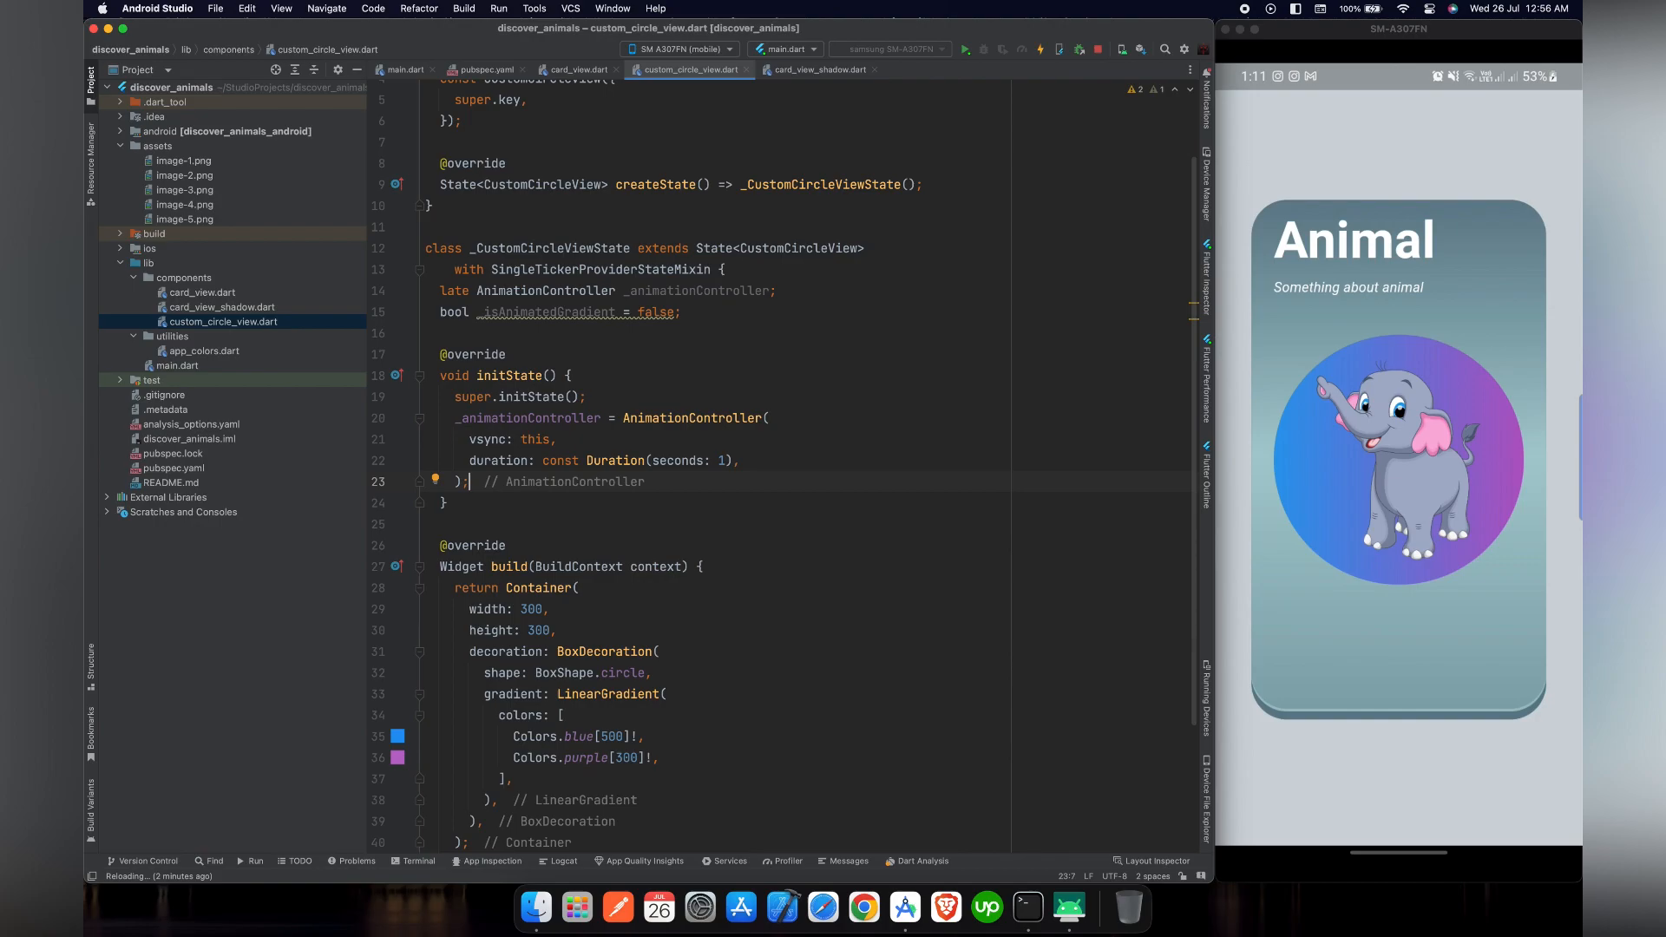
pyautogui.write('..addListener(() {')
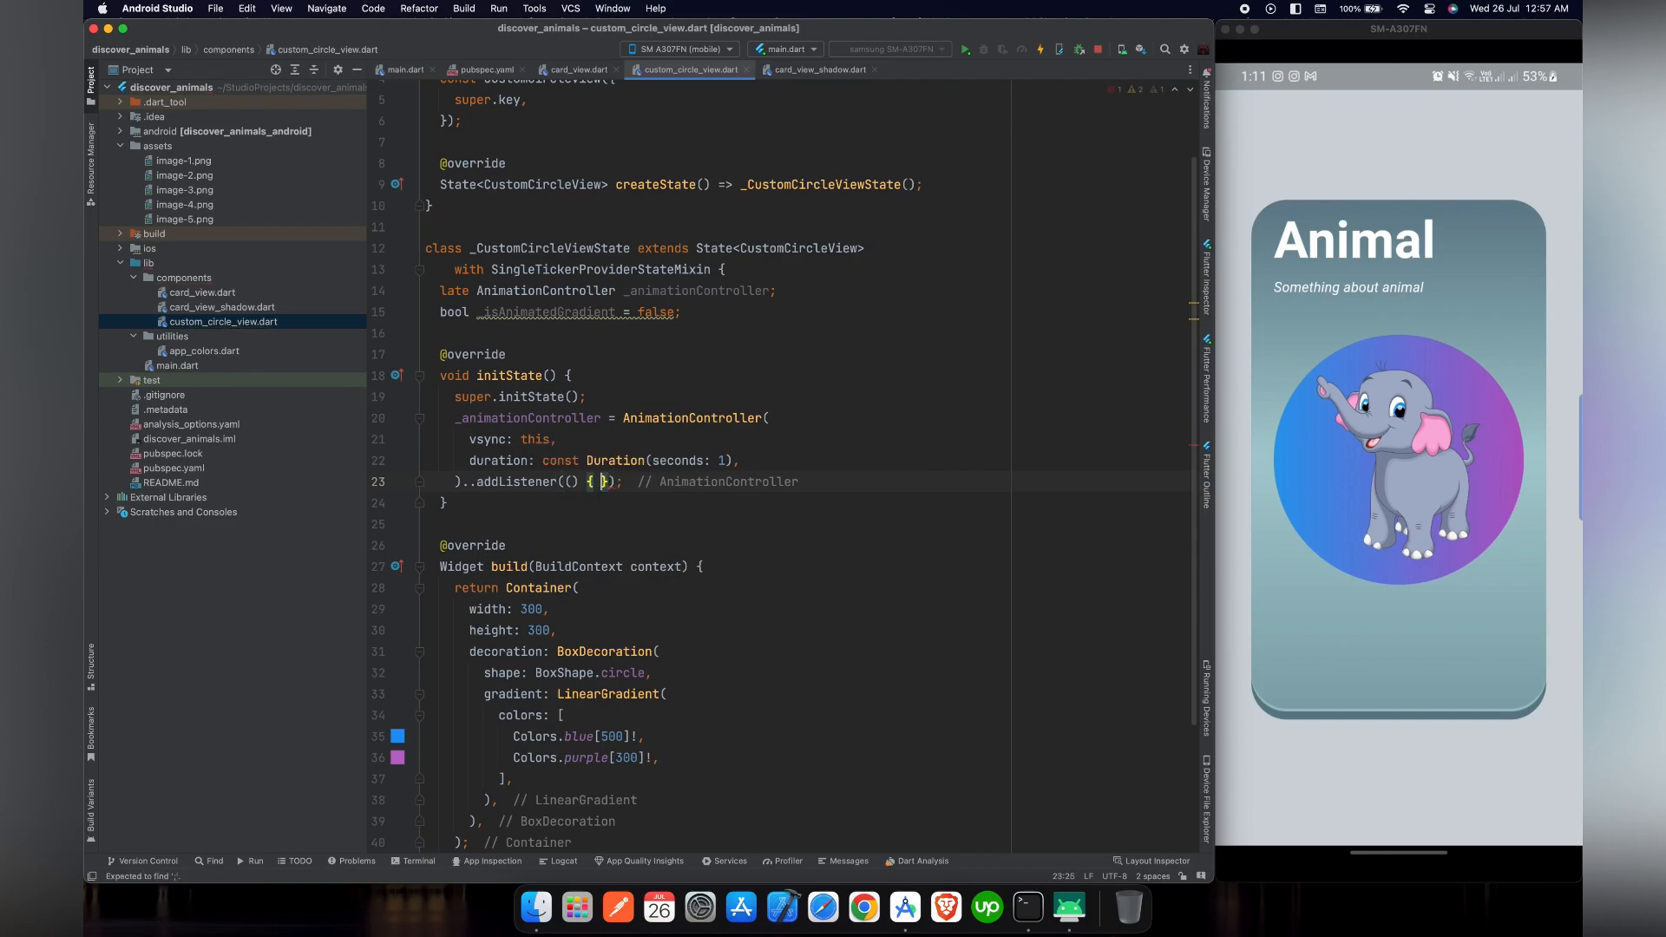
# In the listener, setState _isAnimatedGradient to _animationController.value < 0.5
pyautogui.write('setState(() {')
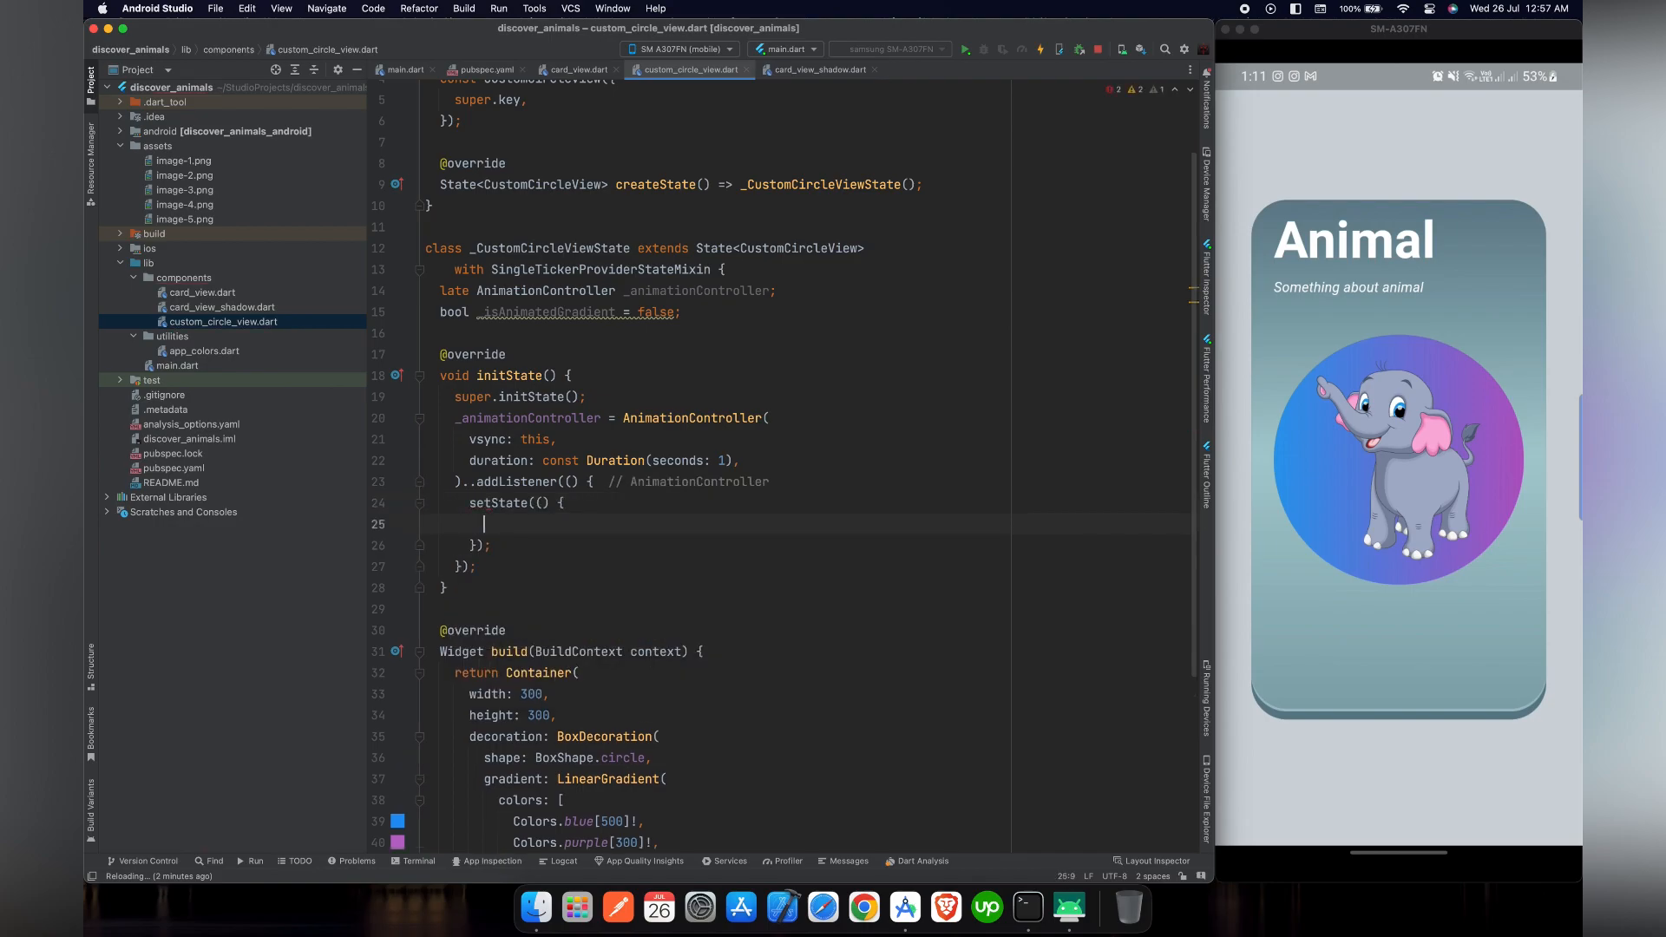
pyautogui.write('_isAnimatedGradient =')
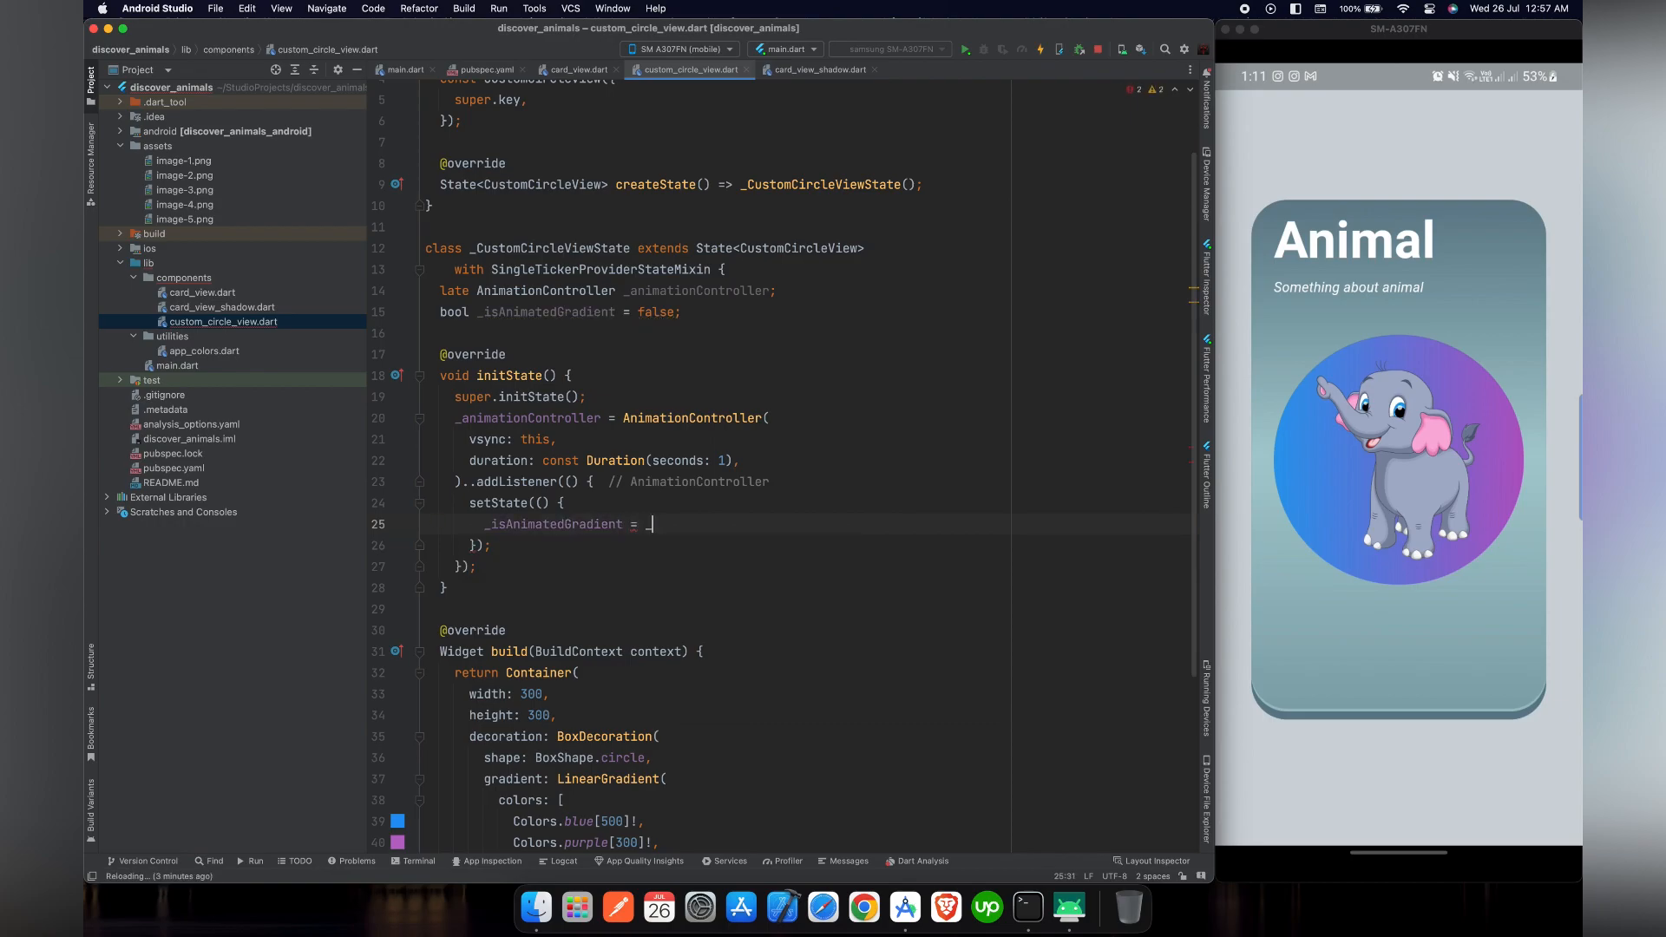
pyautogui.write('_animationController')
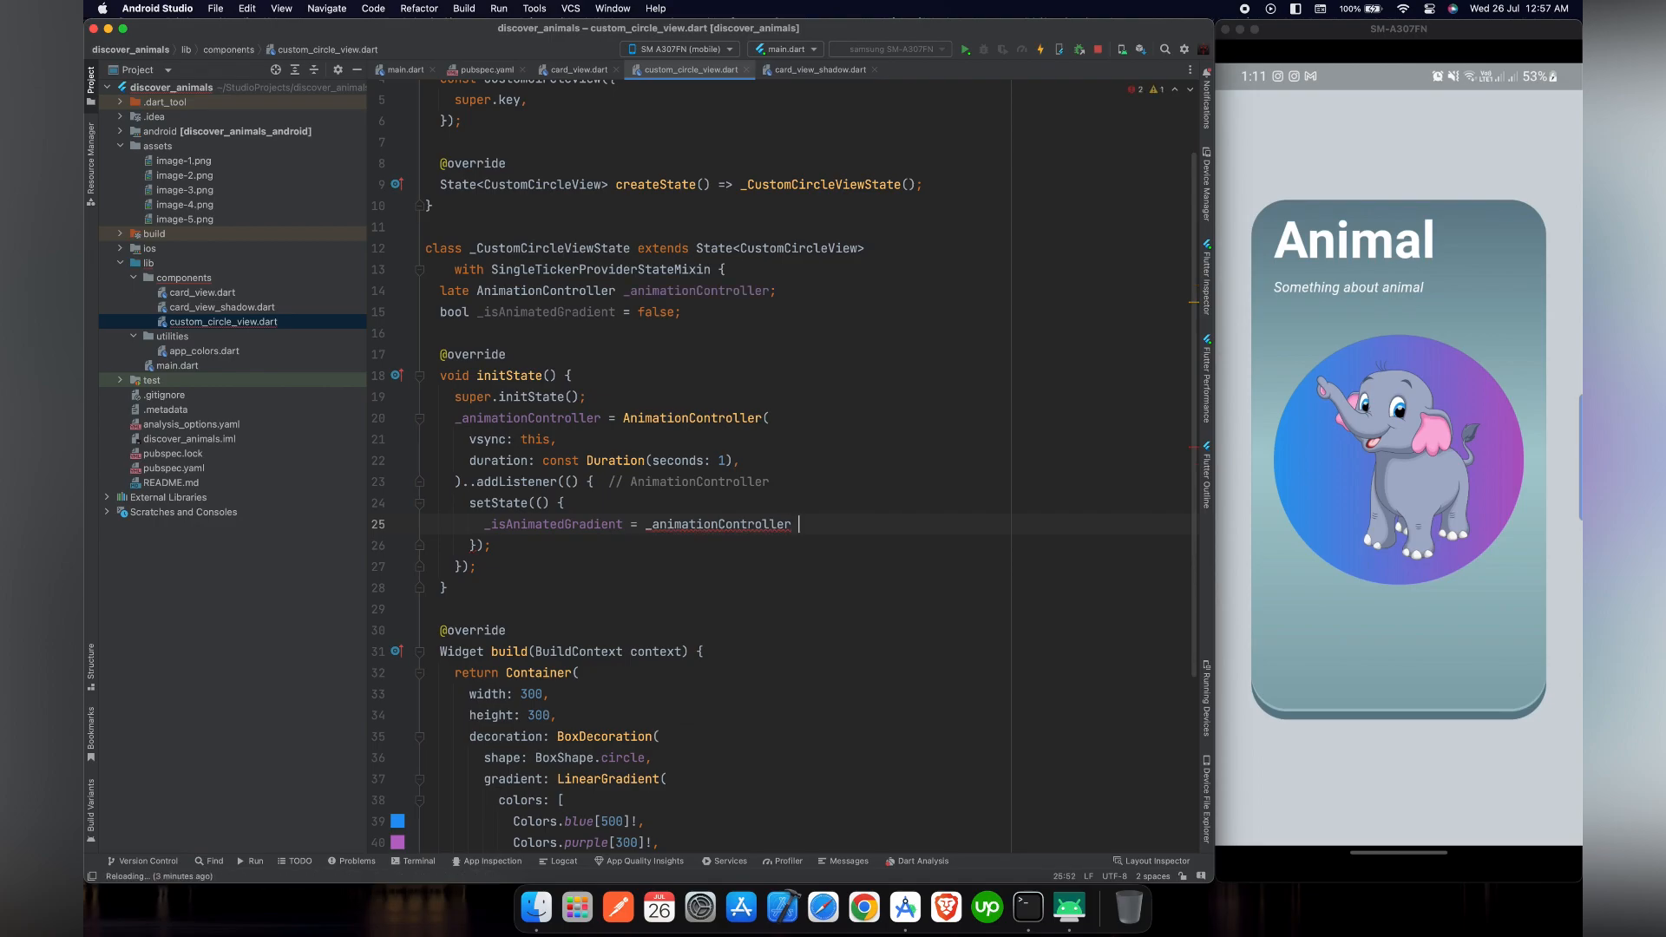
pyautogui.write('.value')
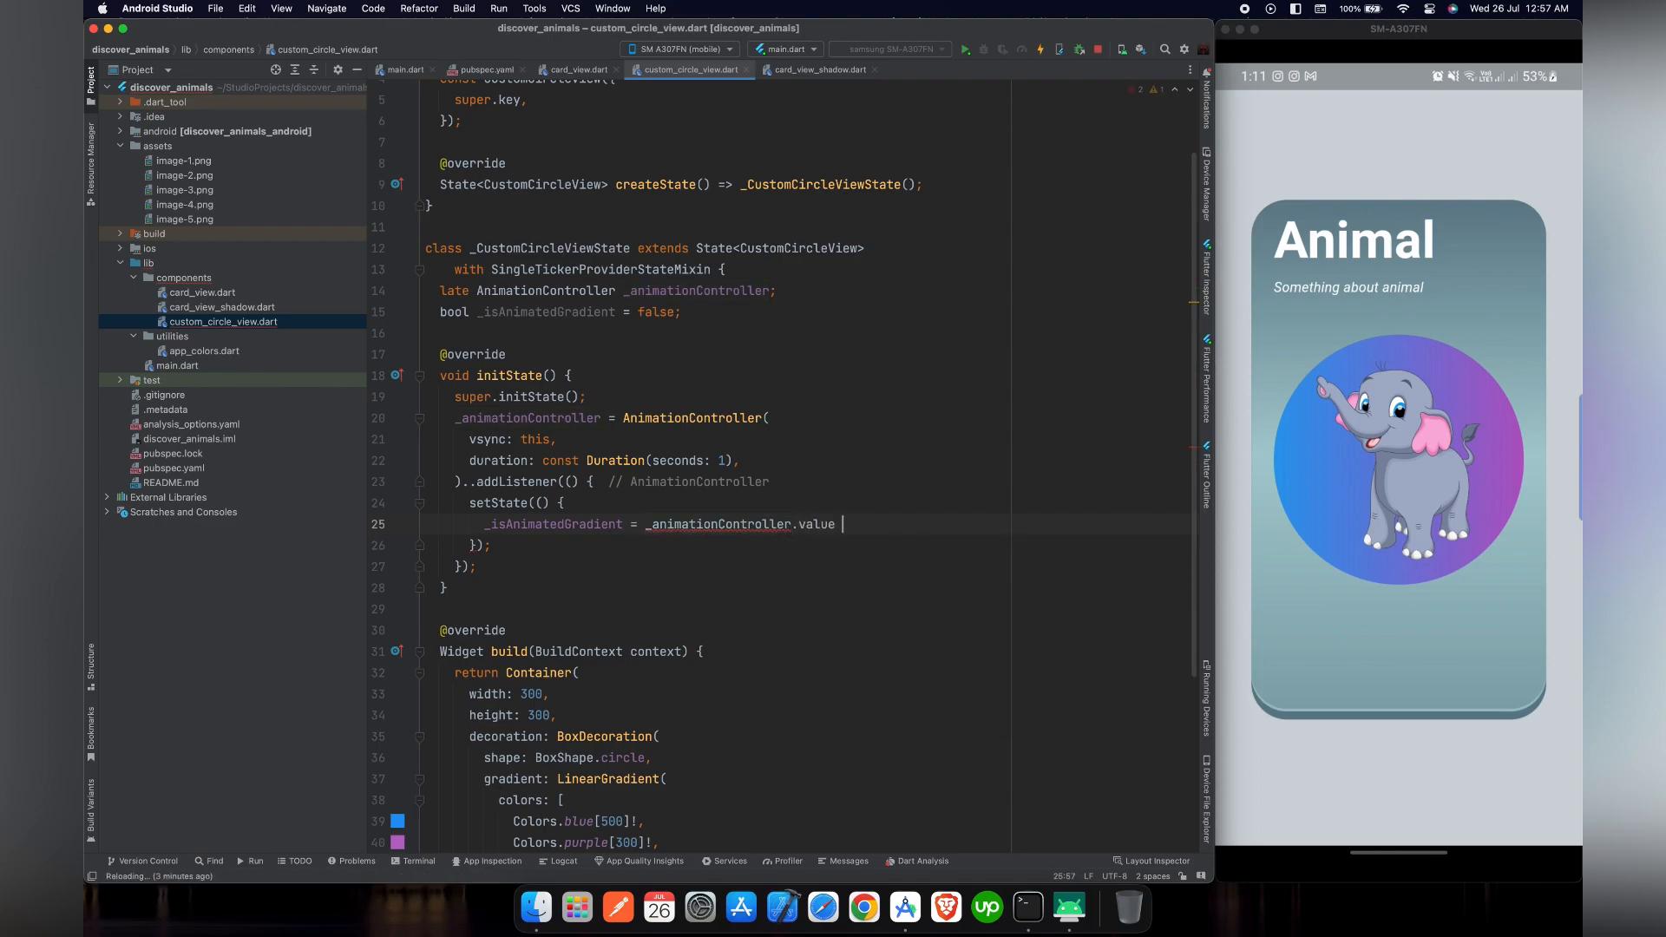
pyautogui.write('<')
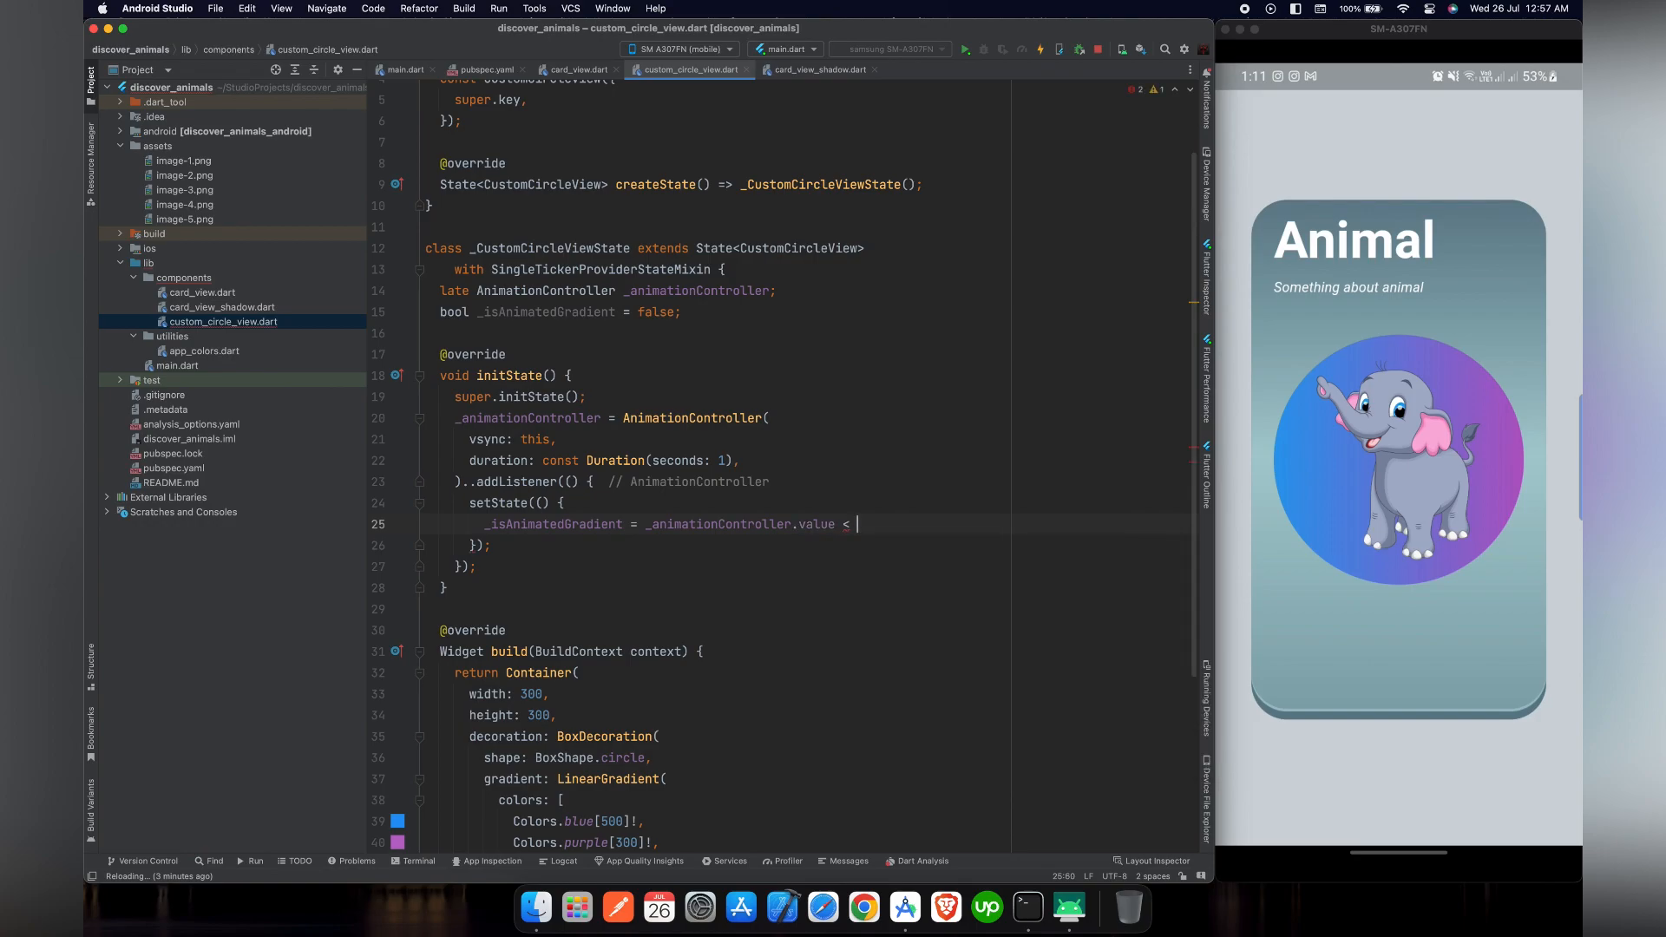
pyautogui.write('0.5;')
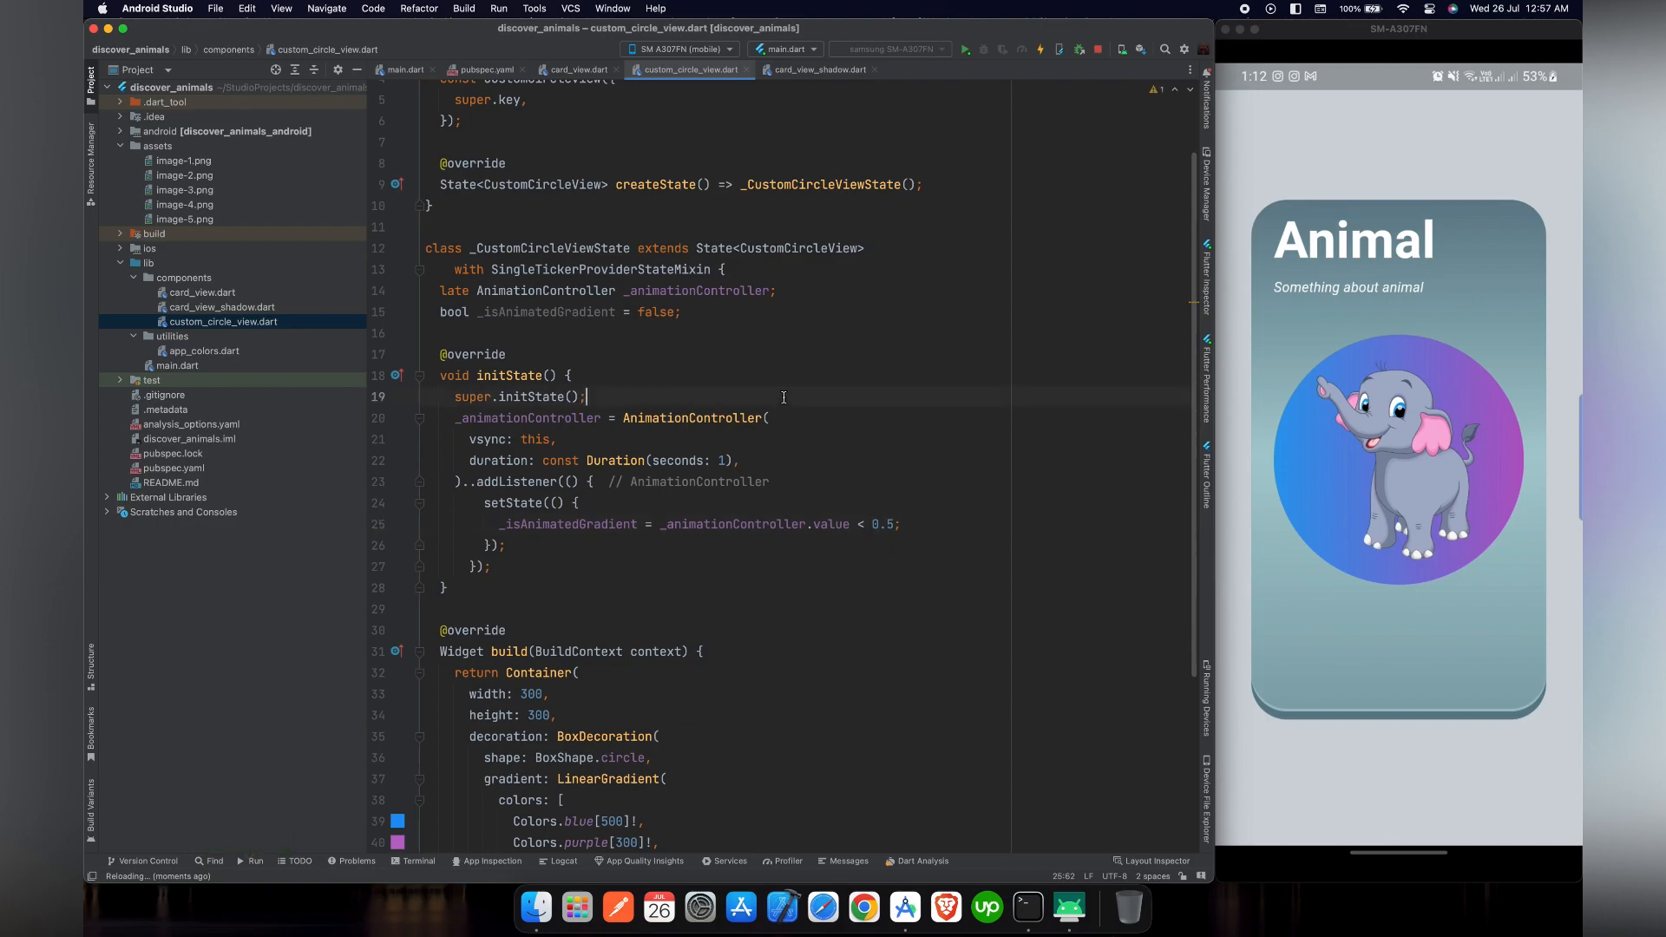
pyautogui.scroll(3)
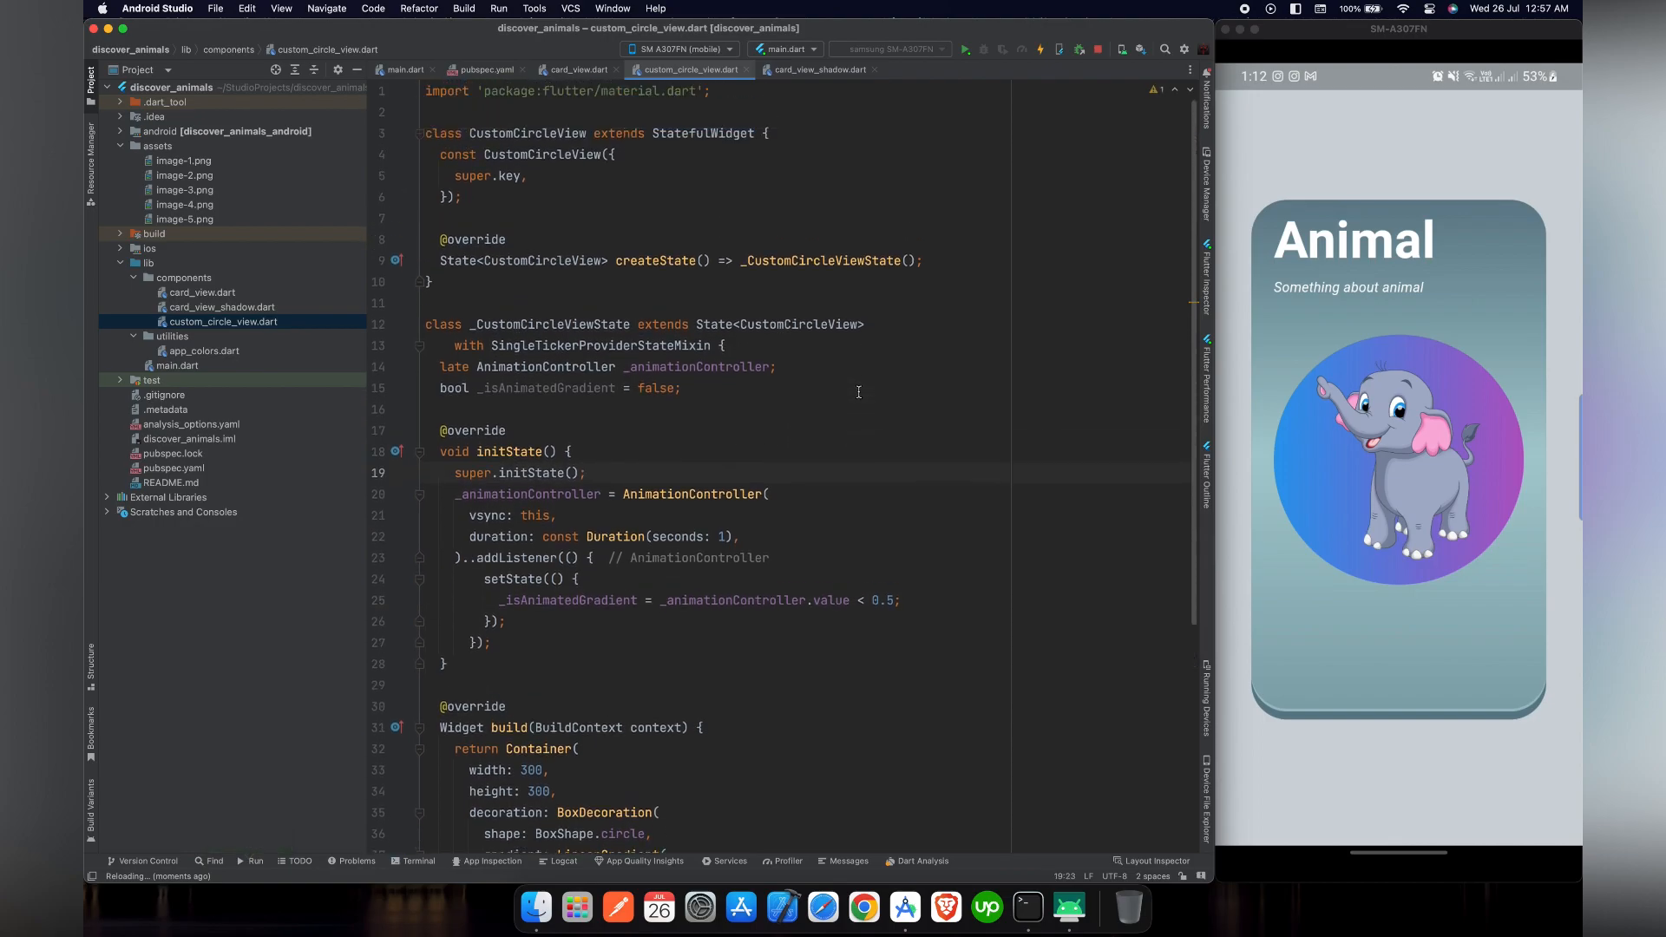
pyautogui.click(805, 600)
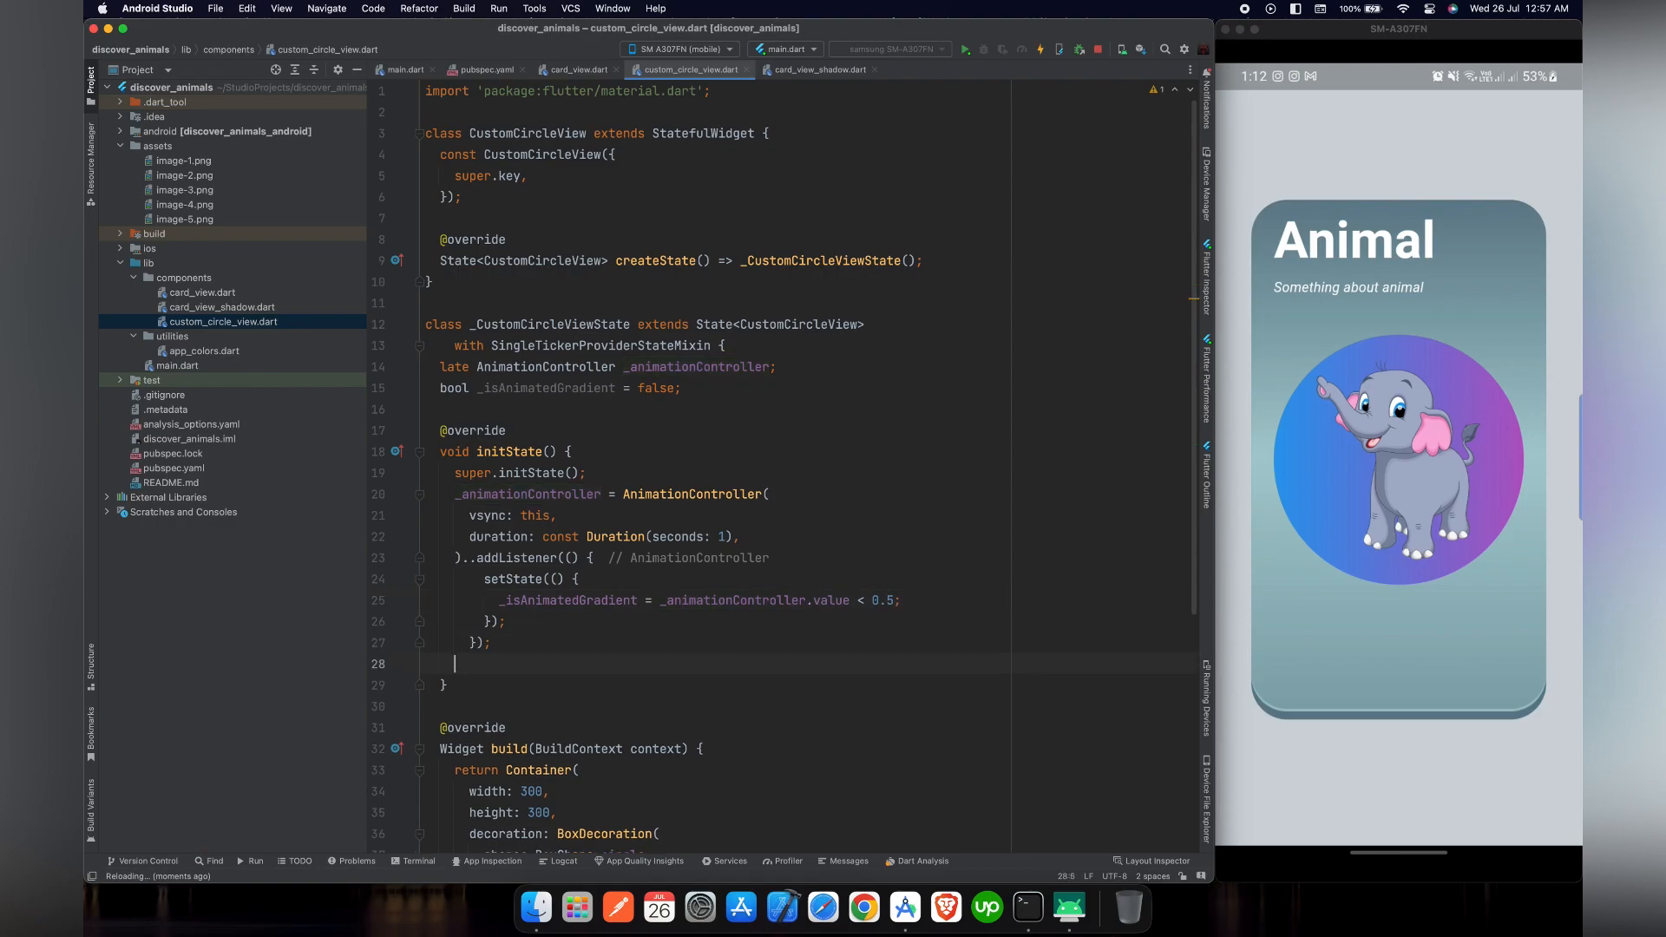
# Call _animationController.repeat(reverse: true) at the end of initState
pyautogui.write('_animationController')
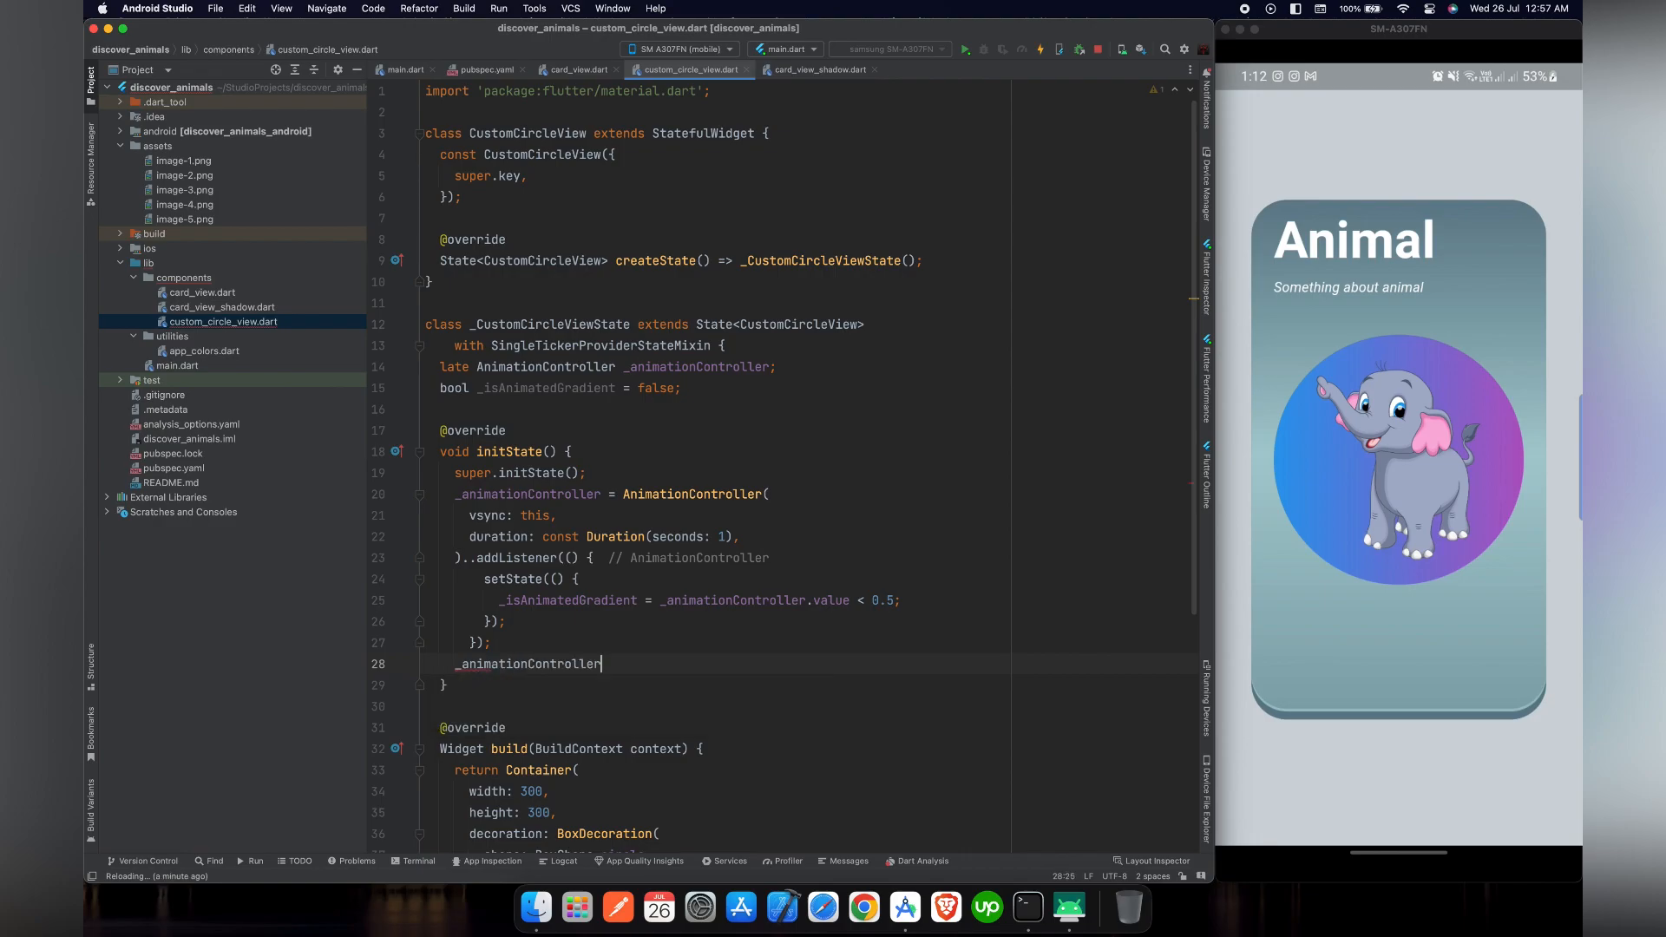
pyautogui.write('.repeat(reverse:')
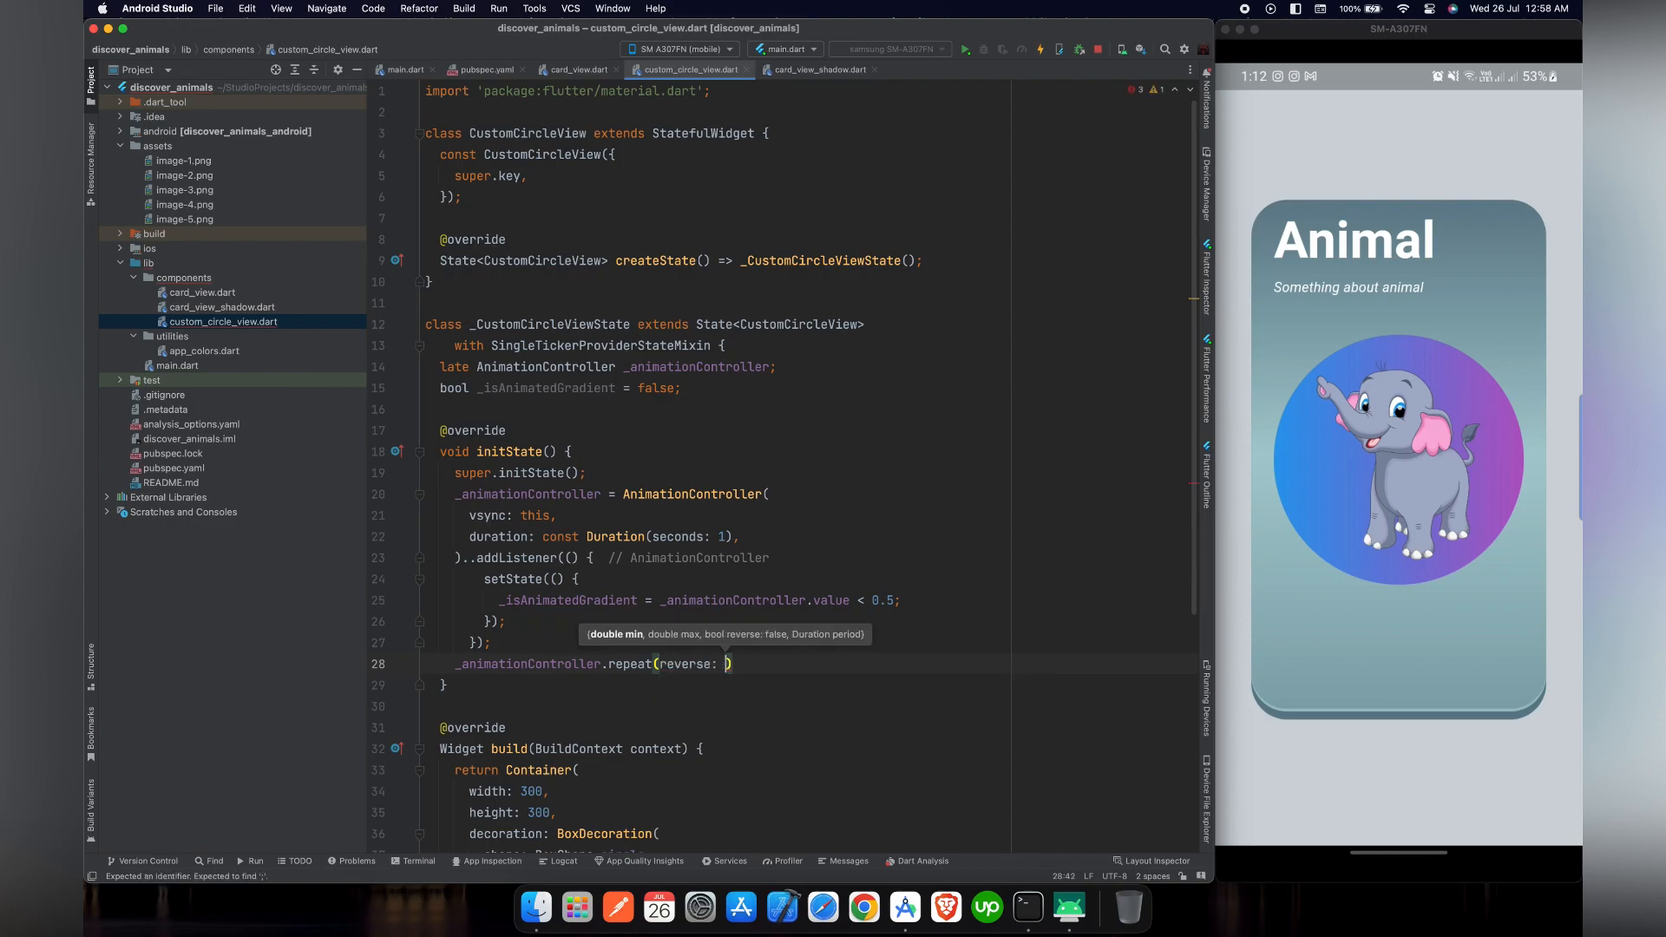
pyautogui.write('true')
pyautogui.write('@oer')
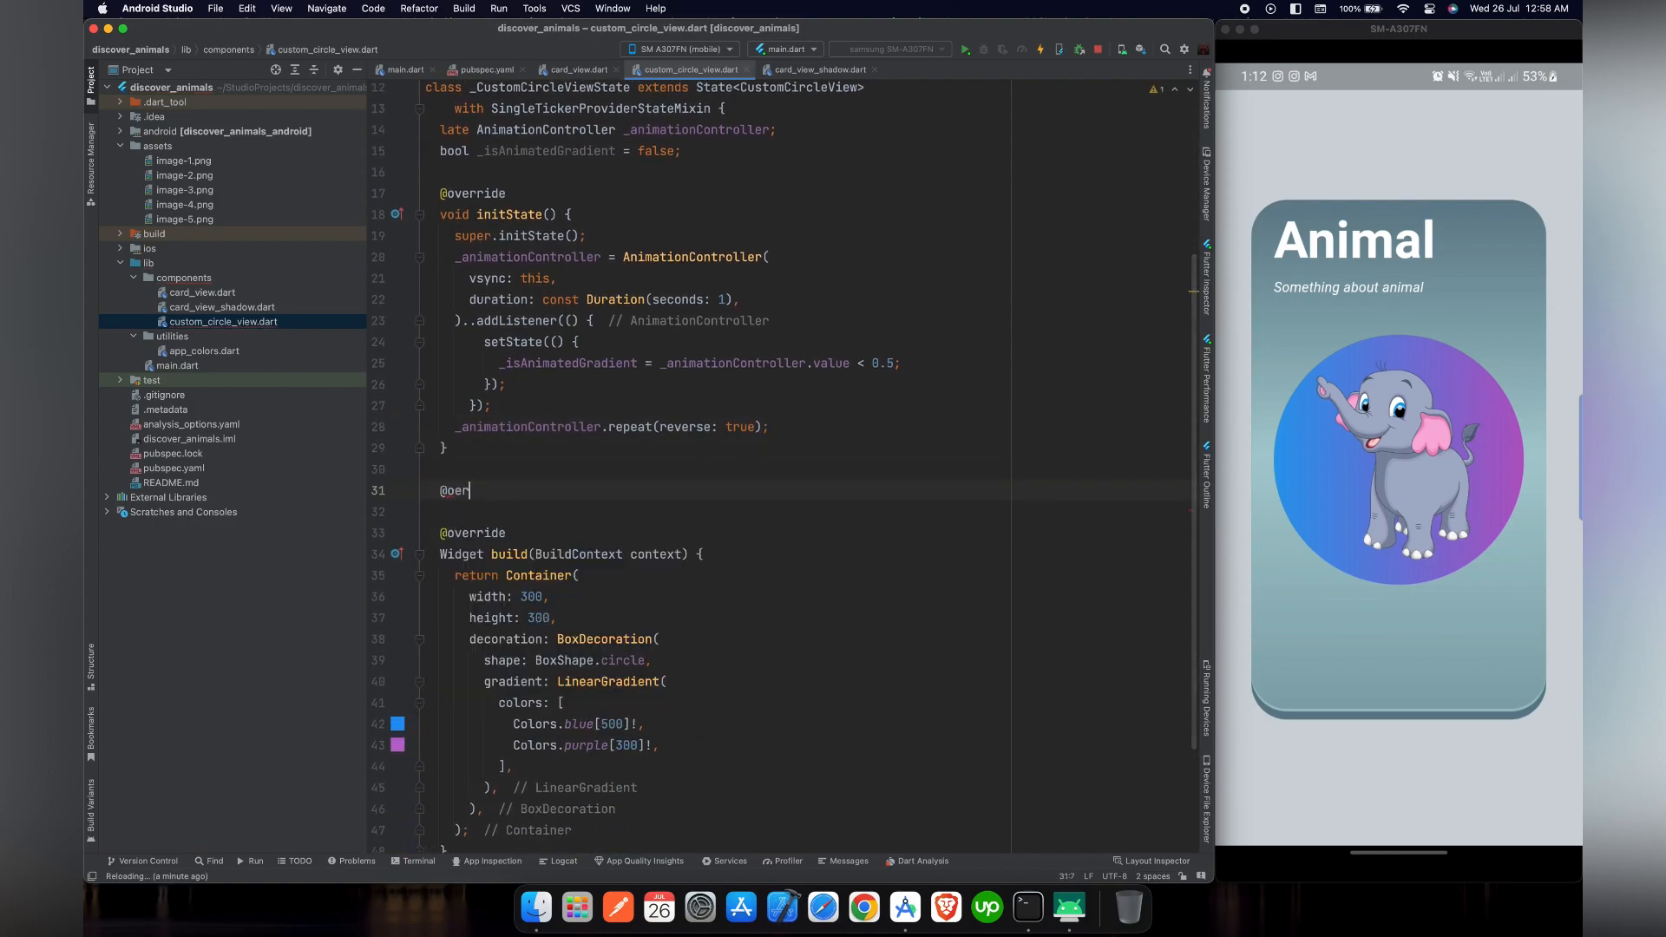
# Add a dispose() override calling _animationController.dispose() before super.dispose()
pyautogui.press('Backspace')
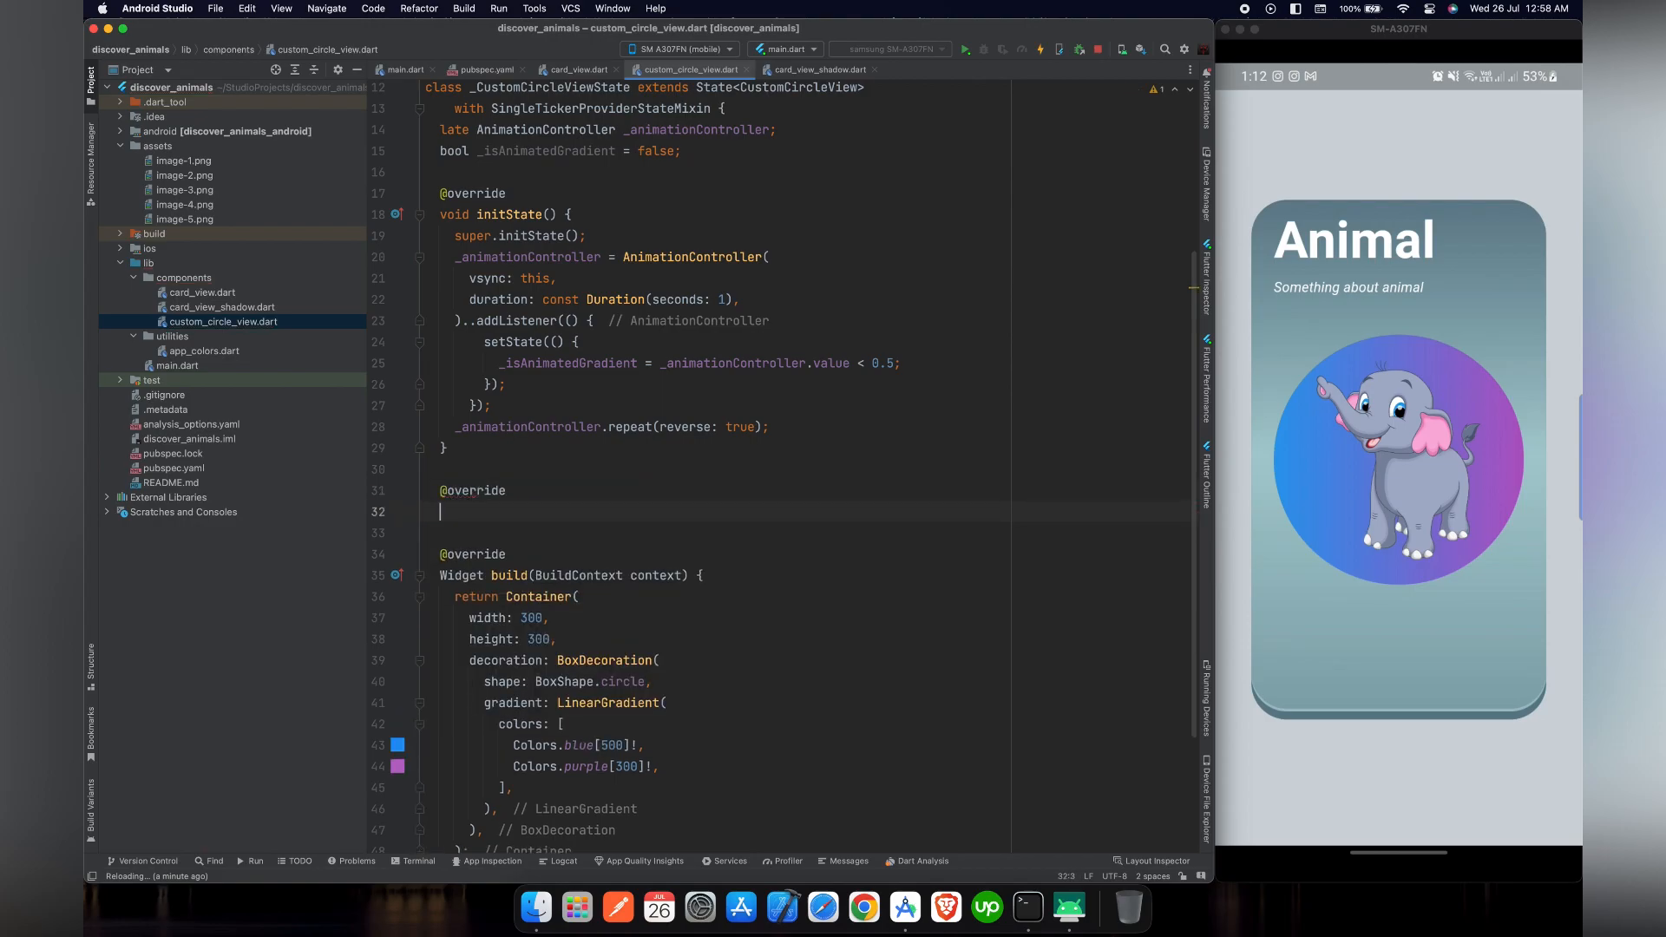
pyautogui.write('void si')
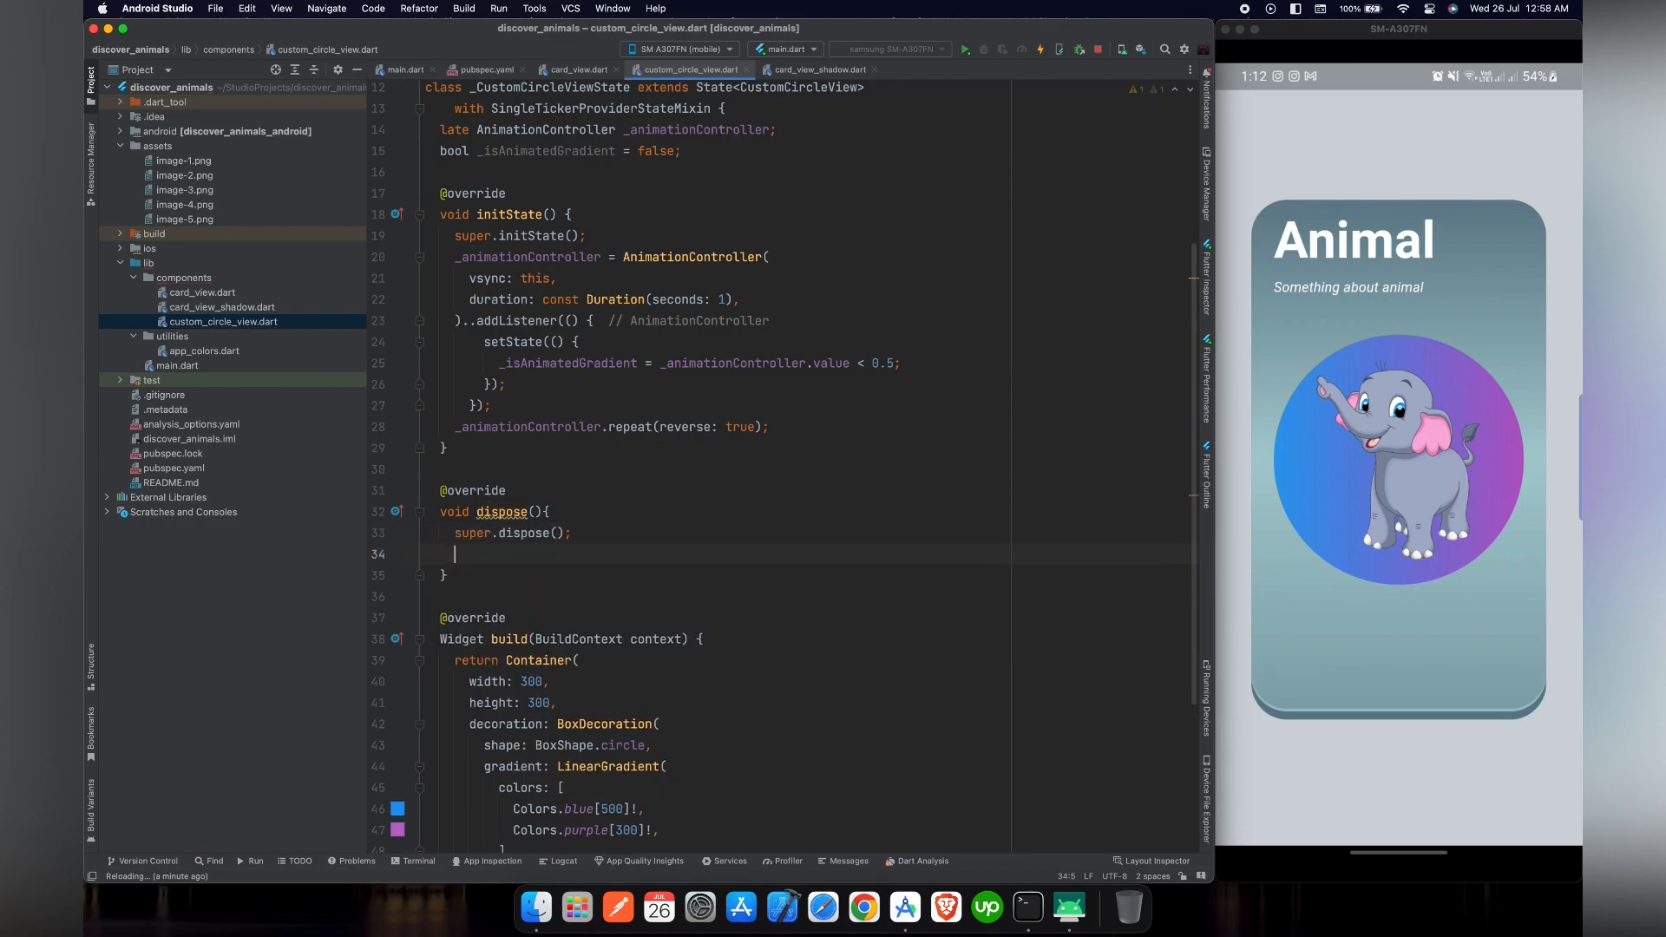
pyautogui.write('_animationController.')
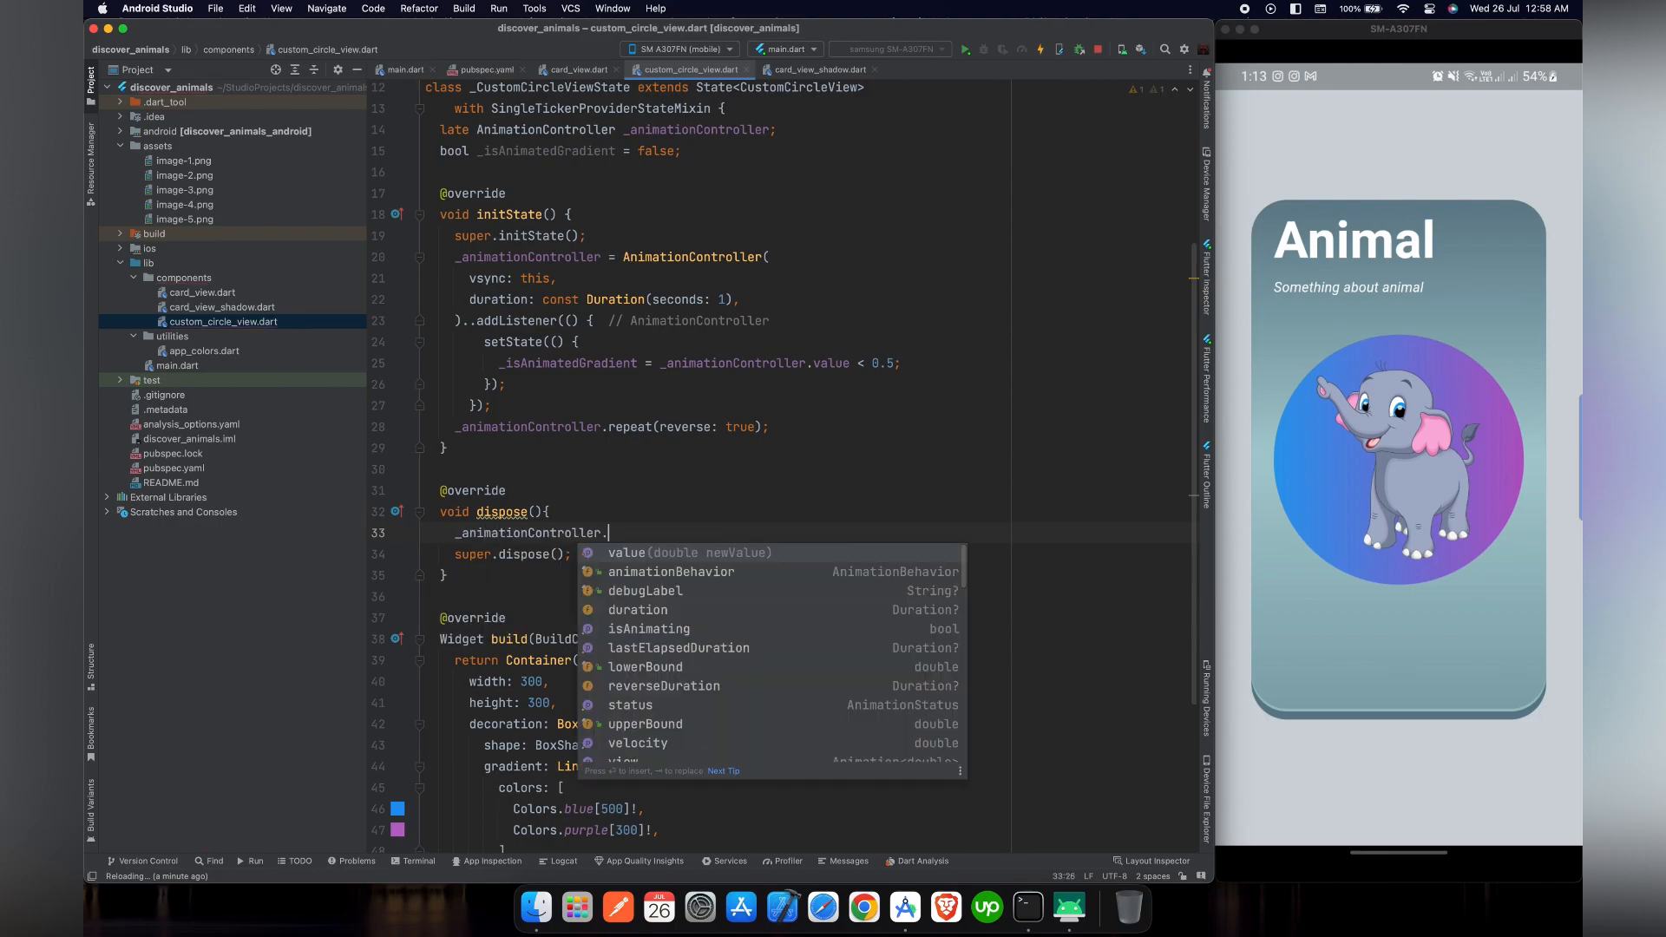
pyautogui.write('dispose();')
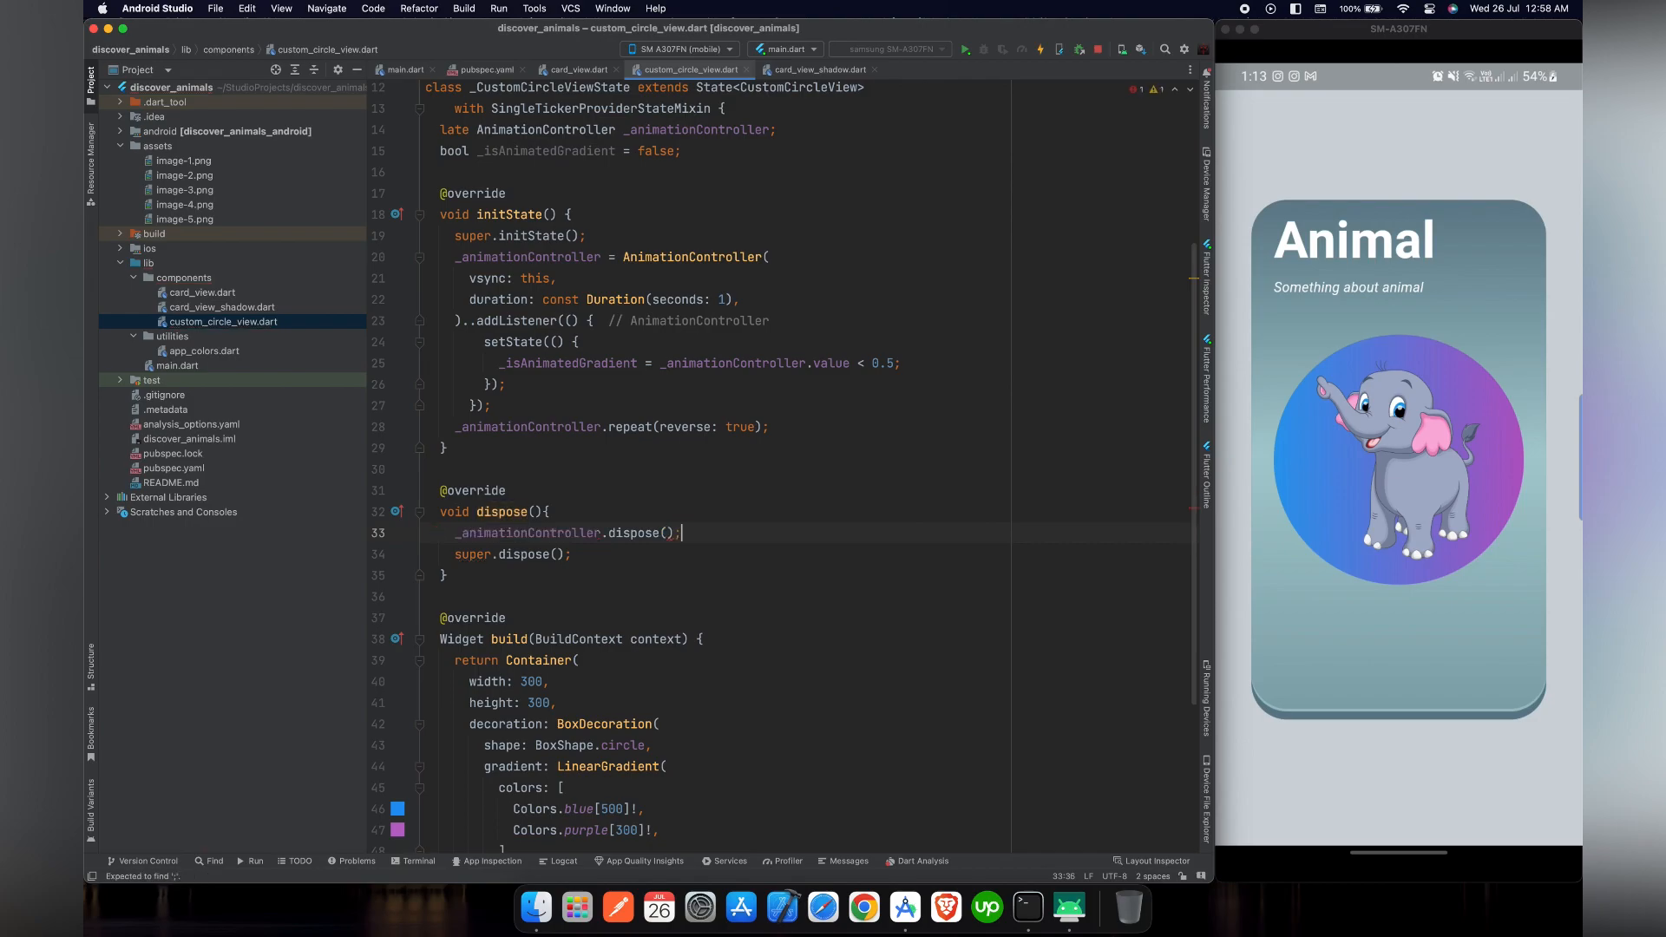
pyautogui.scroll(-3)
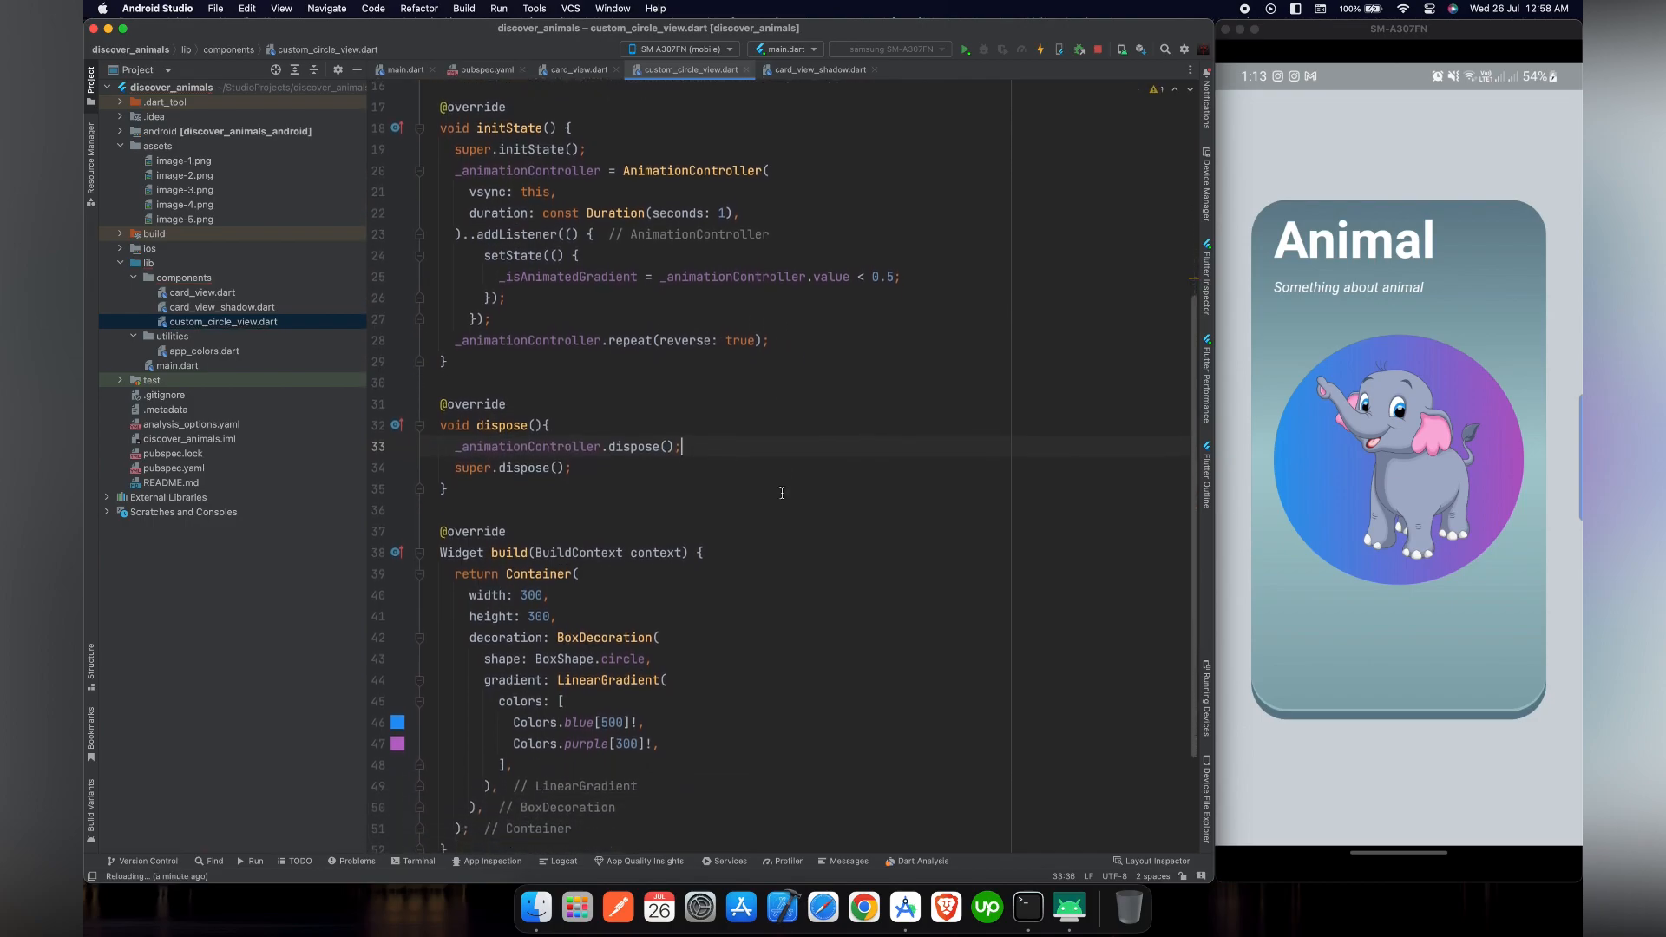
pyautogui.scroll(-3)
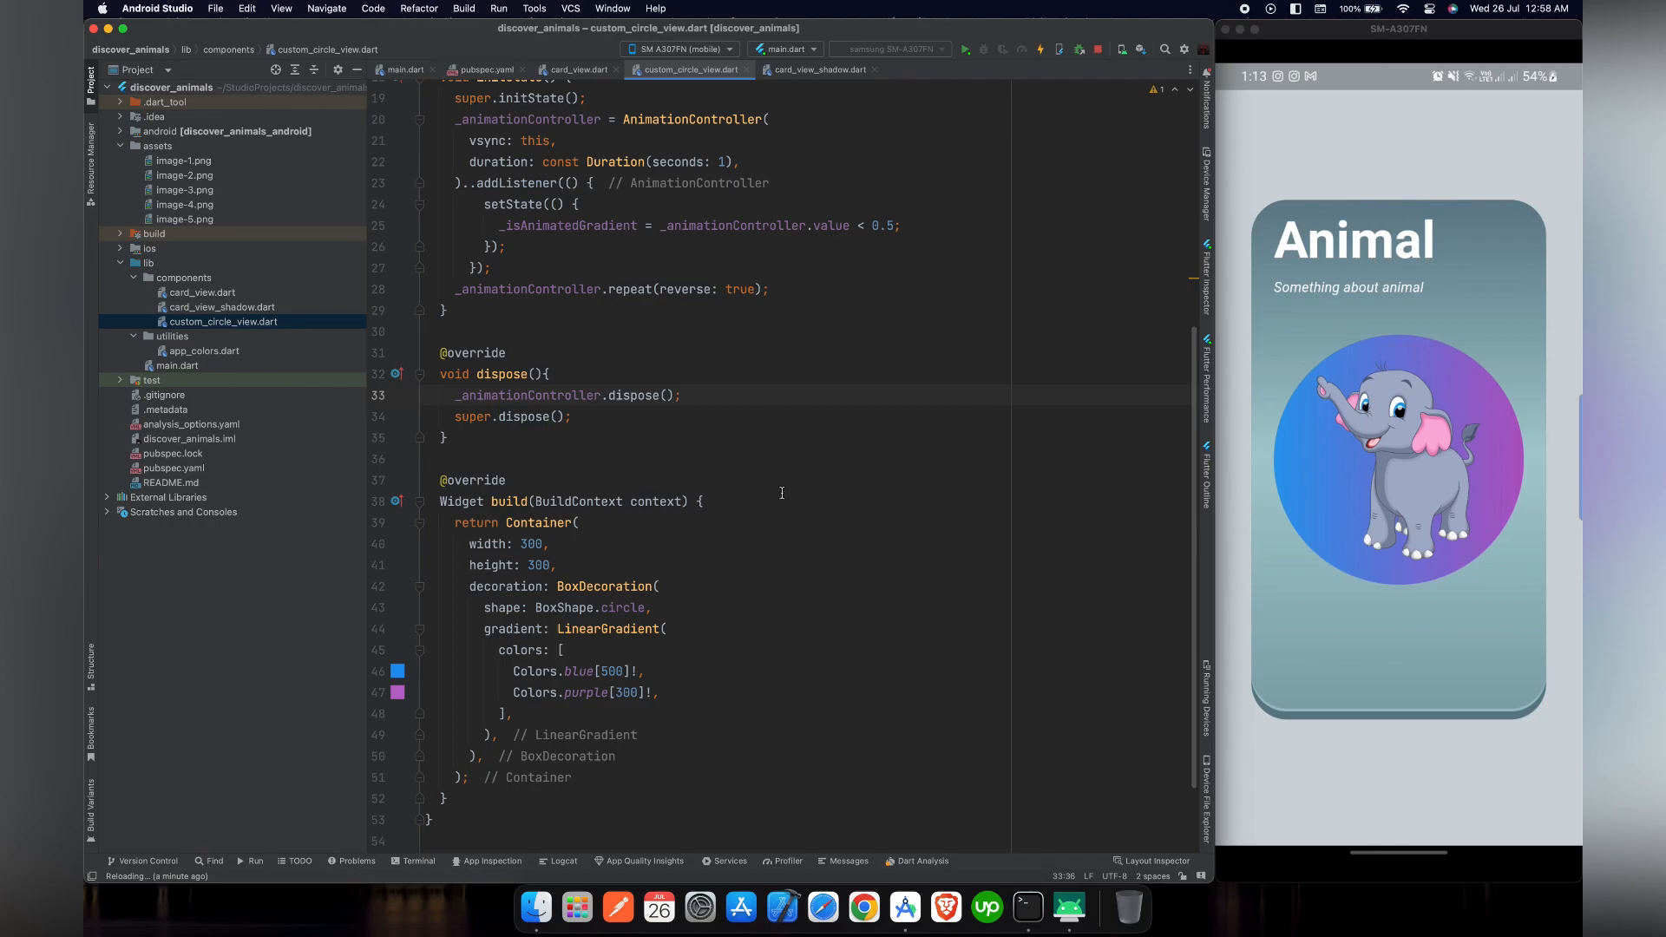
pyautogui.scroll(3)
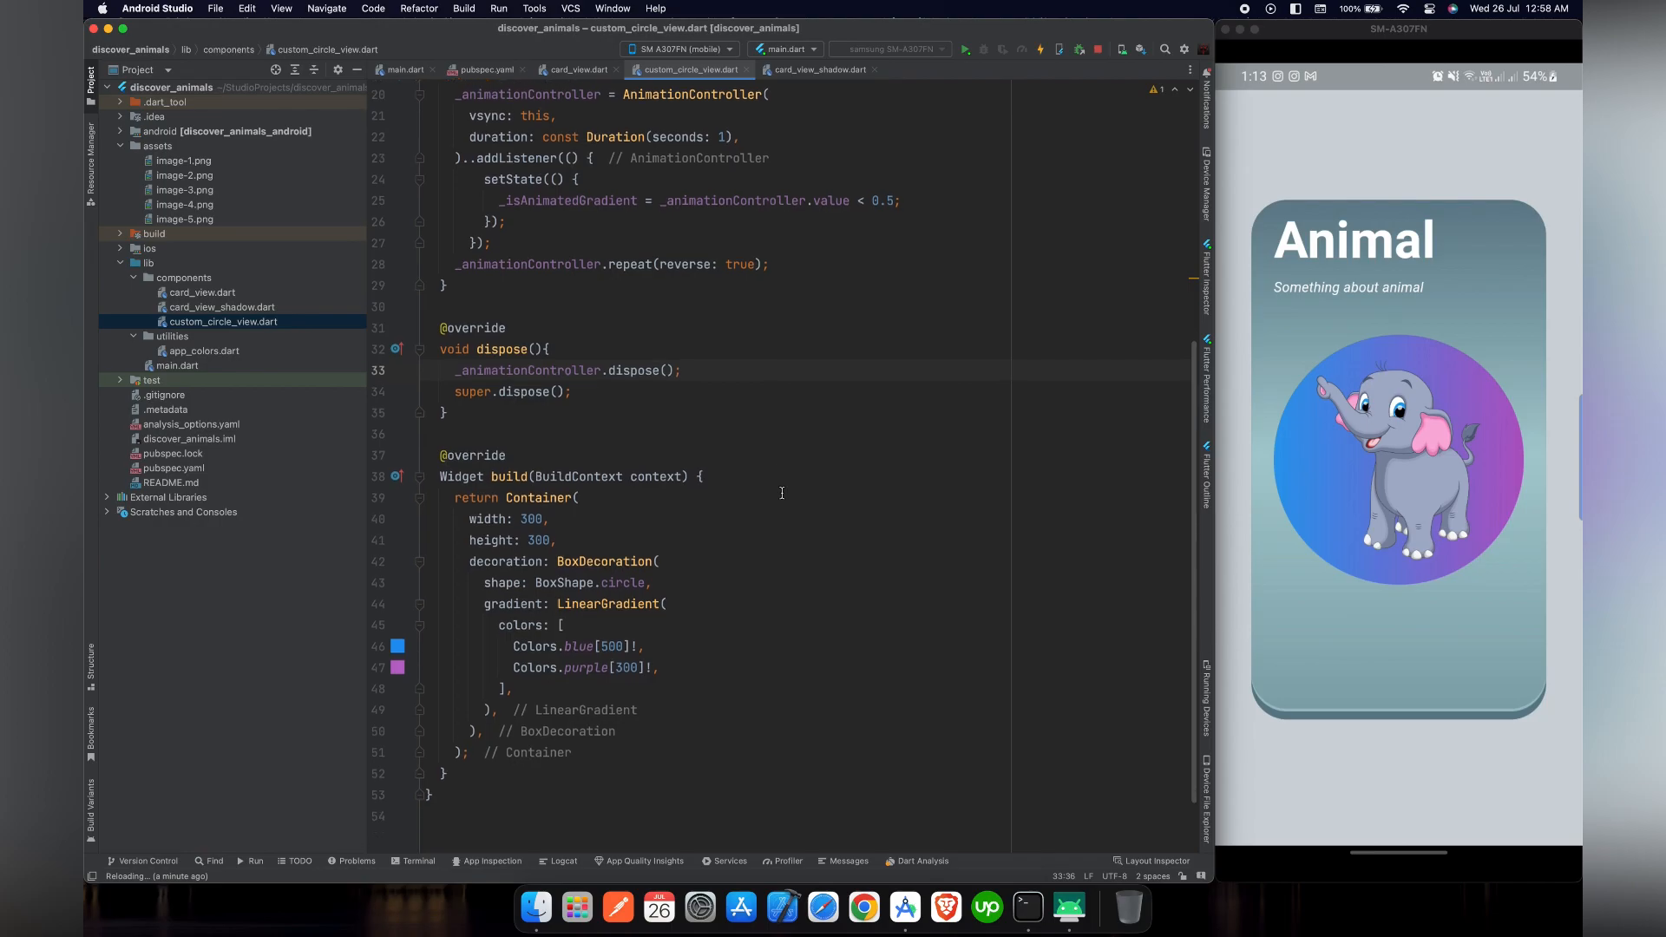
pyautogui.scroll(3)
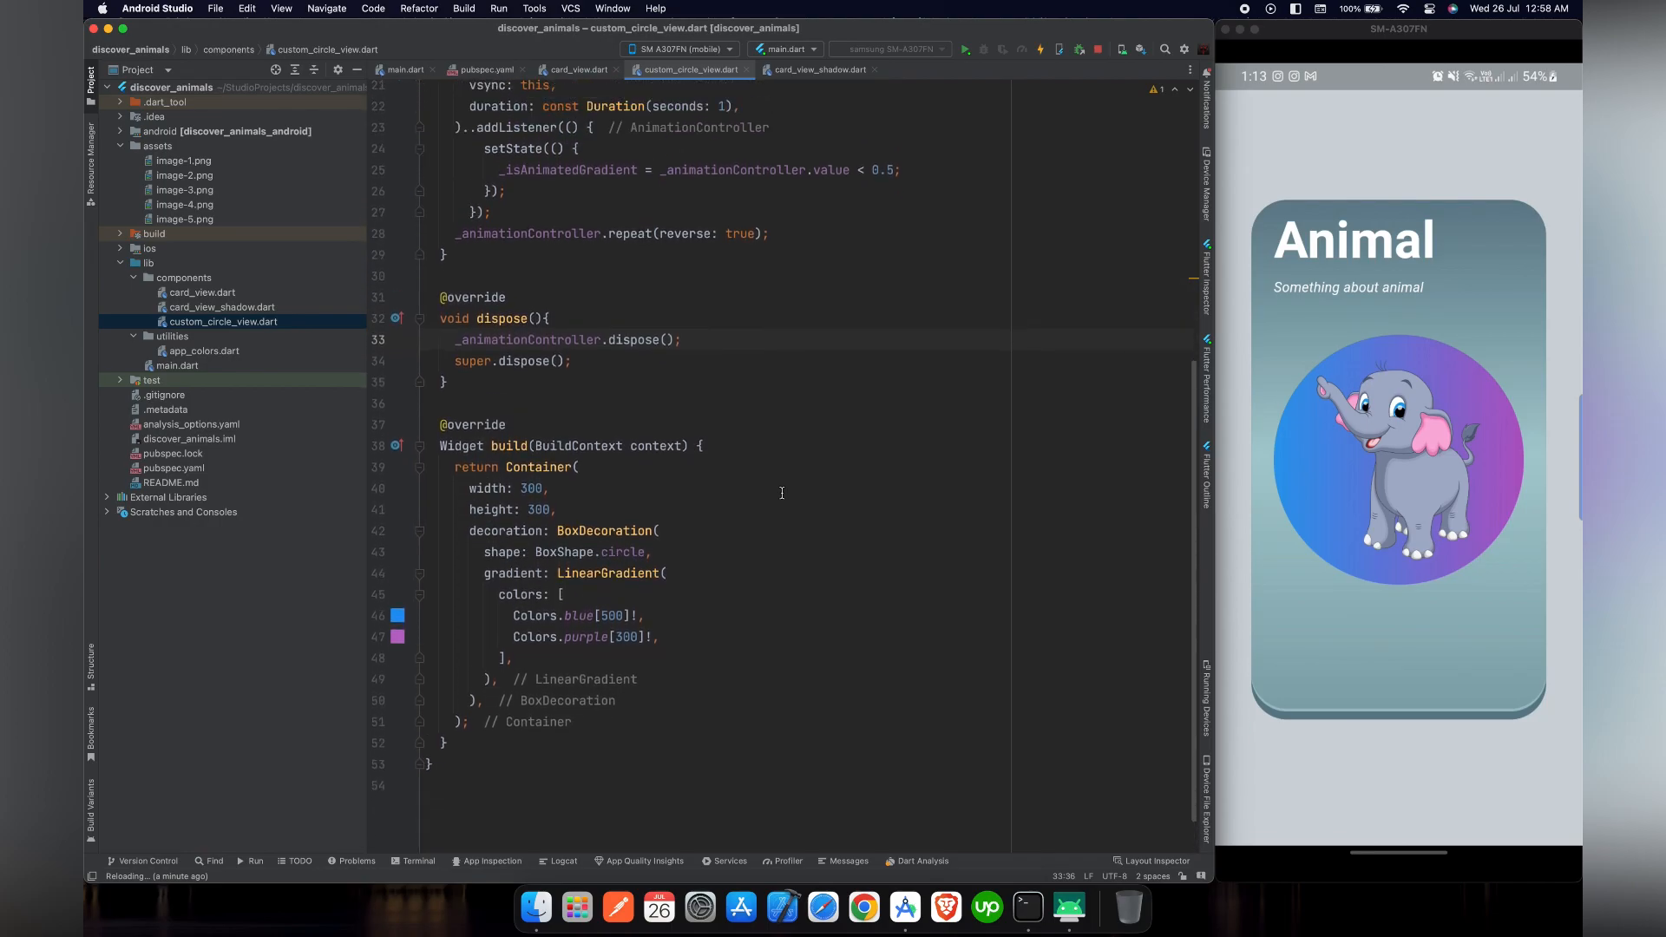
pyautogui.scroll(3)
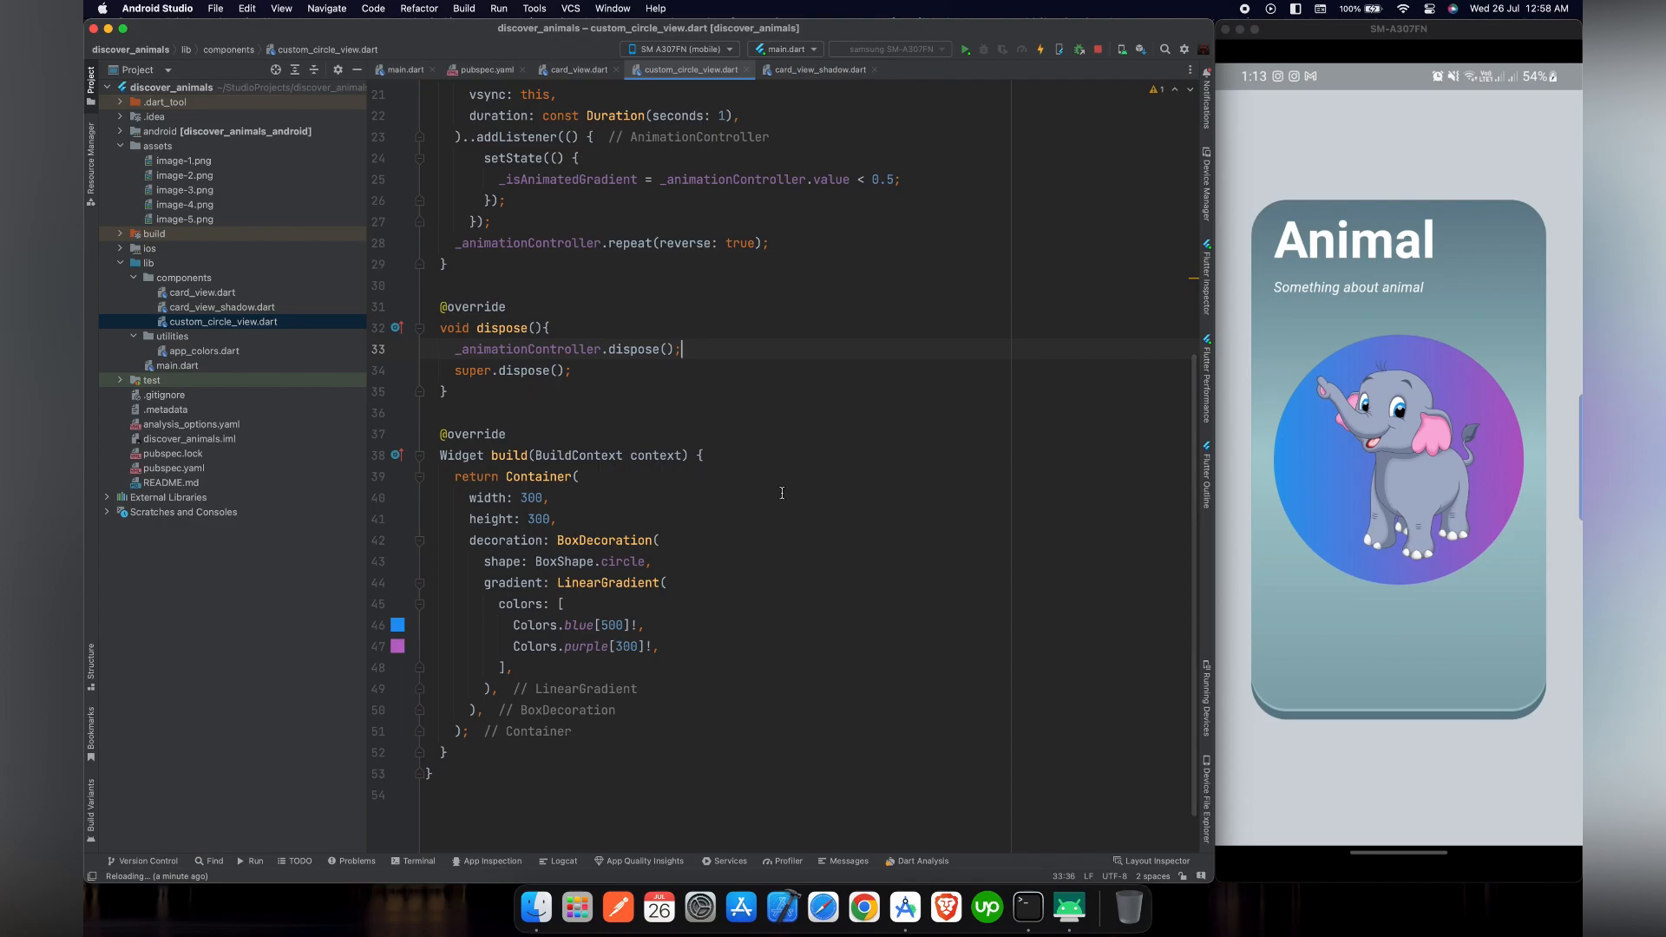